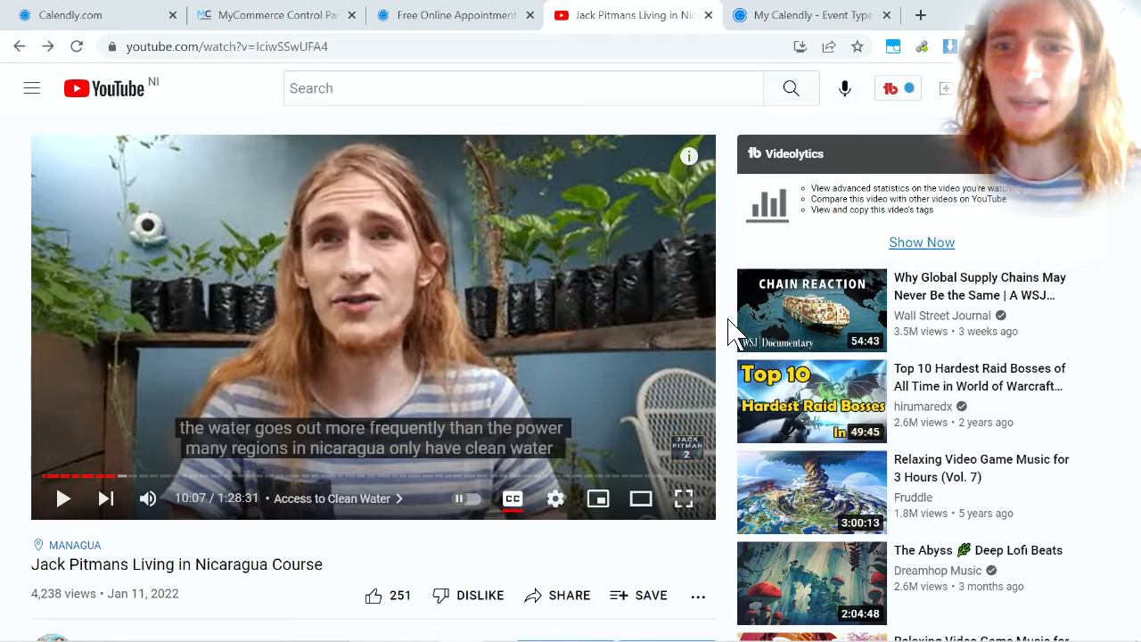
{"action": "mouse_move", "coordinate": [278, 477]}
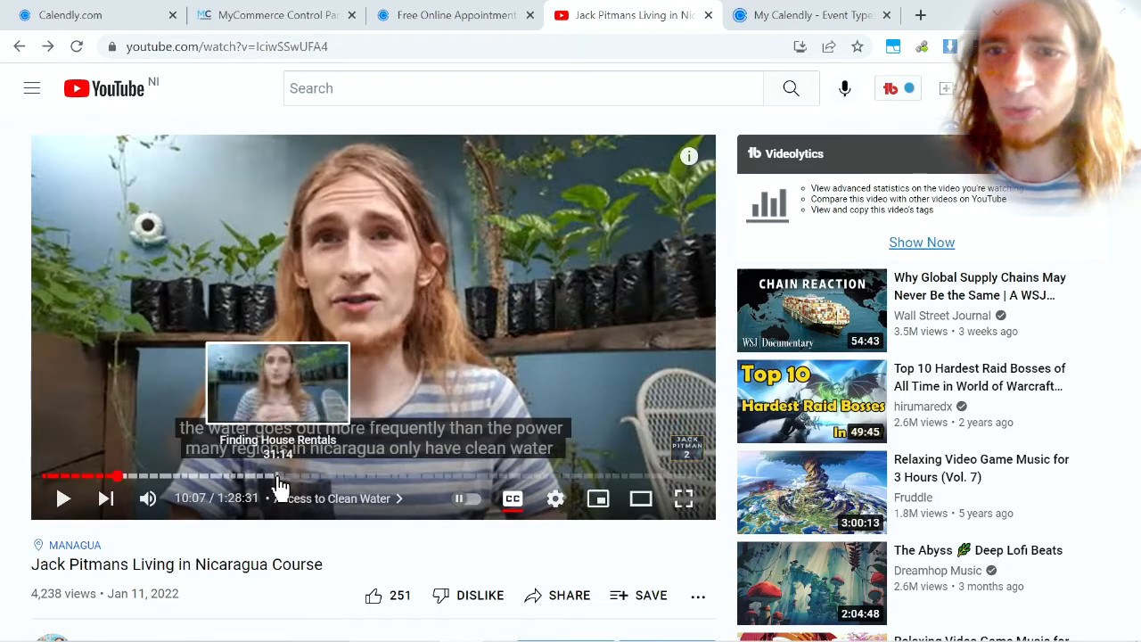
{"action": "mouse_move", "coordinate": [222, 481]}
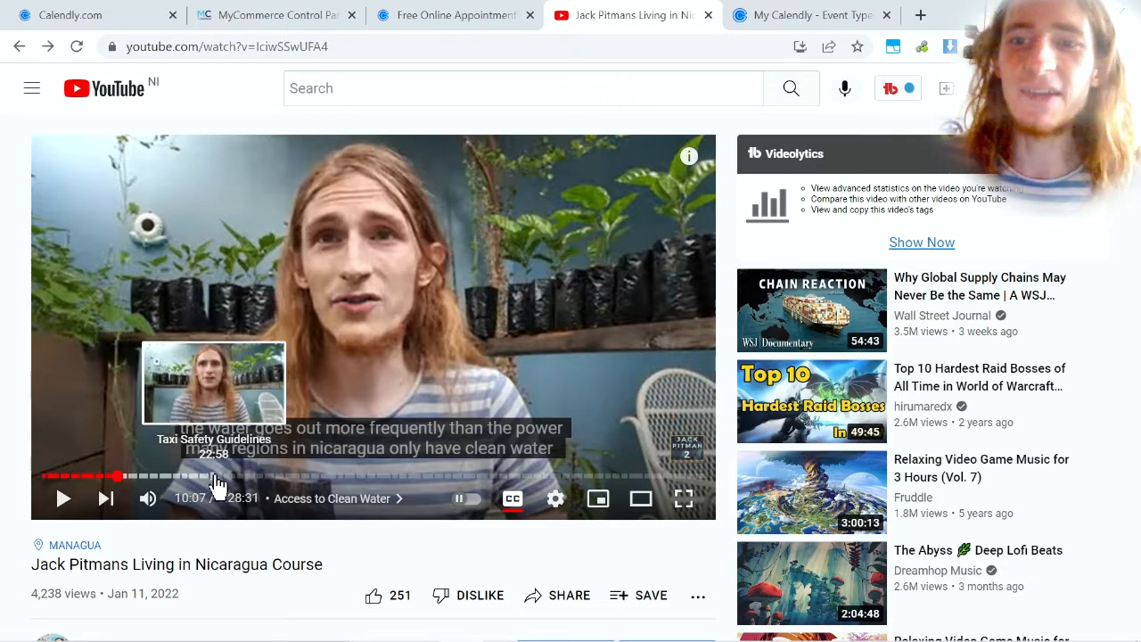
{"action": "mouse_move", "coordinate": [272, 477]}
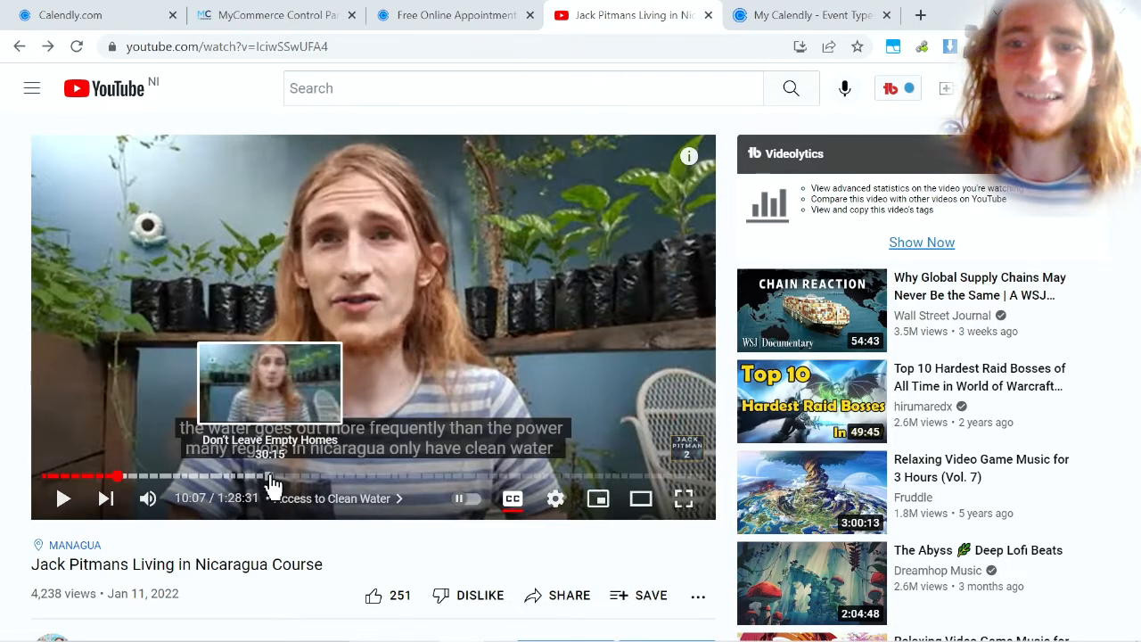
{"action": "mouse_move", "coordinate": [281, 476]}
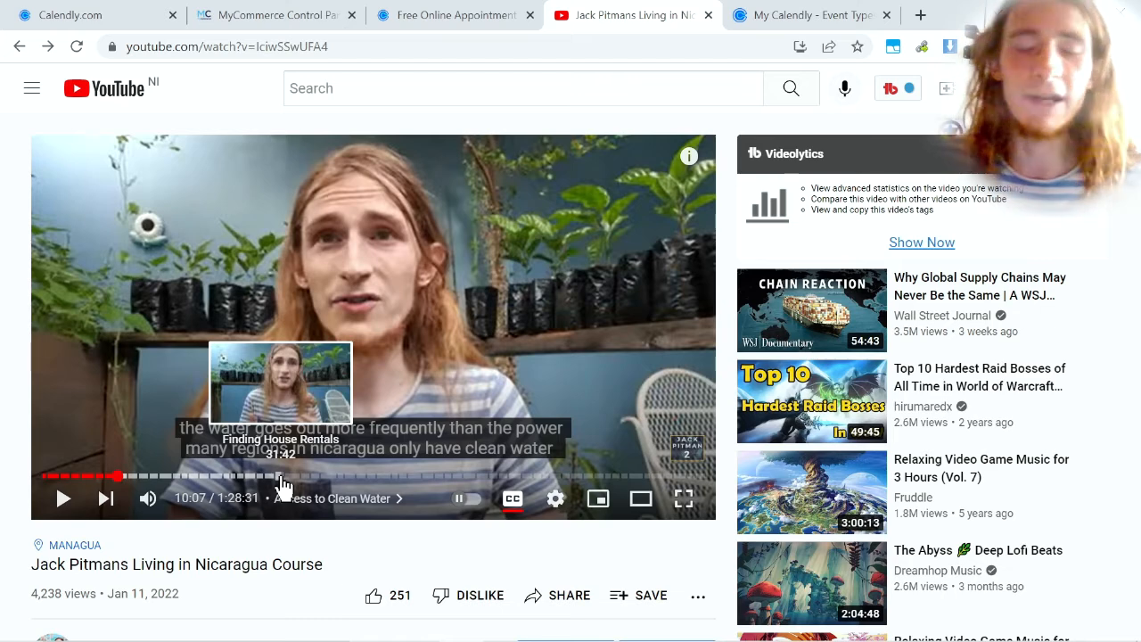
{"action": "mouse_move", "coordinate": [696, 379]}
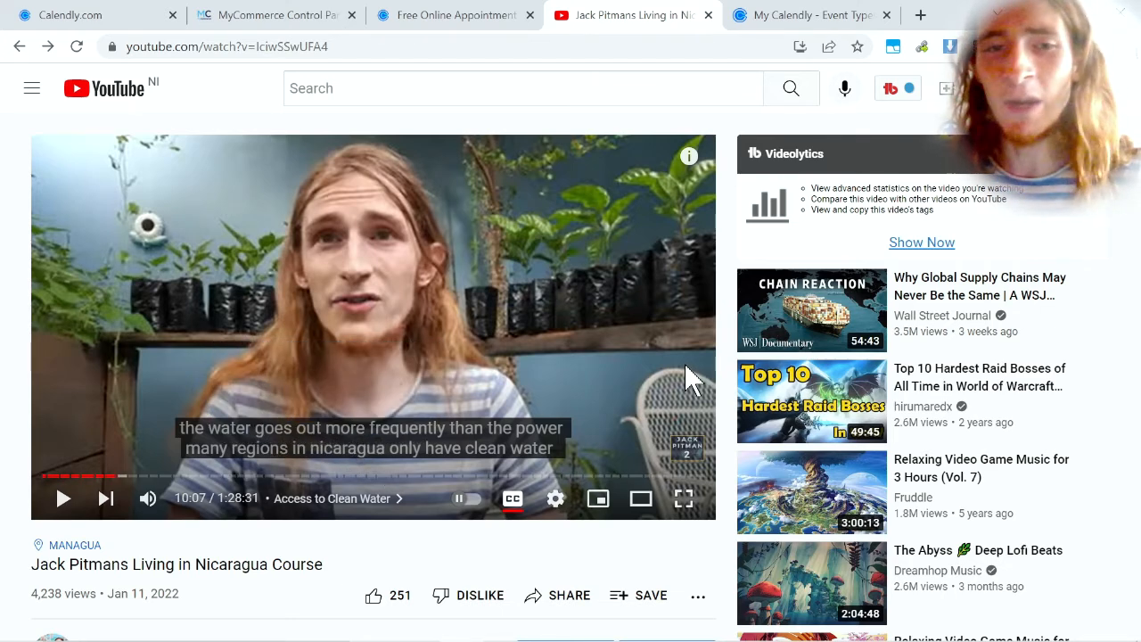
{"action": "mouse_move", "coordinate": [737, 366]}
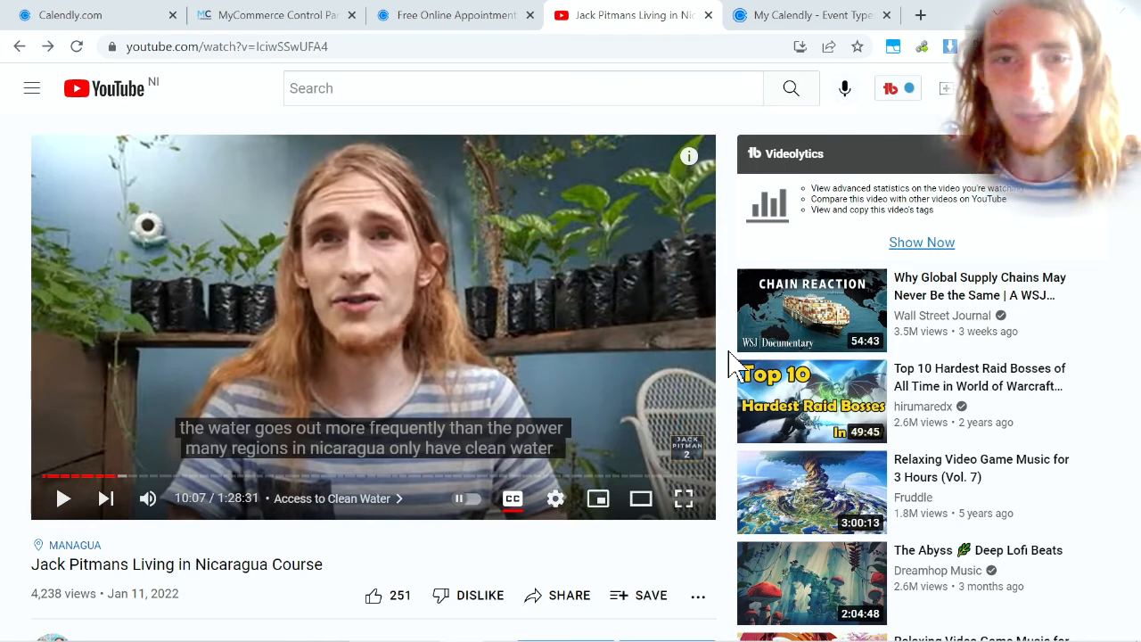
{"action": "mouse_move", "coordinate": [727, 357]}
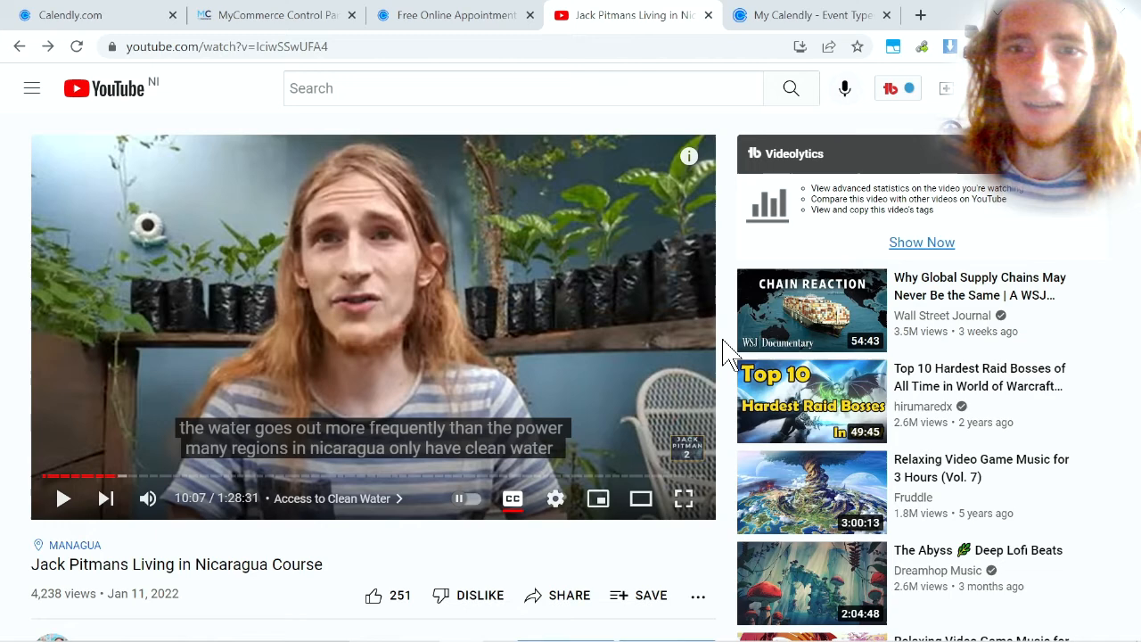
{"action": "mouse_move", "coordinate": [638, 343]}
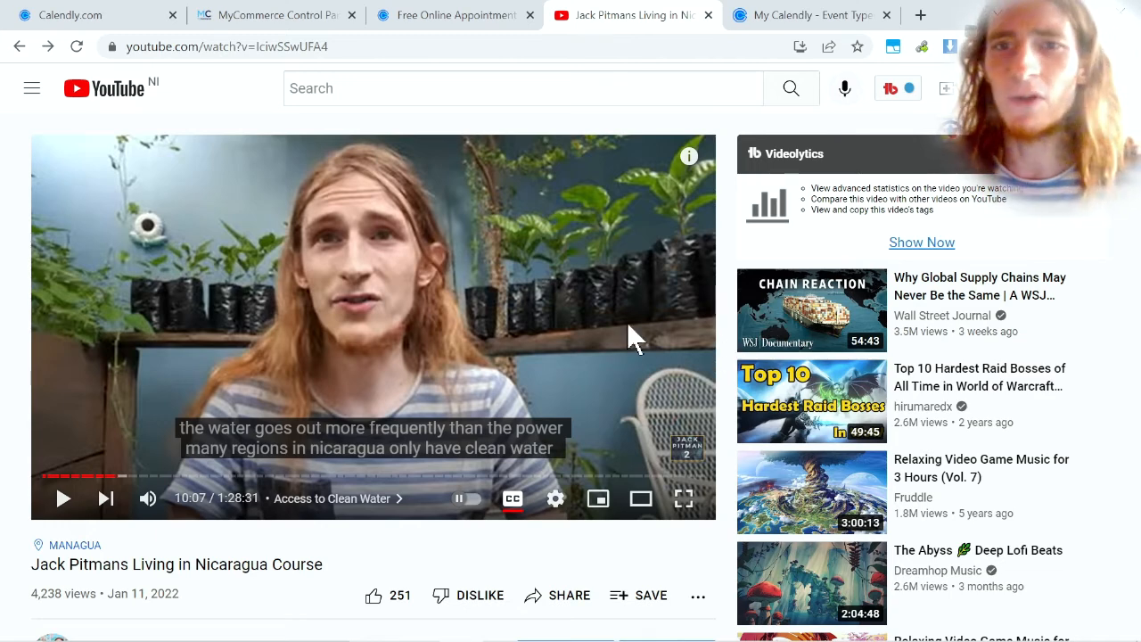
{"action": "mouse_move", "coordinate": [495, 250]}
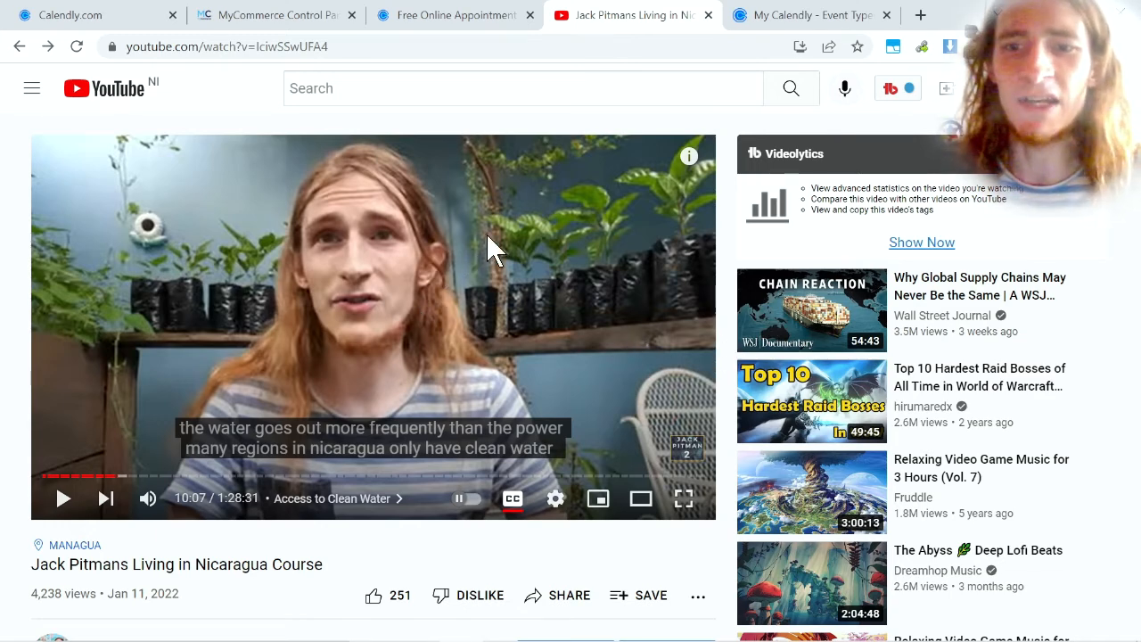
Scroll the Nicaragua course video page down to the description with the Calendly booking link.
{"action": "scroll", "scroll_direction": "down", "scroll_amount": 3}
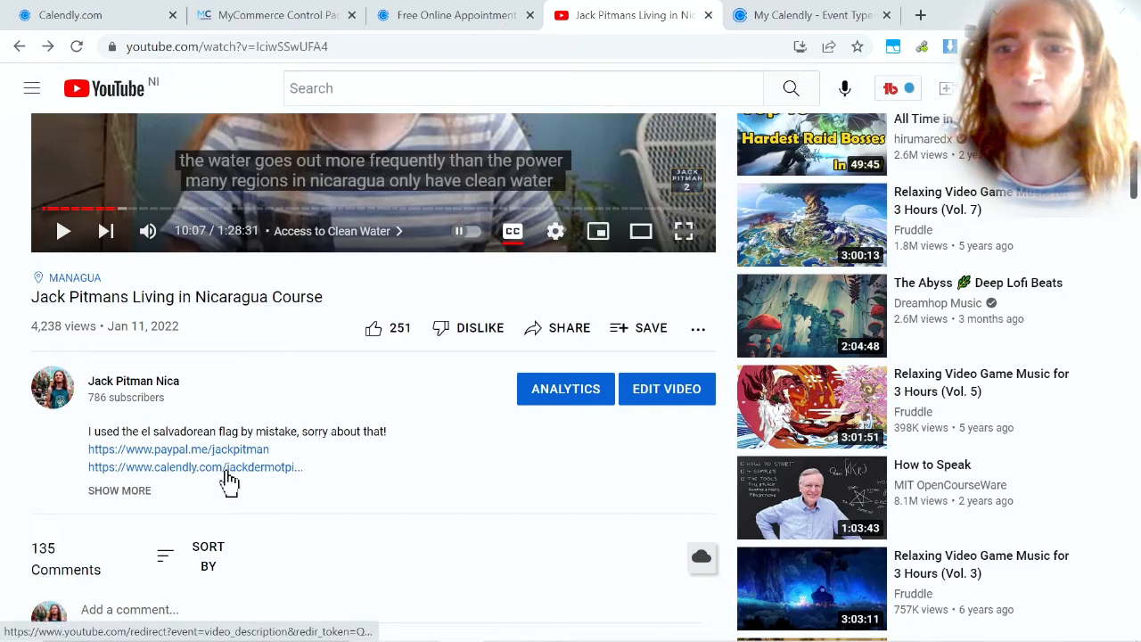
Open the $20 consultation booking link, pick April 22 at 12:00, and reach PayPal payment.
{"action": "left_click", "coordinate": [194, 467]}
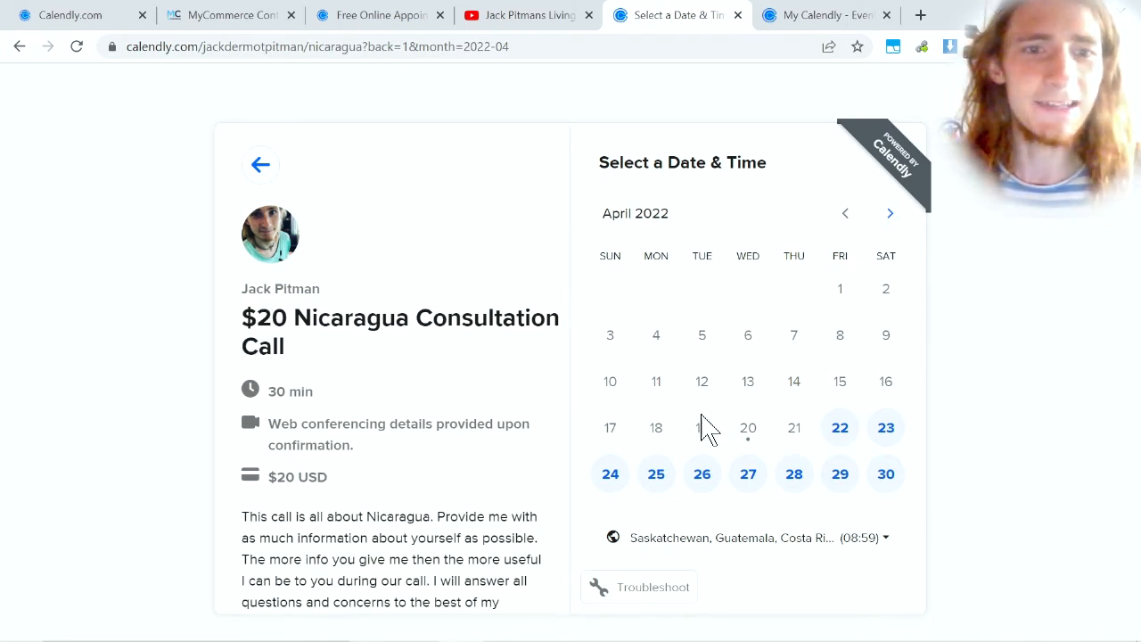
{"action": "left_click", "coordinate": [840, 427]}
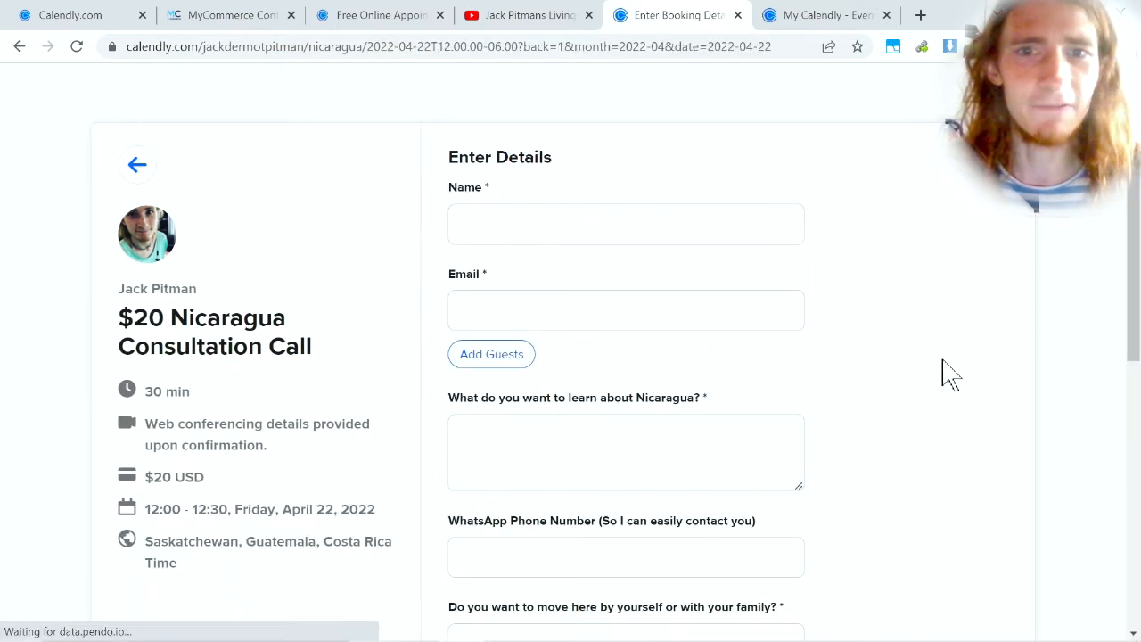
{"action": "mouse_move", "coordinate": [700, 403]}
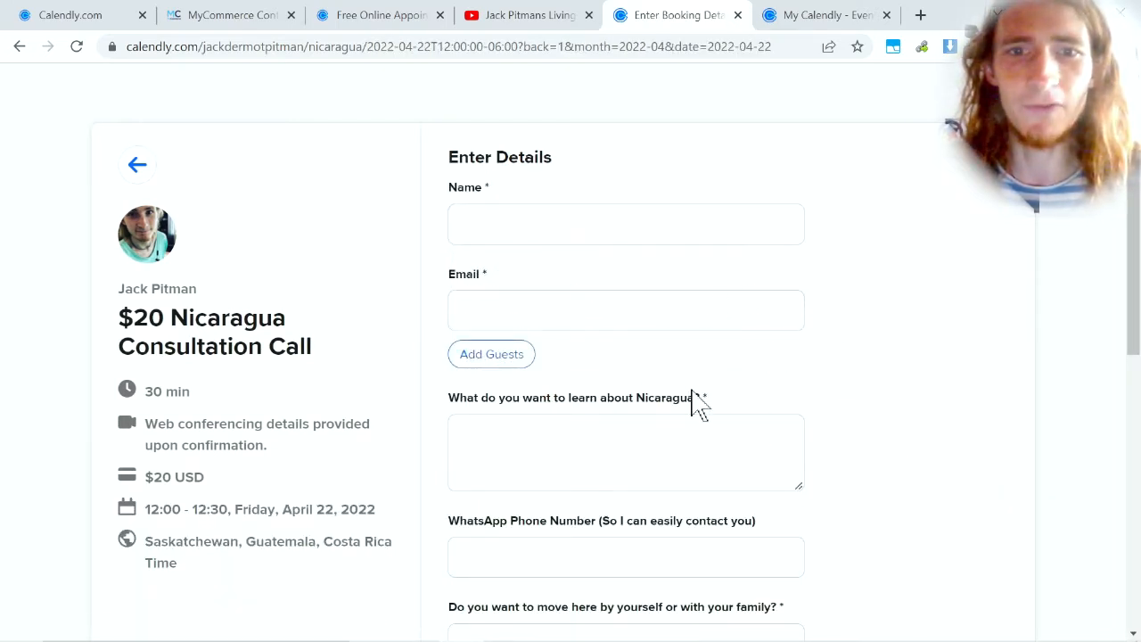
{"action": "mouse_move", "coordinate": [861, 281]}
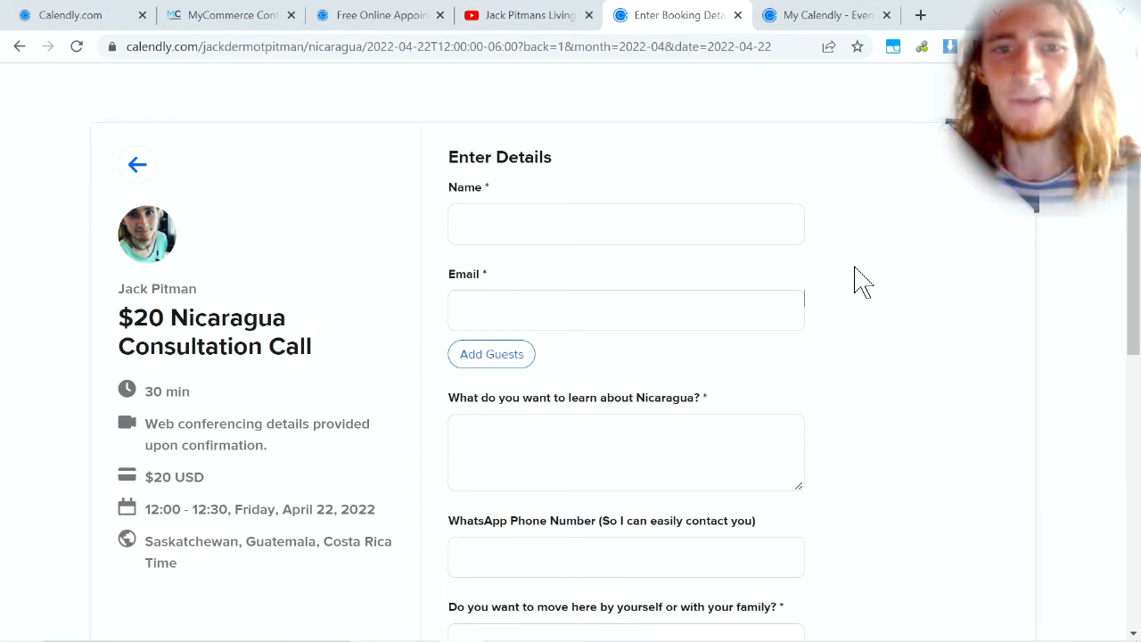
{"action": "scroll", "scroll_direction": "down", "scroll_amount": 3}
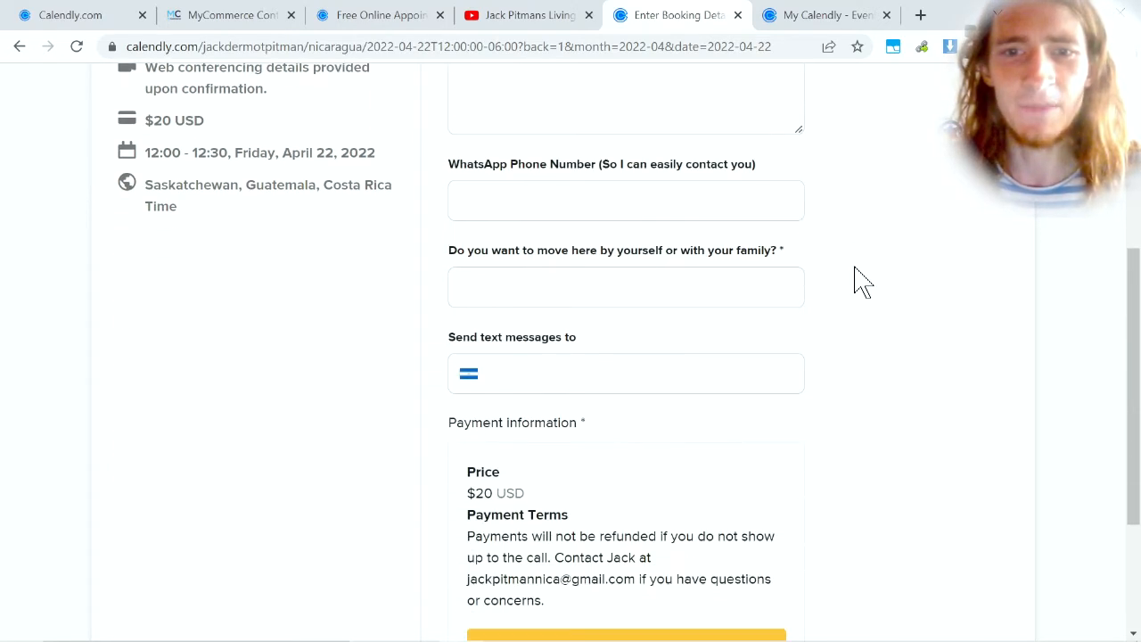
{"action": "scroll", "scroll_direction": "down", "scroll_amount": 3}
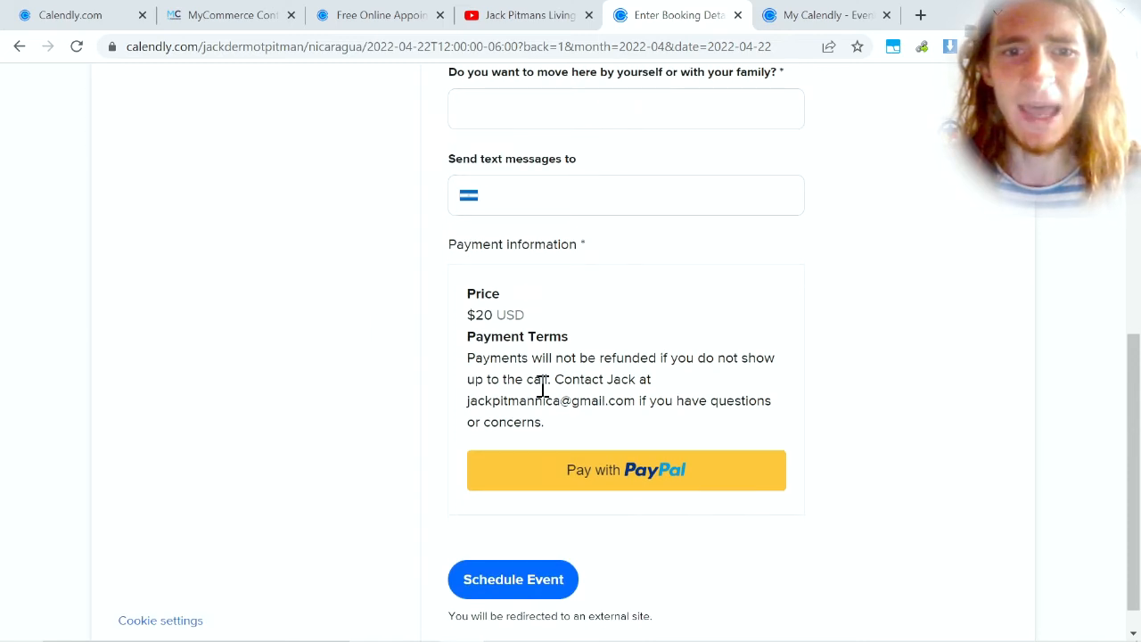
{"action": "mouse_move", "coordinate": [633, 455]}
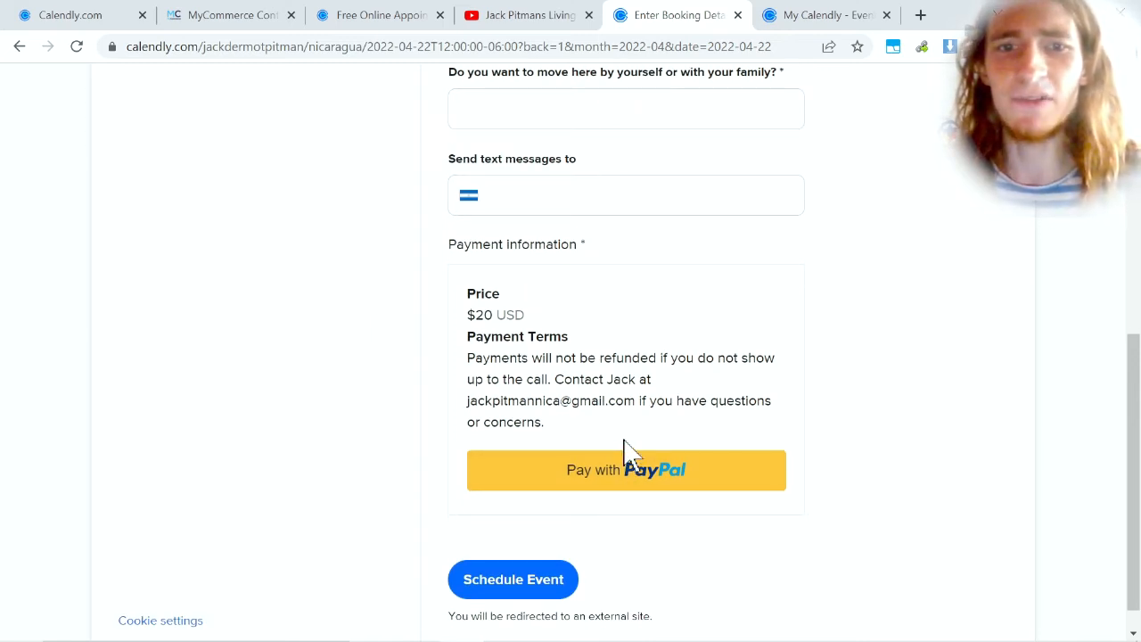
{"action": "mouse_move", "coordinate": [633, 437]}
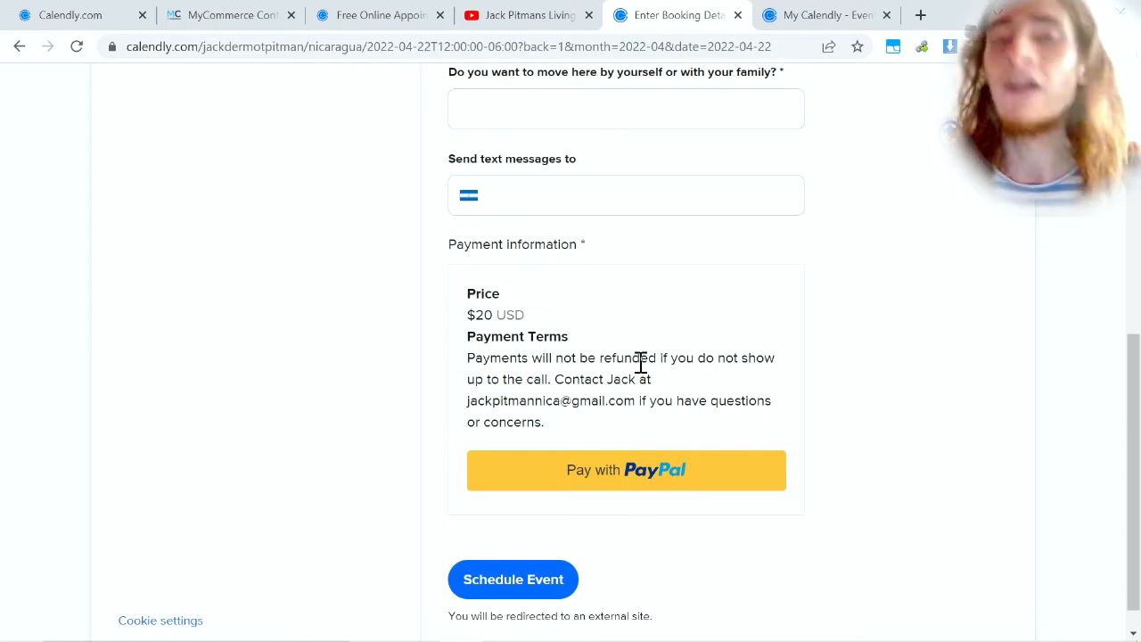
{"action": "mouse_move", "coordinate": [807, 439]}
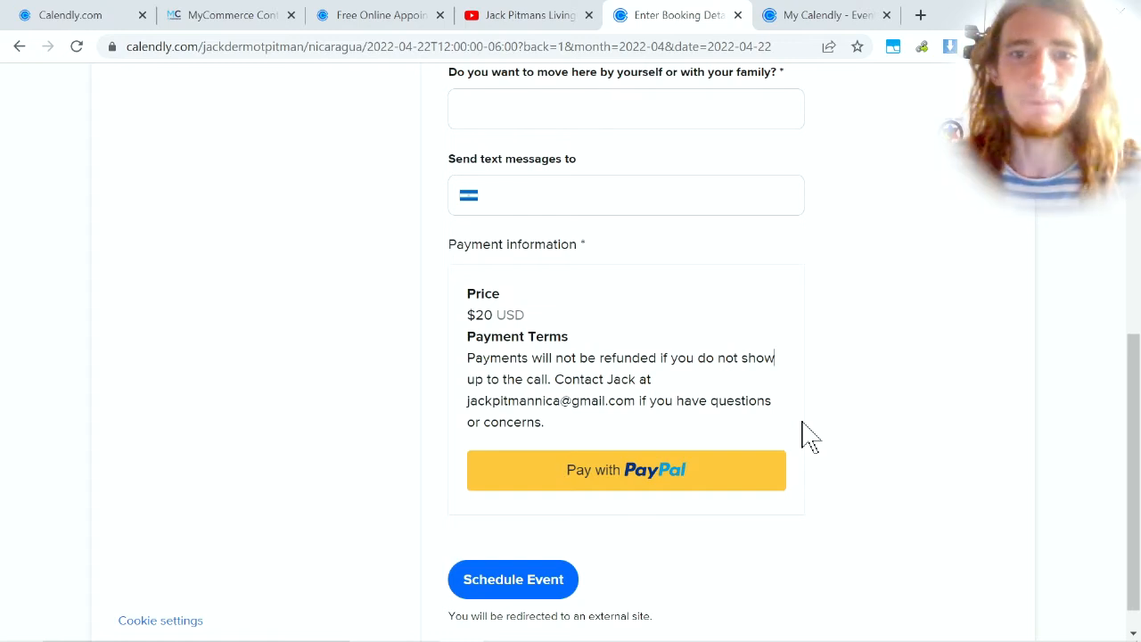
{"action": "mouse_move", "coordinate": [829, 495]}
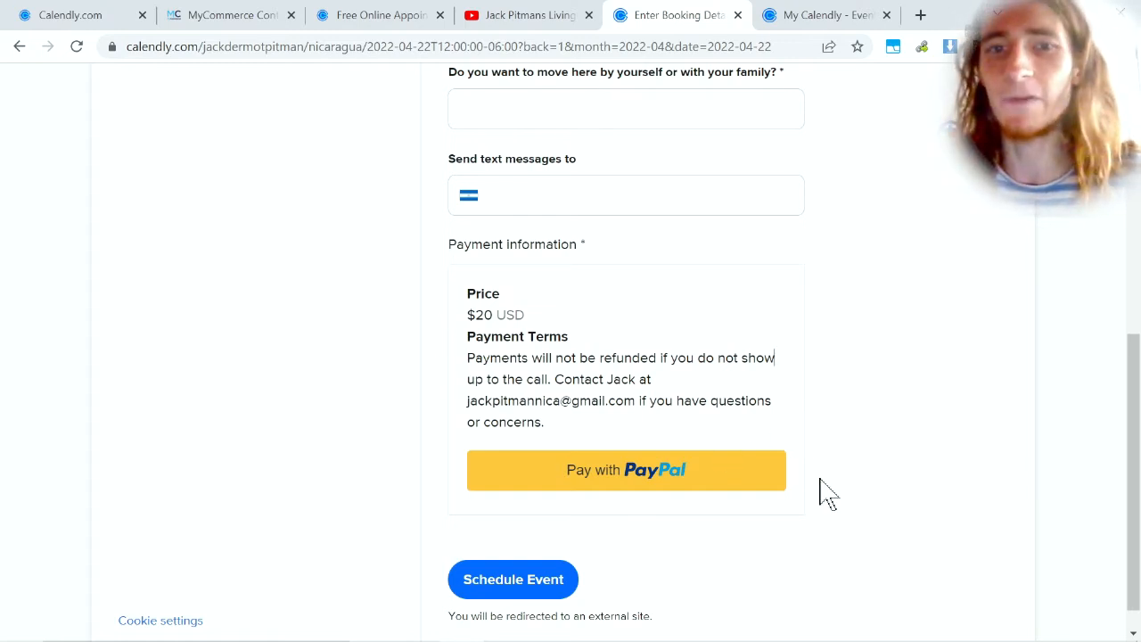
{"action": "mouse_move", "coordinate": [397, 356]}
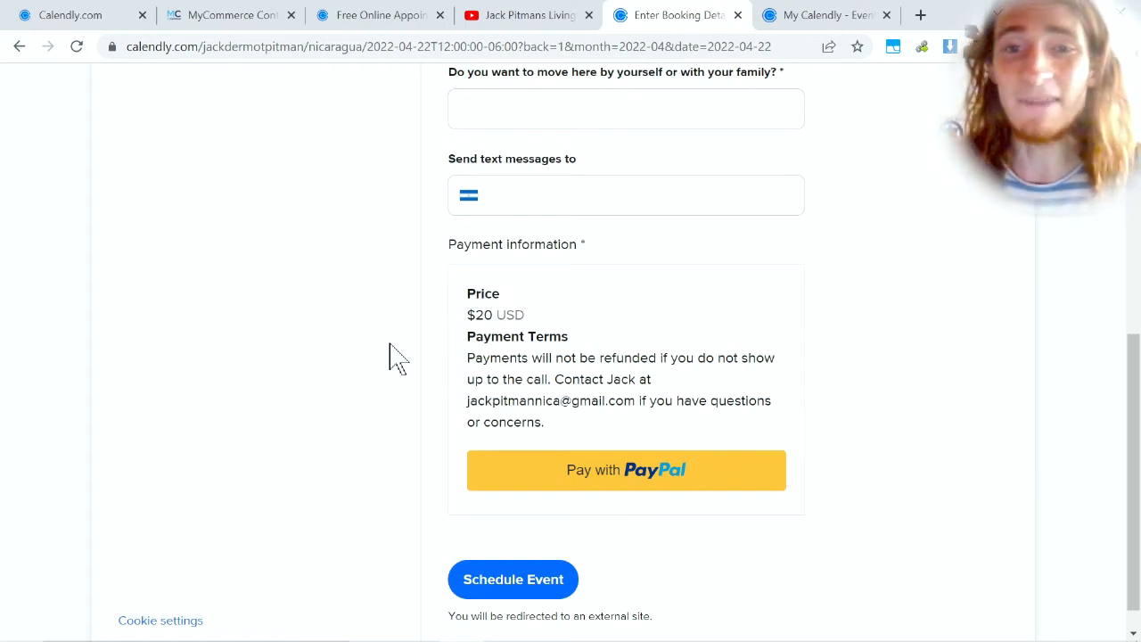
{"action": "mouse_move", "coordinate": [887, 446]}
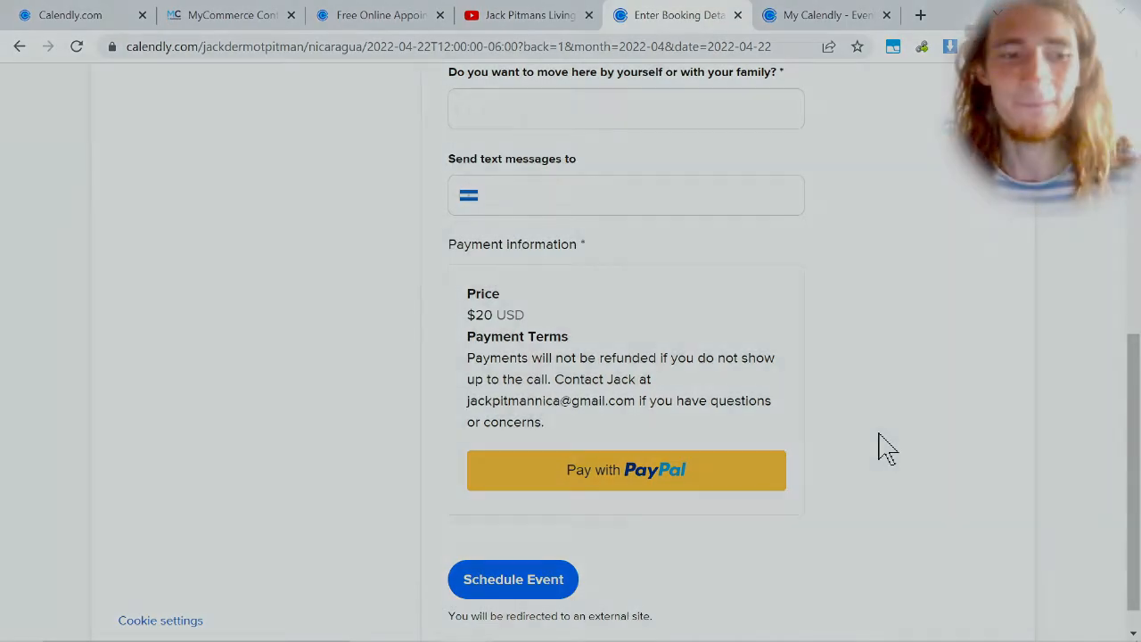
Check event types and the booking calendar, then open the calendly.com/jackdermotpitman page.
{"action": "left_click", "coordinate": [821, 15]}
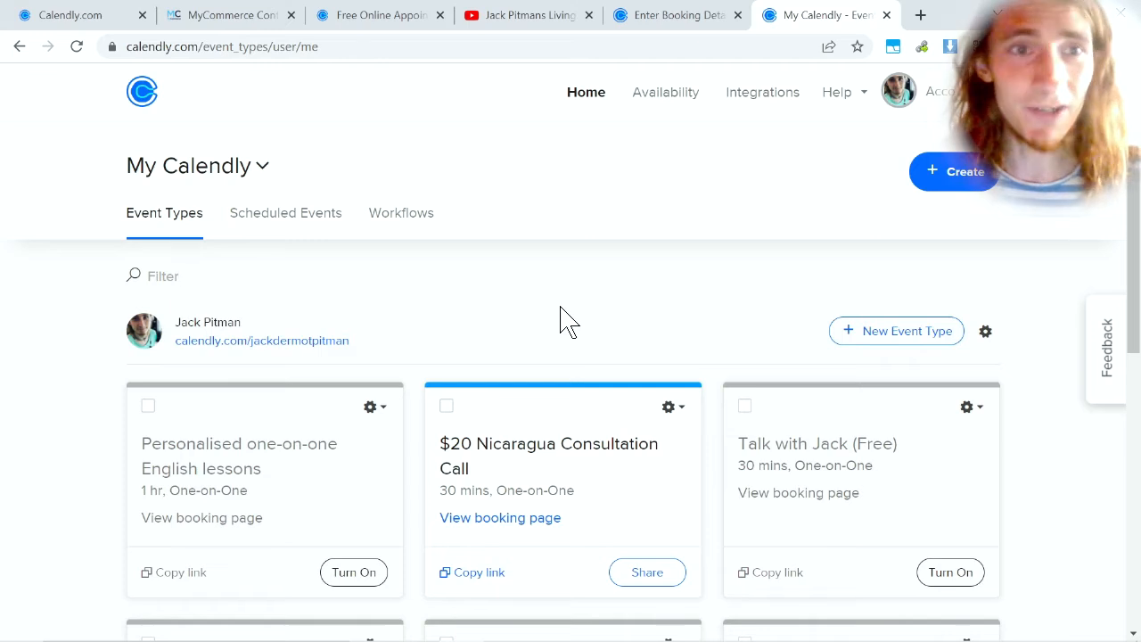
{"action": "mouse_move", "coordinate": [631, 289]}
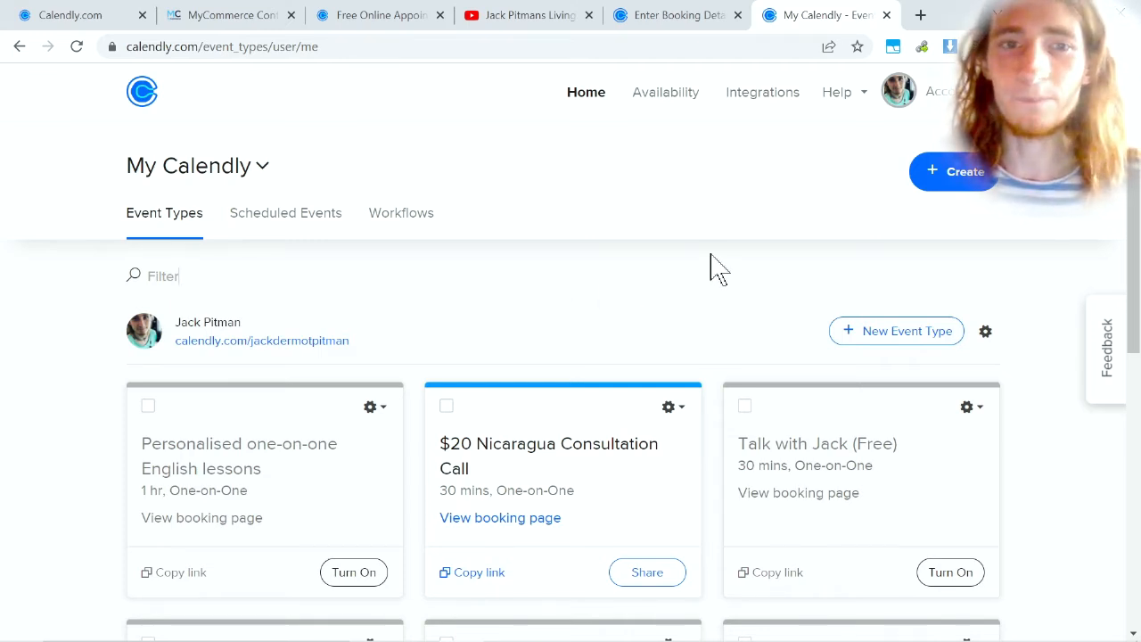
{"action": "scroll", "scroll_direction": "down", "scroll_amount": 3}
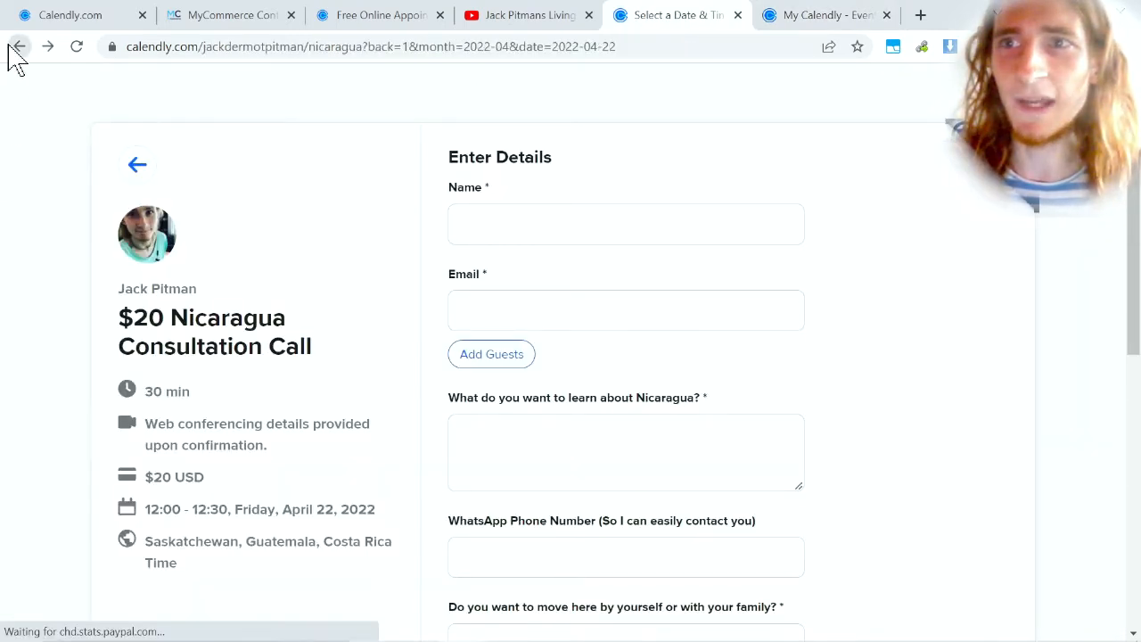
{"action": "left_click", "coordinate": [16, 46]}
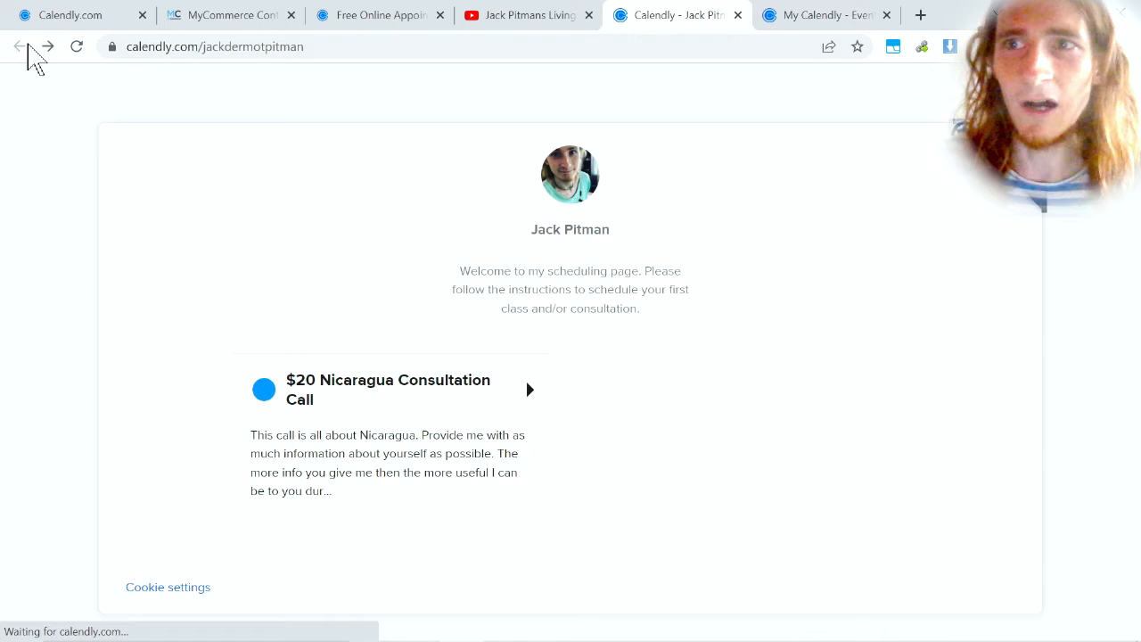
{"action": "left_click", "coordinate": [388, 390]}
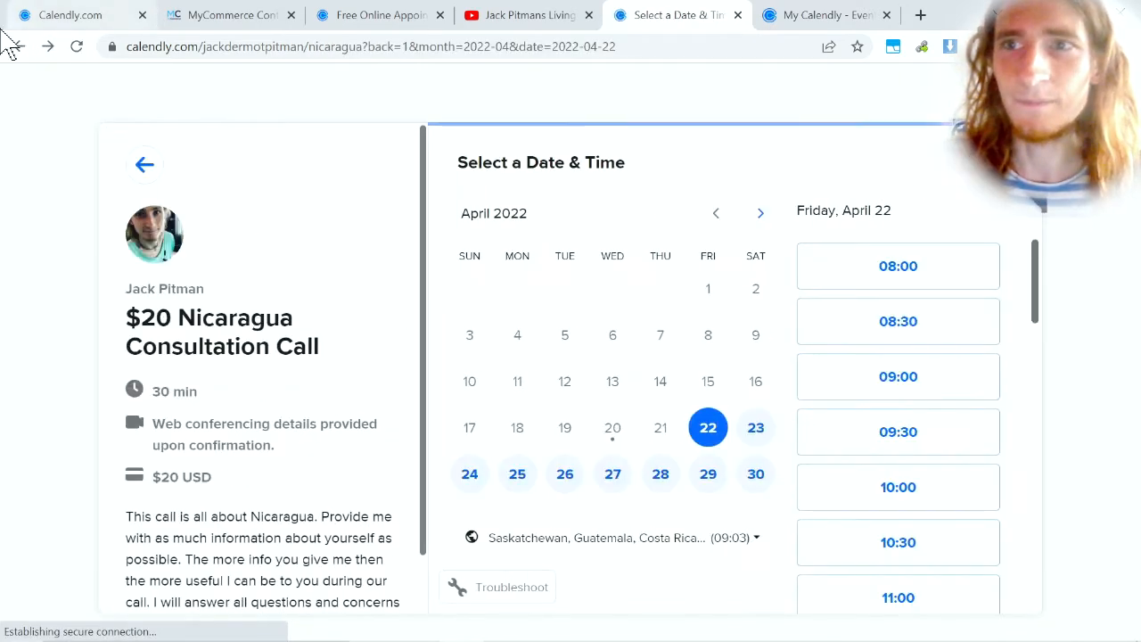
{"action": "left_click", "coordinate": [145, 164]}
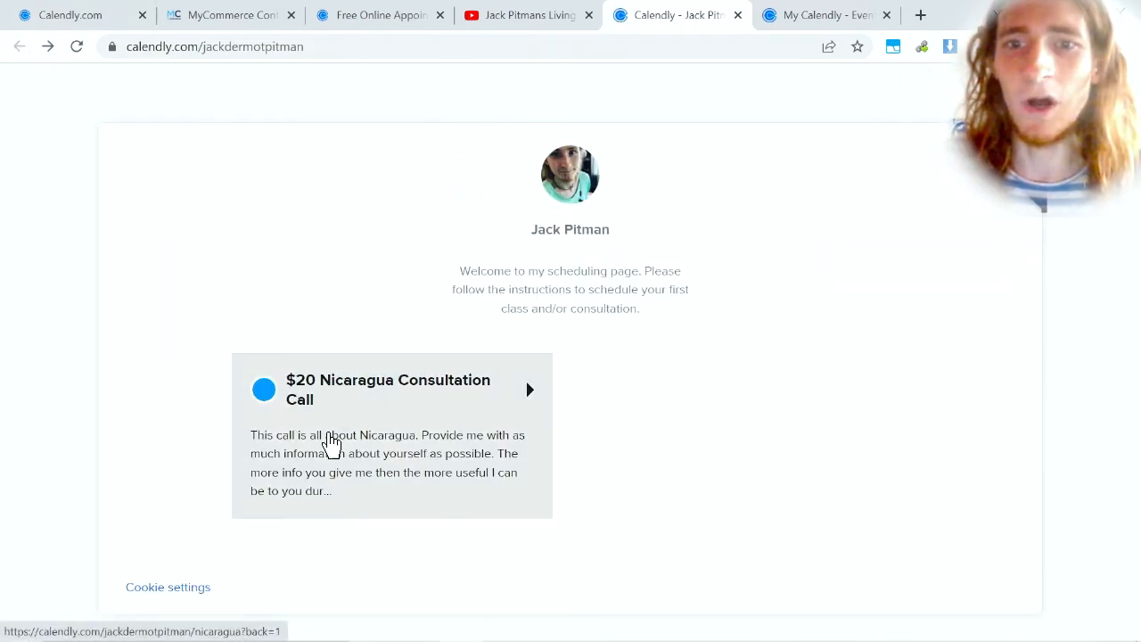
{"action": "mouse_move", "coordinate": [348, 250]}
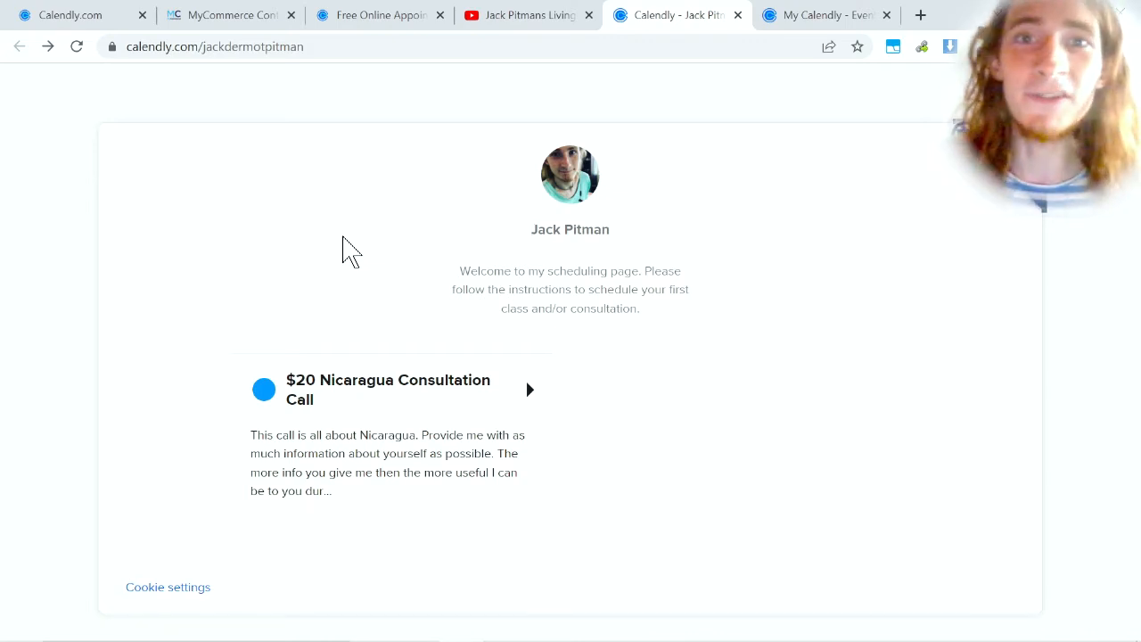
{"action": "mouse_move", "coordinate": [363, 310]}
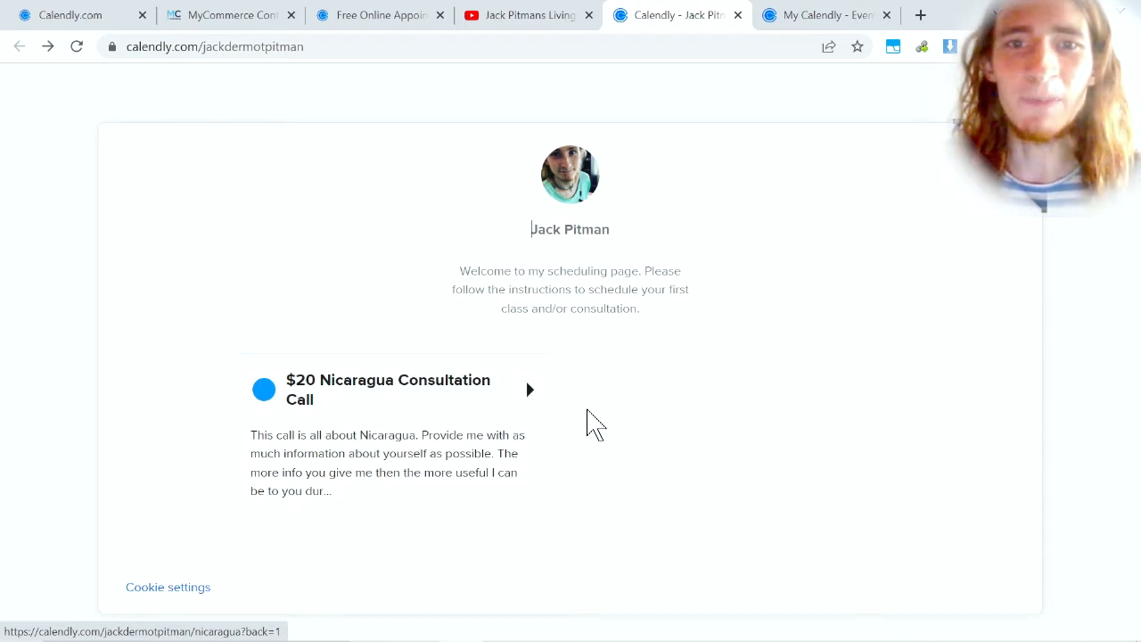
{"action": "mouse_move", "coordinate": [625, 397]}
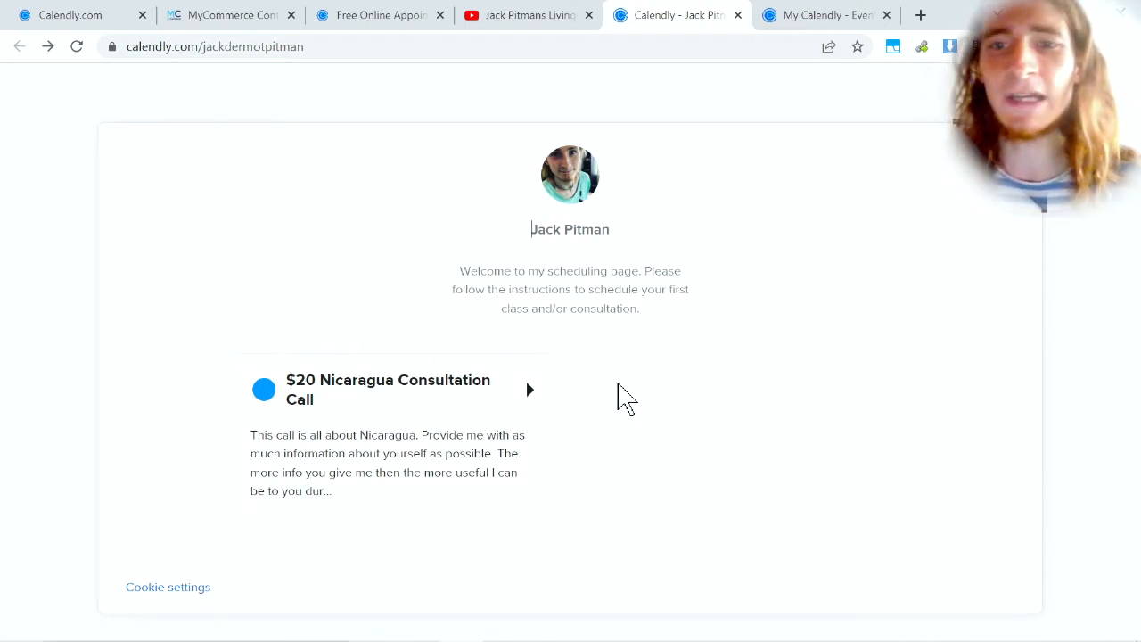
Switch the Personalised one-on-one English lessons event on from its gear menu.
{"action": "left_click", "coordinate": [825, 15]}
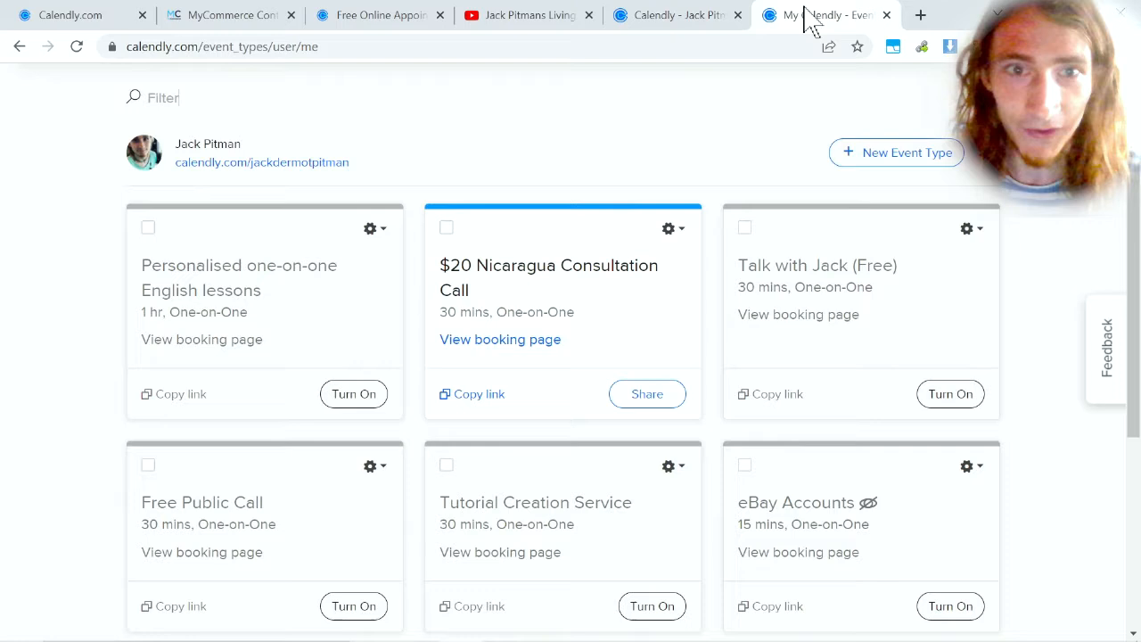
{"action": "mouse_move", "coordinate": [803, 268]}
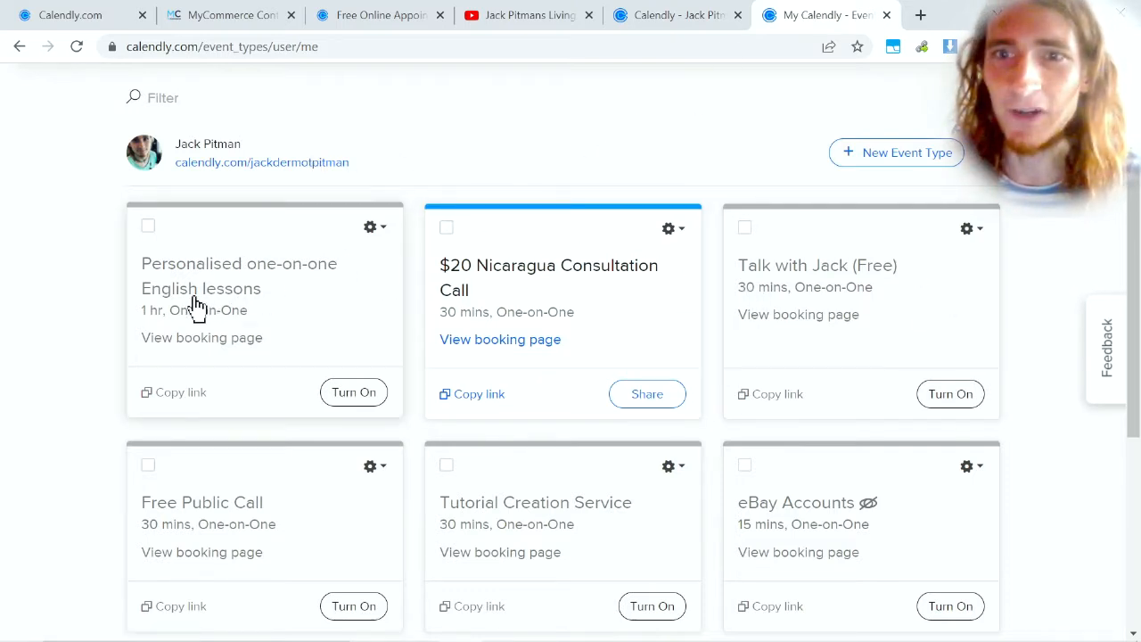
{"action": "mouse_move", "coordinate": [156, 241]}
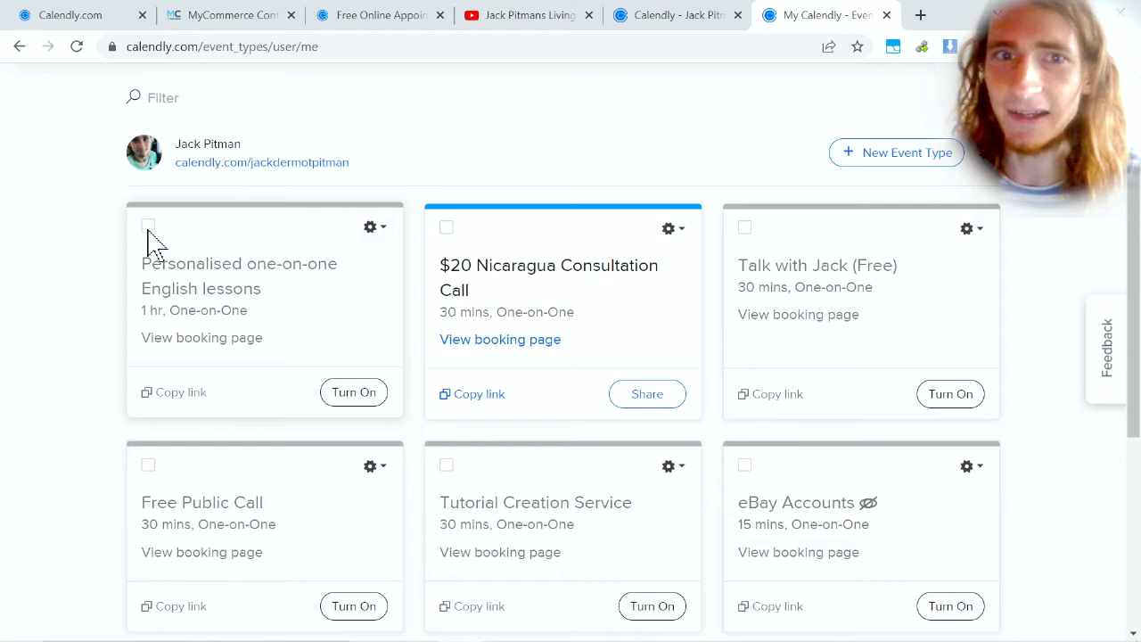
{"action": "left_click", "coordinate": [370, 226]}
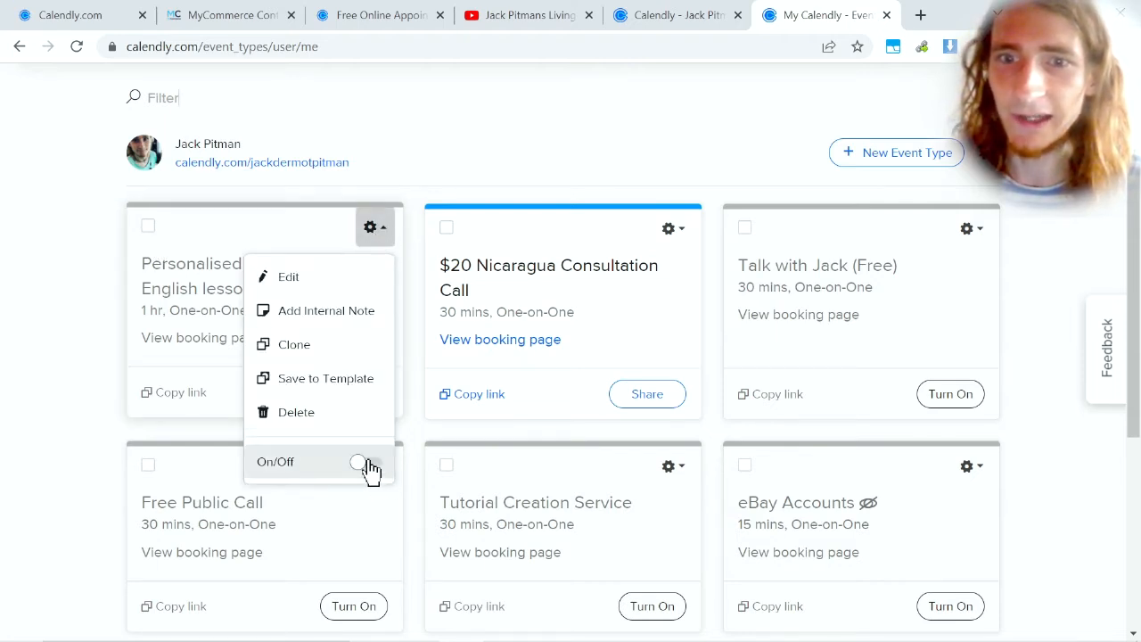
{"action": "left_click", "coordinate": [363, 465]}
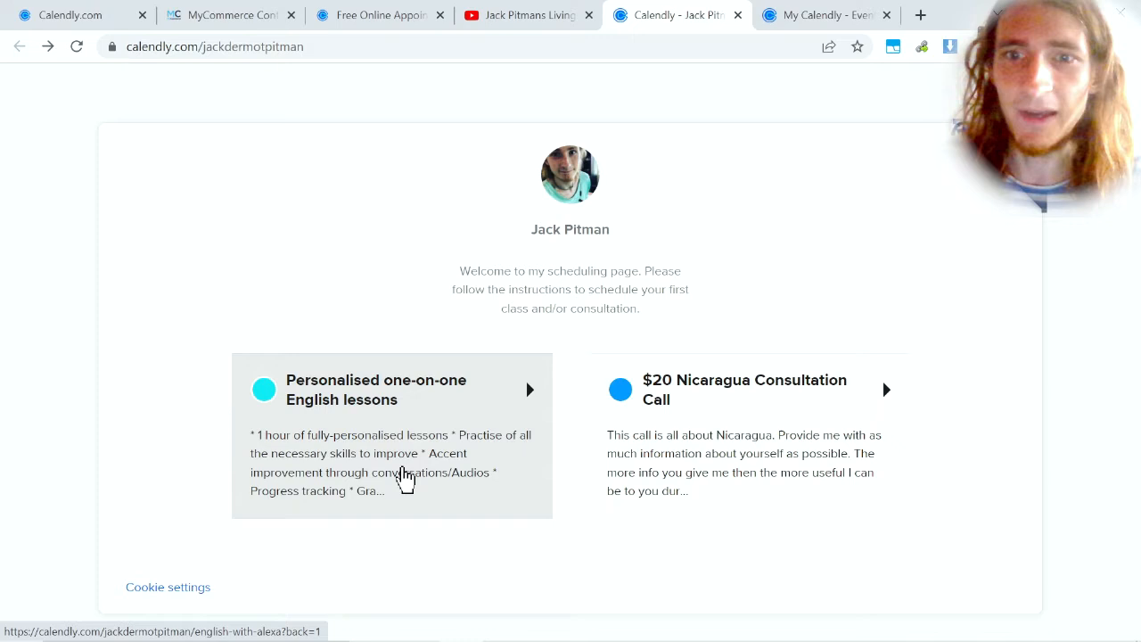
{"action": "mouse_move", "coordinate": [397, 423]}
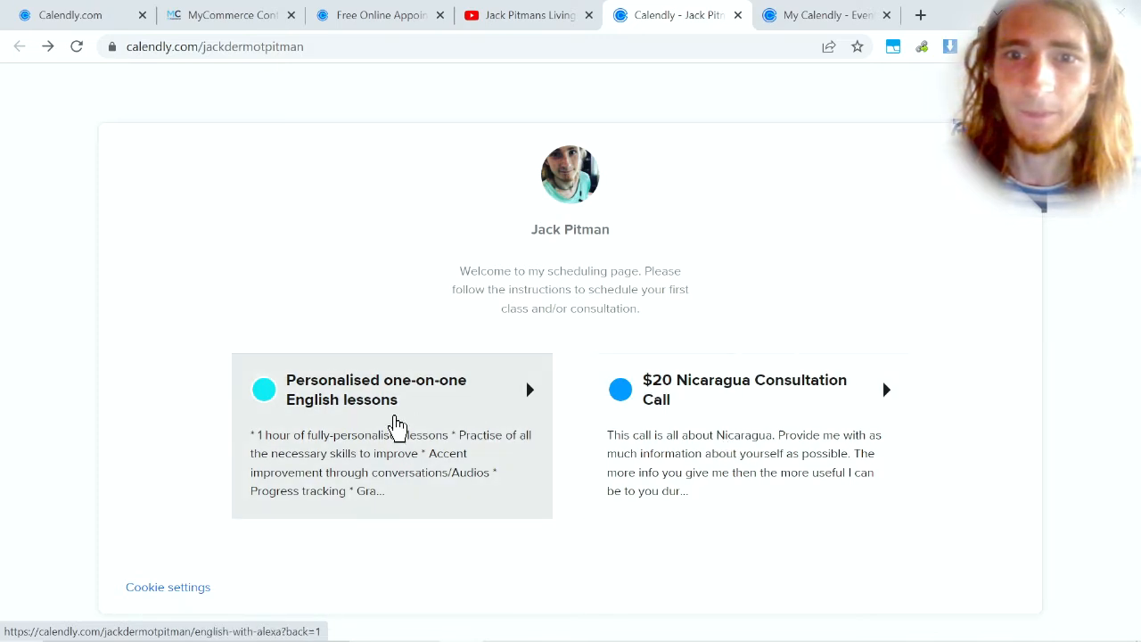
{"action": "mouse_move", "coordinate": [341, 437]}
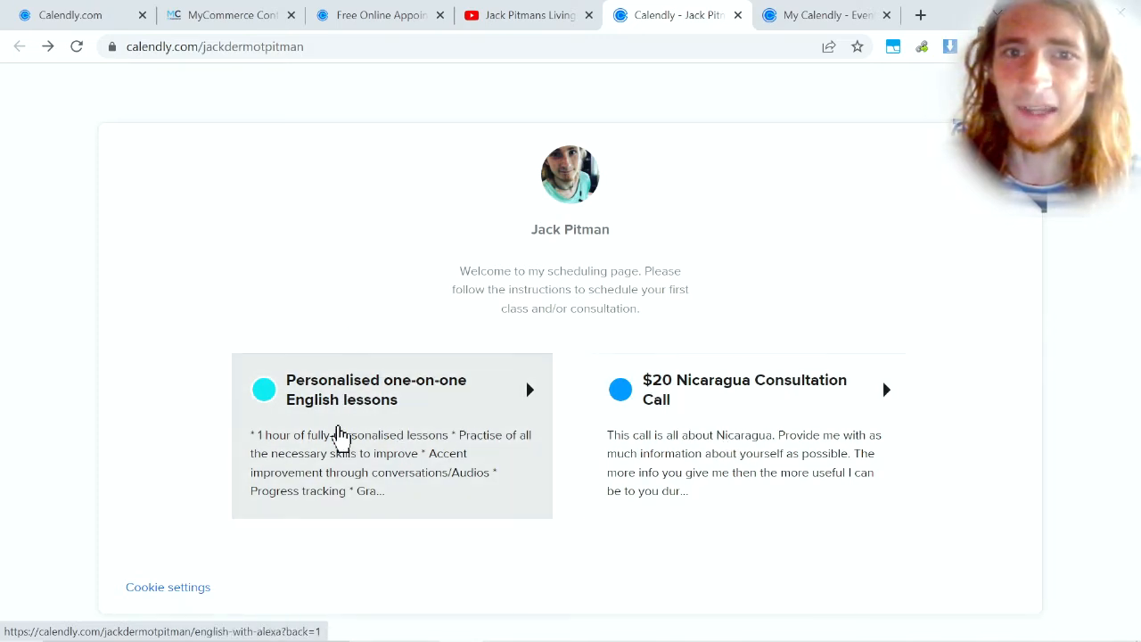
Switch the English lessons event back off and close its options menu.
{"action": "left_click", "coordinate": [821, 15]}
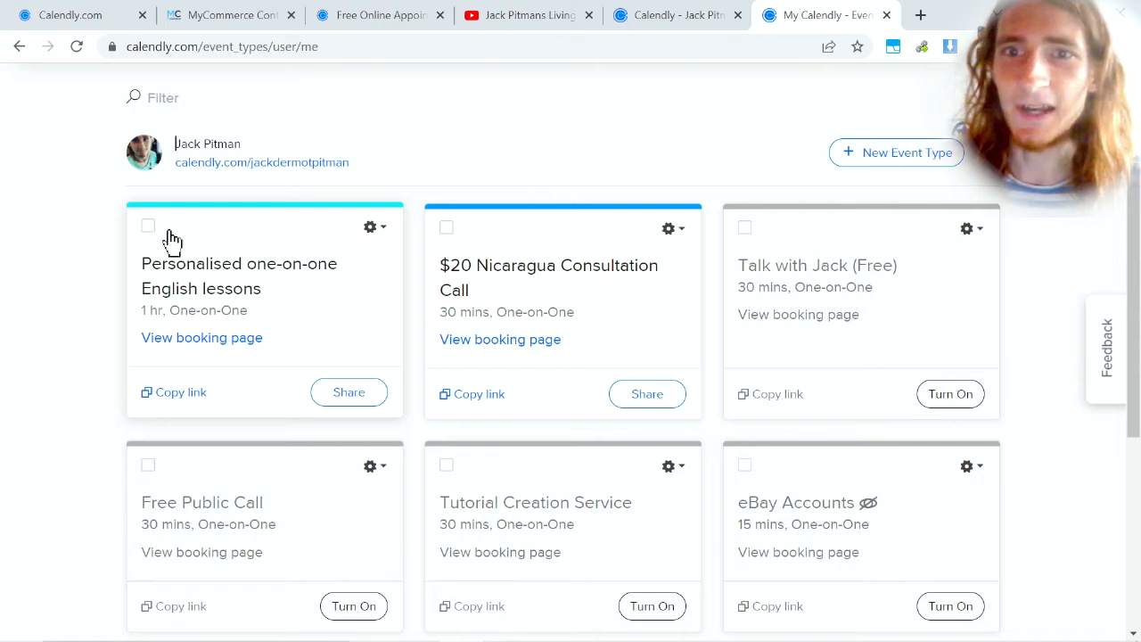
{"action": "left_click", "coordinate": [370, 226]}
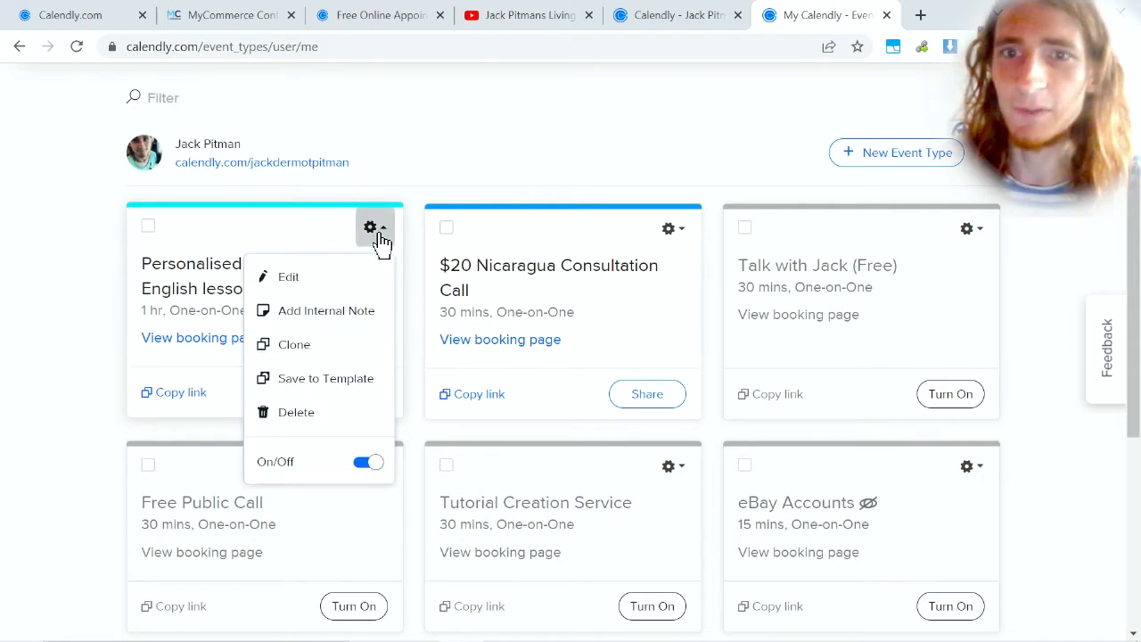
{"action": "left_click", "coordinate": [368, 462]}
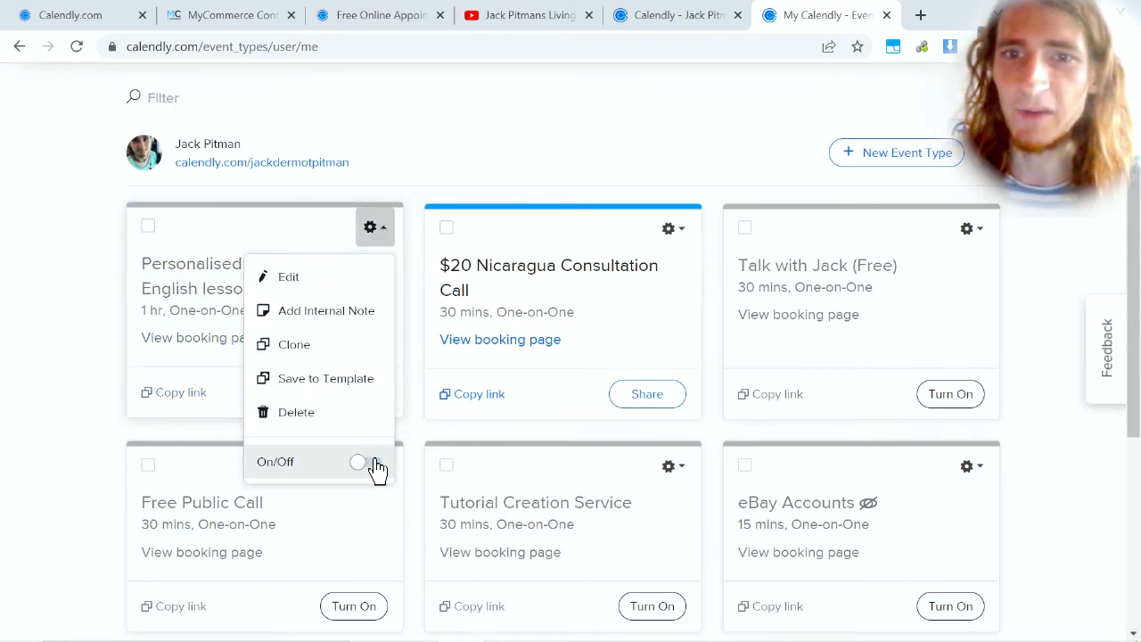
{"action": "left_click", "coordinate": [481, 134]}
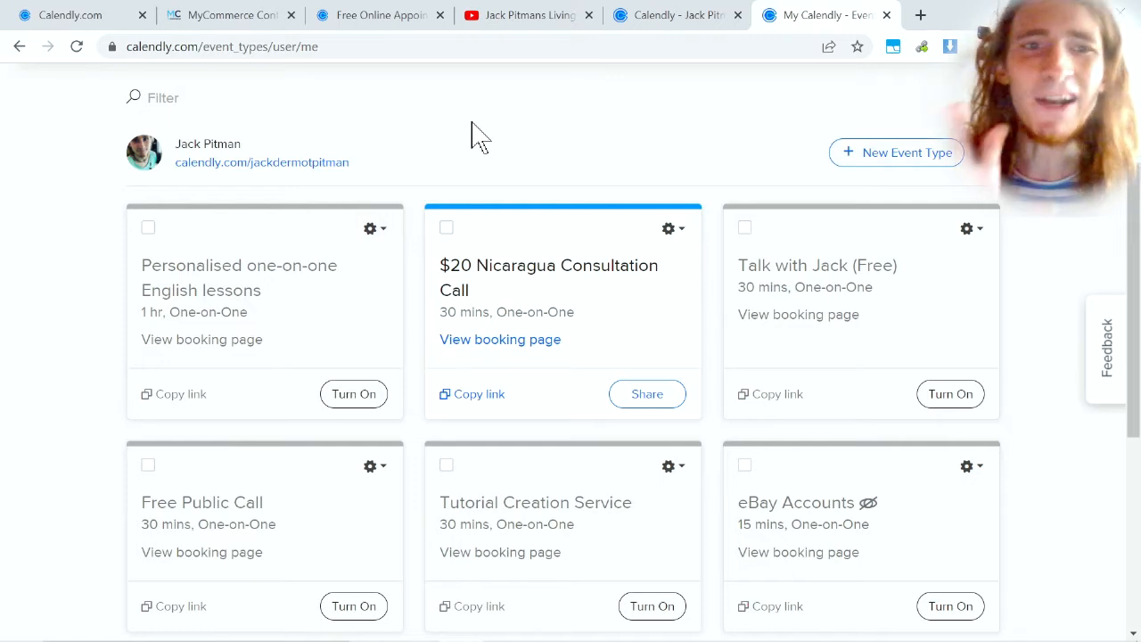
{"action": "scroll", "scroll_direction": "up", "scroll_amount": 3}
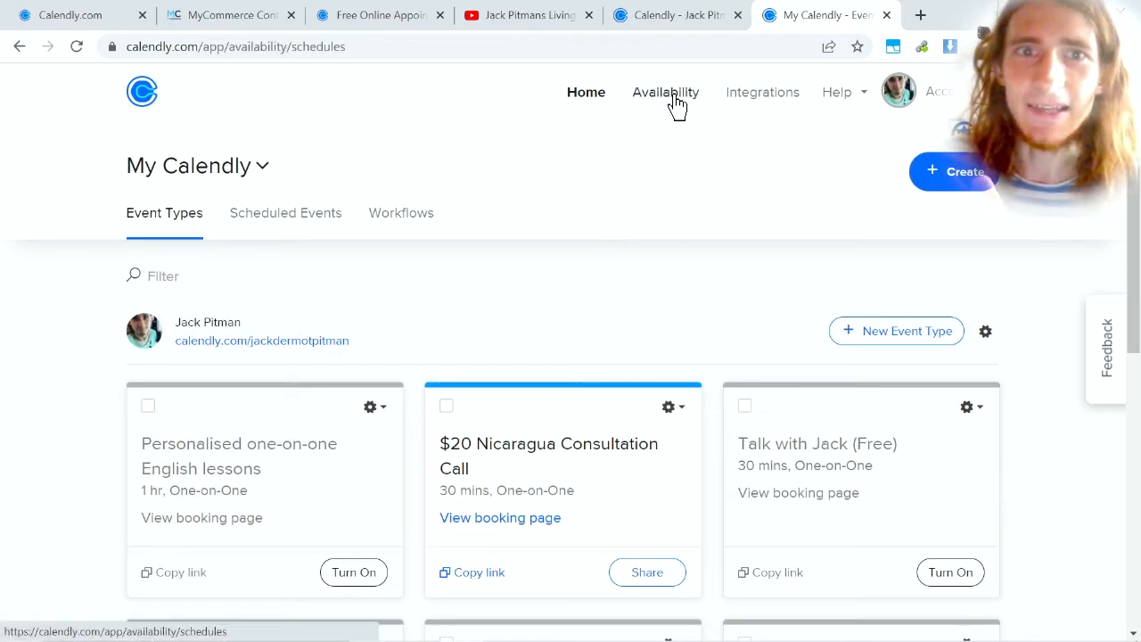
{"action": "left_click", "coordinate": [665, 92]}
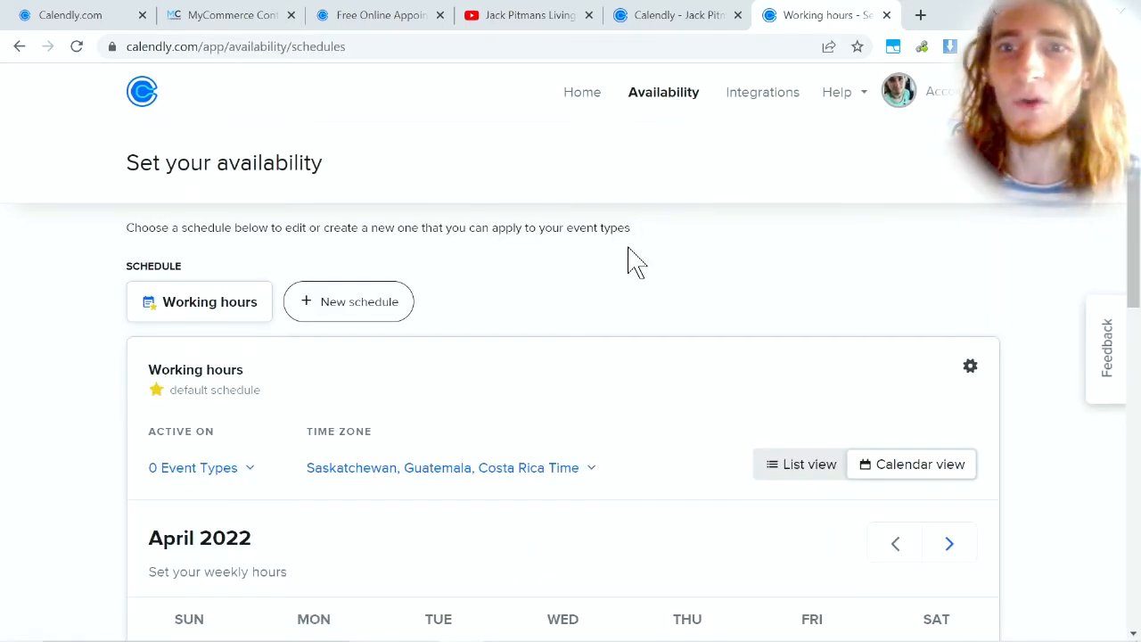
{"action": "scroll", "scroll_direction": "down", "scroll_amount": 3}
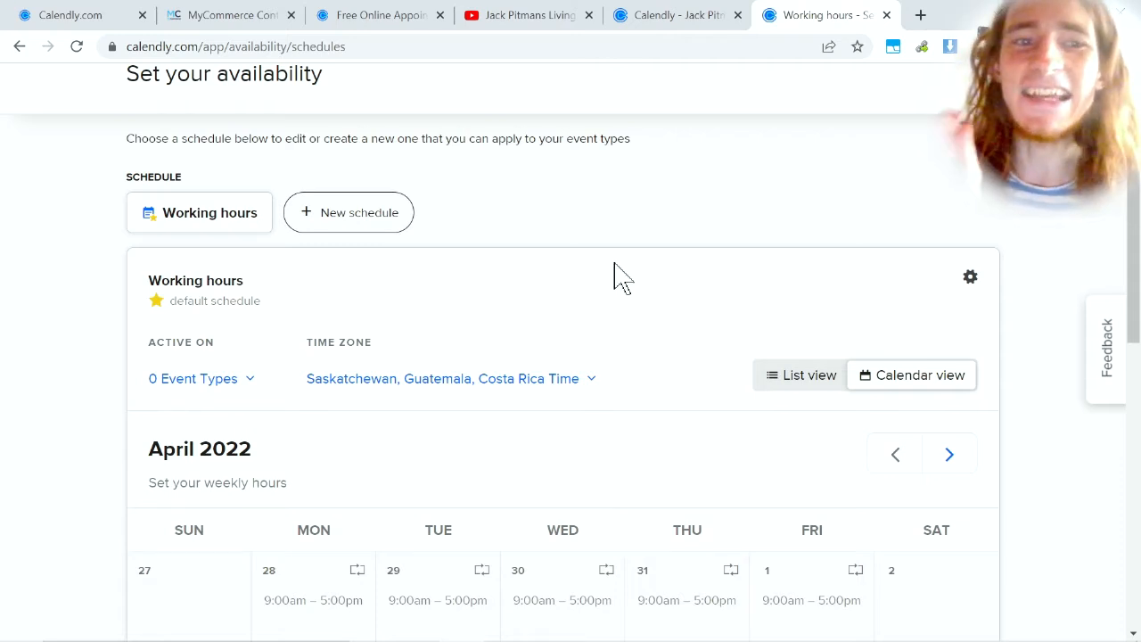
{"action": "scroll", "scroll_direction": "down", "scroll_amount": 3}
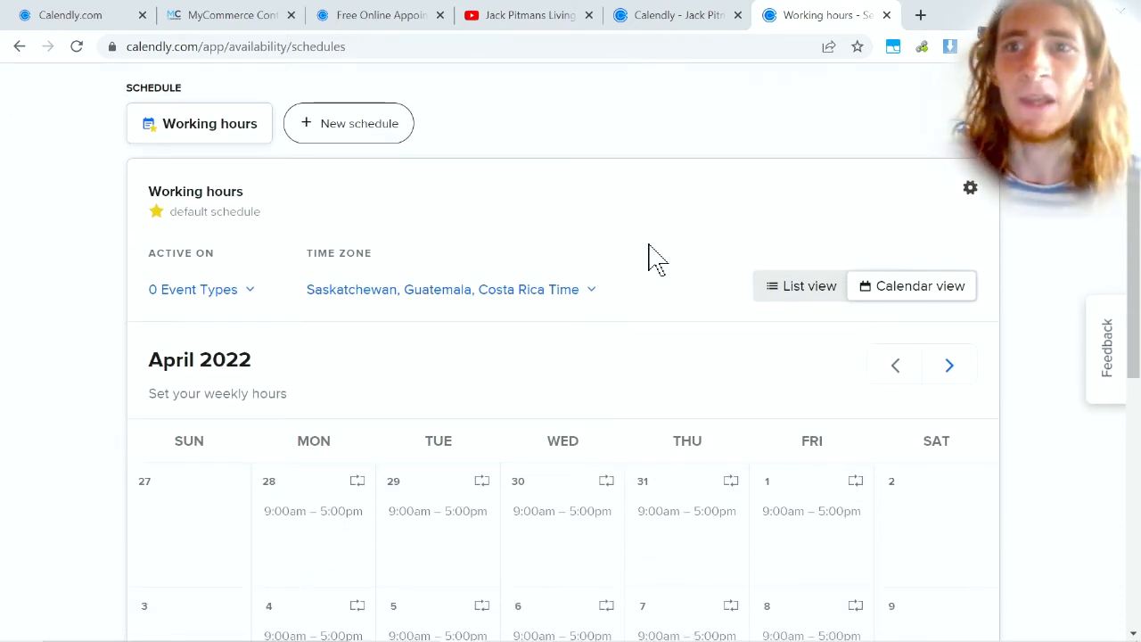
{"action": "scroll", "scroll_direction": "down", "scroll_amount": 3}
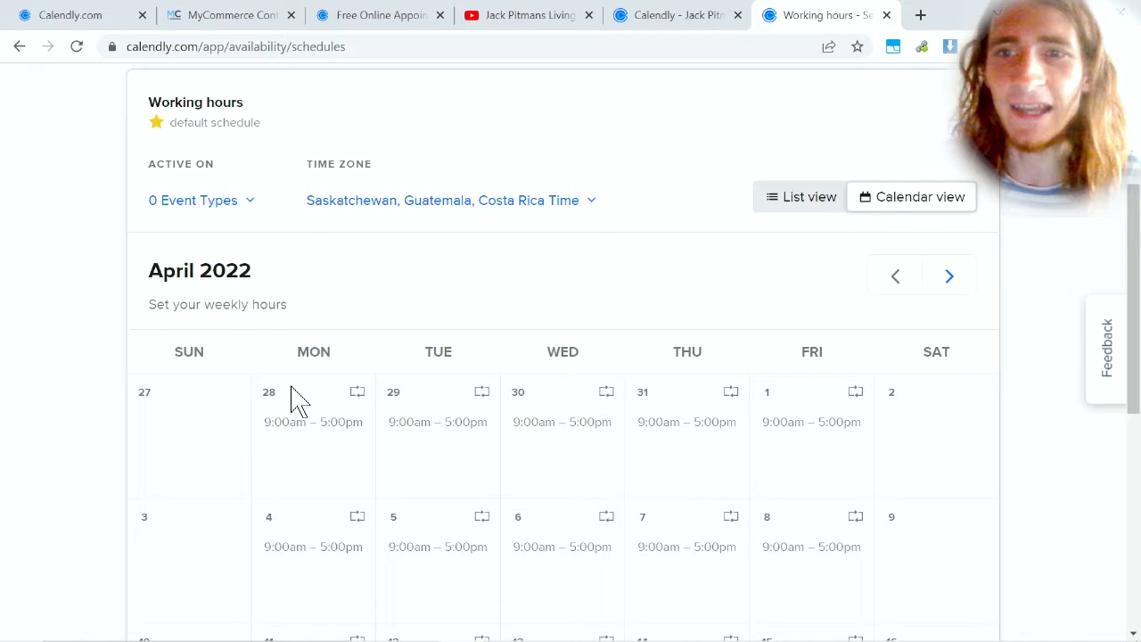
{"action": "scroll", "scroll_direction": "down", "scroll_amount": 3}
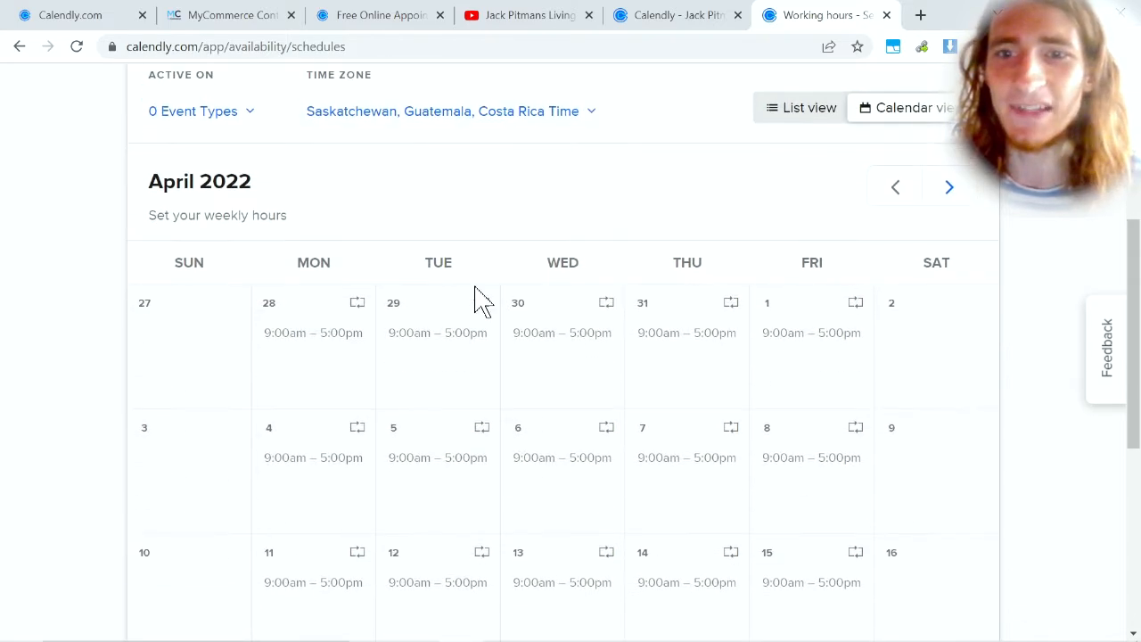
{"action": "mouse_move", "coordinate": [313, 262]}
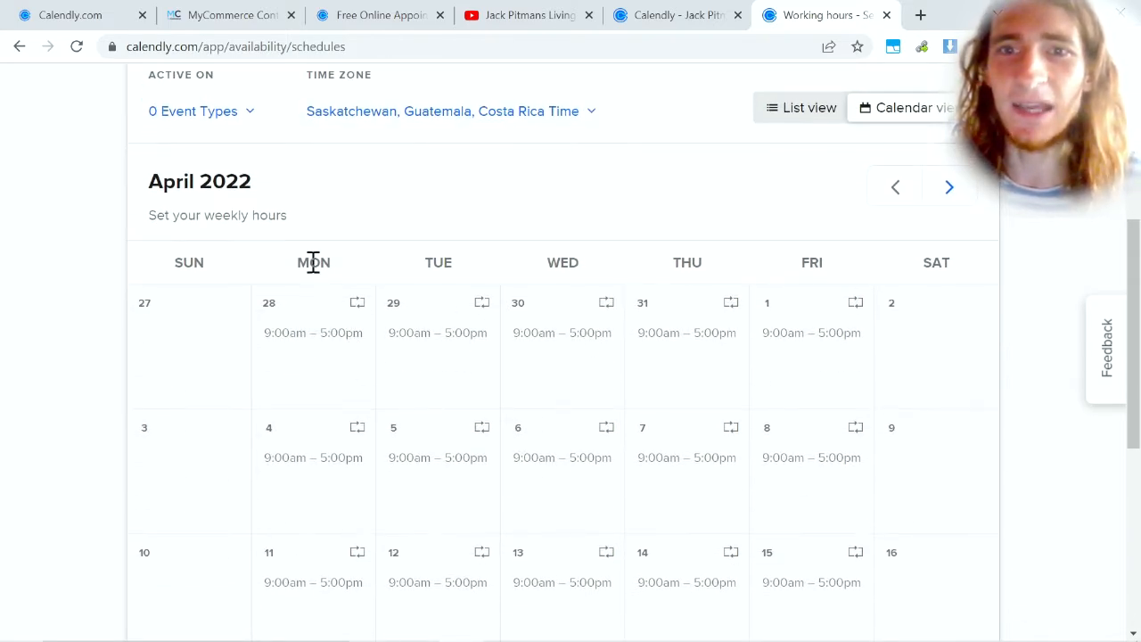
{"action": "mouse_move", "coordinate": [642, 218]}
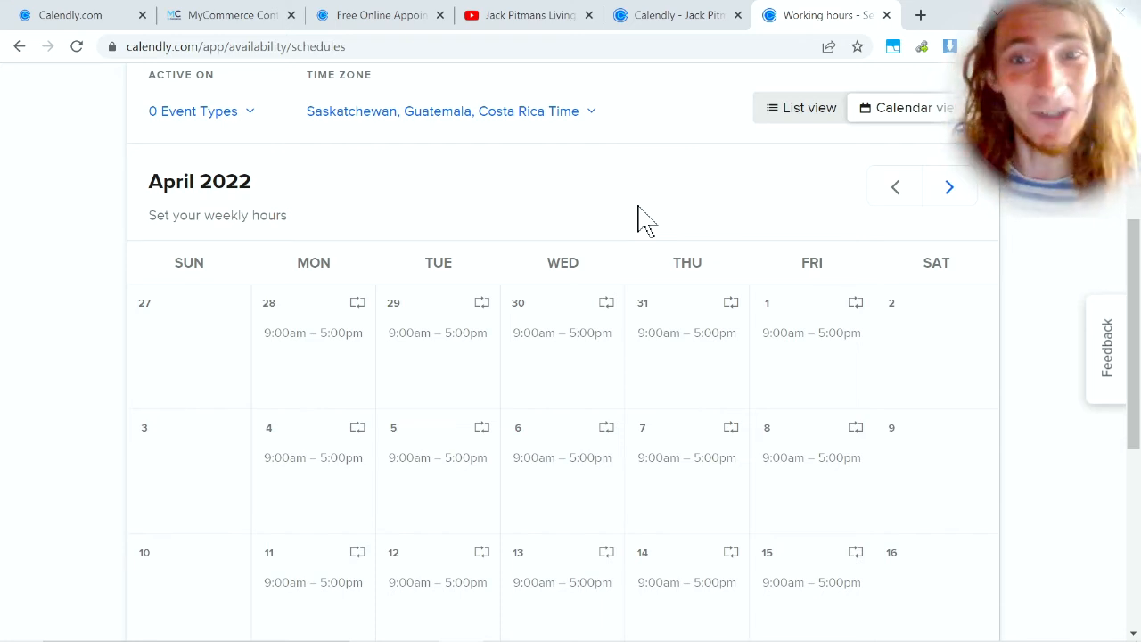
{"action": "mouse_move", "coordinate": [294, 343]}
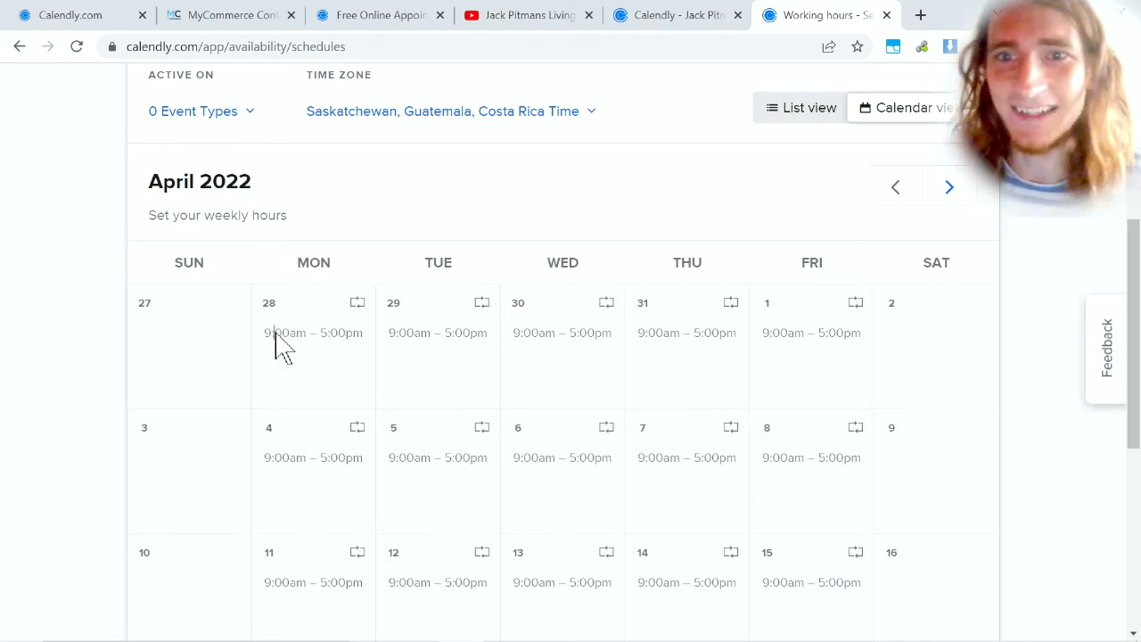
{"action": "double_click", "coordinate": [287, 332]}
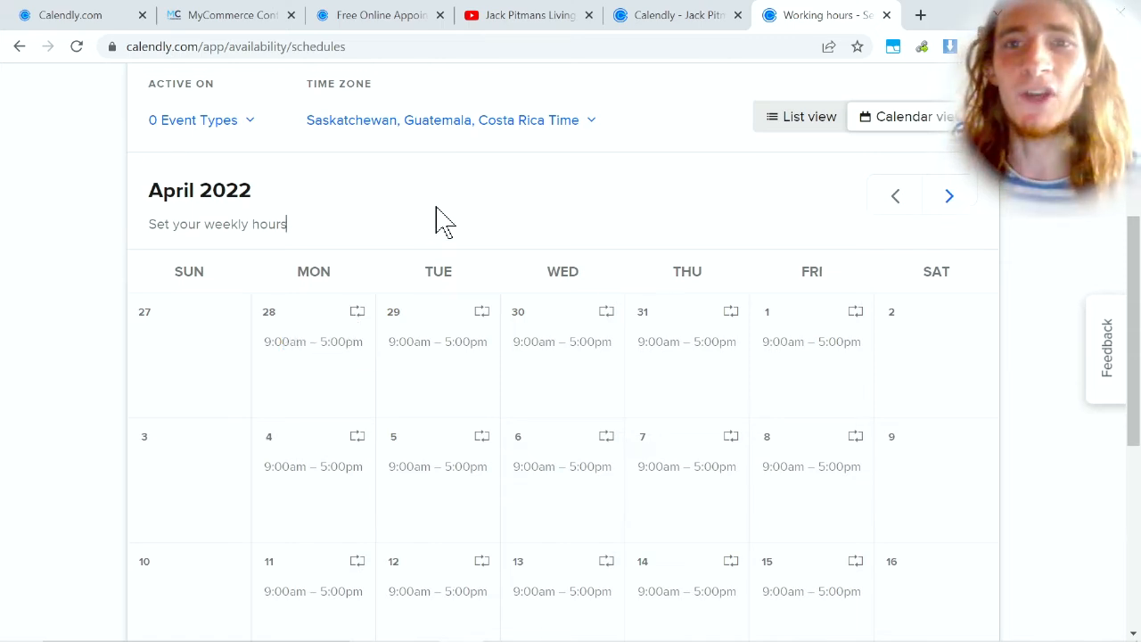
{"action": "scroll", "scroll_direction": "up", "scroll_amount": 3}
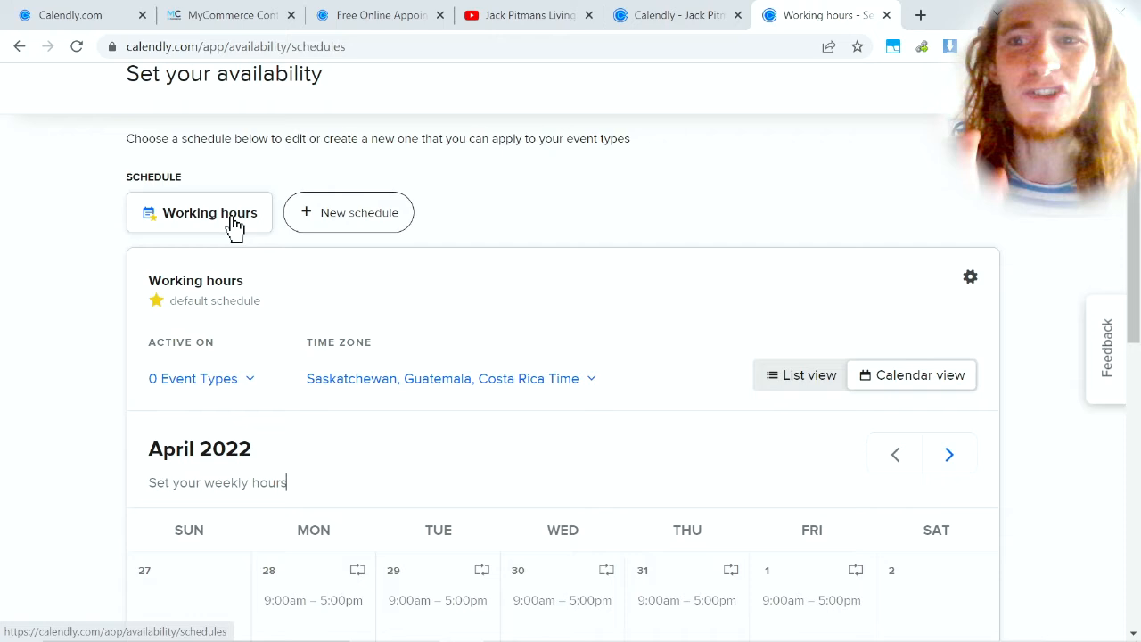
{"action": "scroll", "scroll_direction": "down", "scroll_amount": 3}
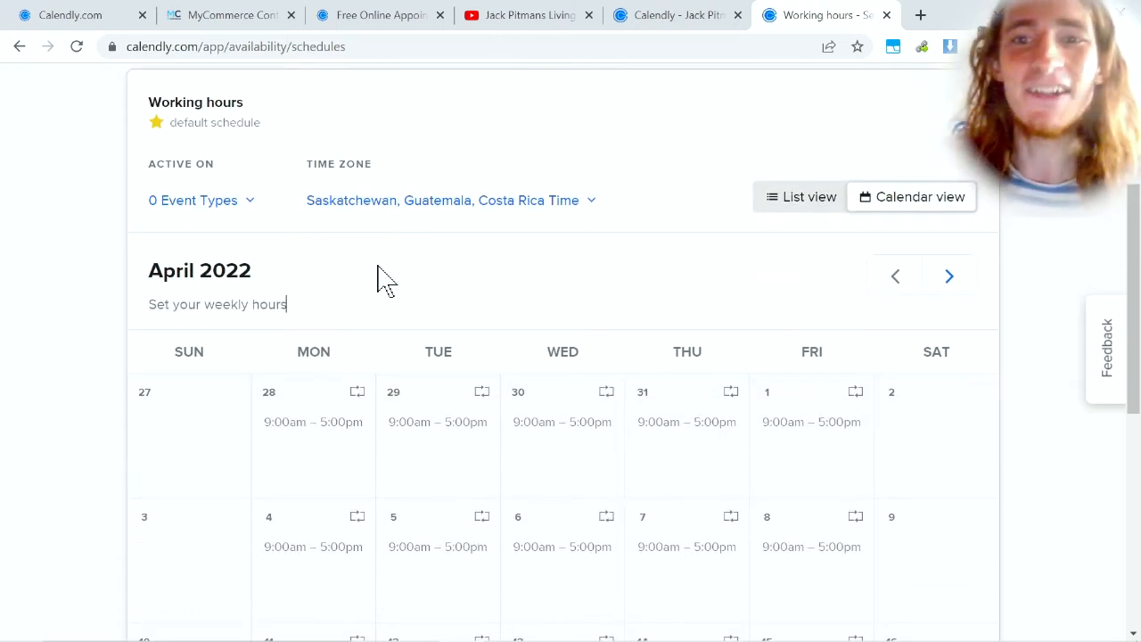
{"action": "mouse_move", "coordinate": [322, 481]}
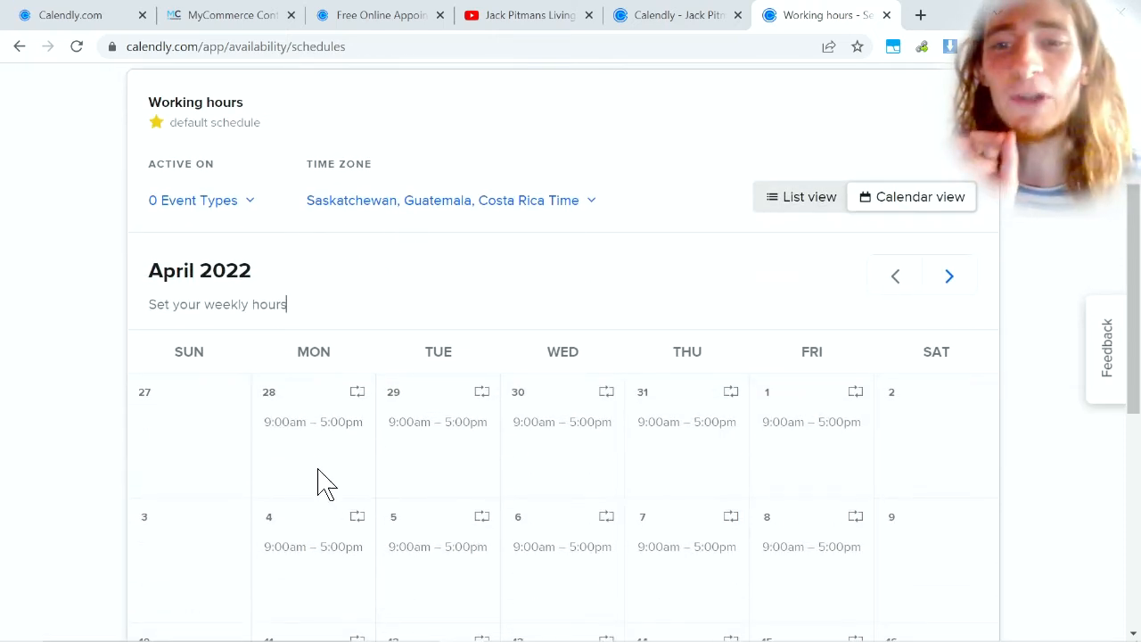
{"action": "mouse_move", "coordinate": [337, 437]}
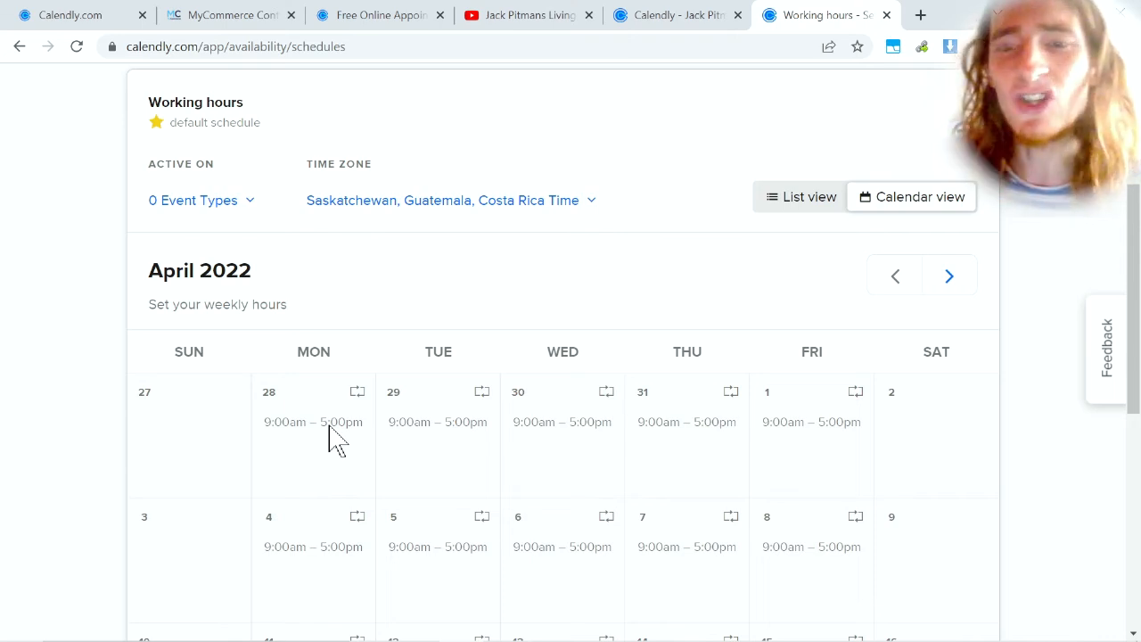
{"action": "mouse_move", "coordinate": [319, 444]}
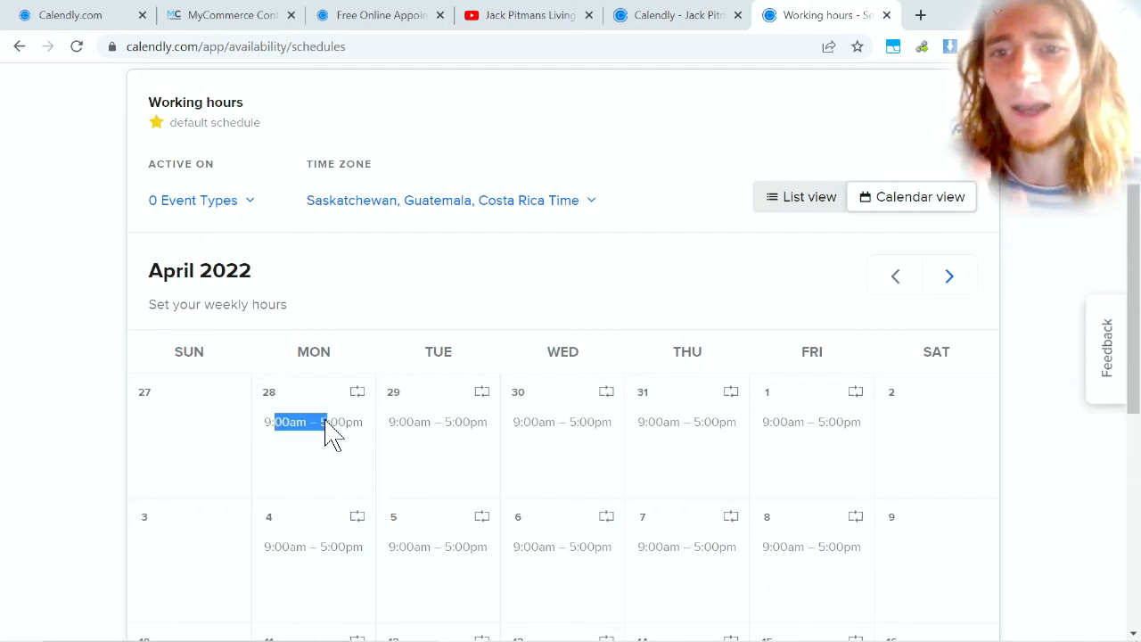
{"action": "mouse_move", "coordinate": [794, 437]}
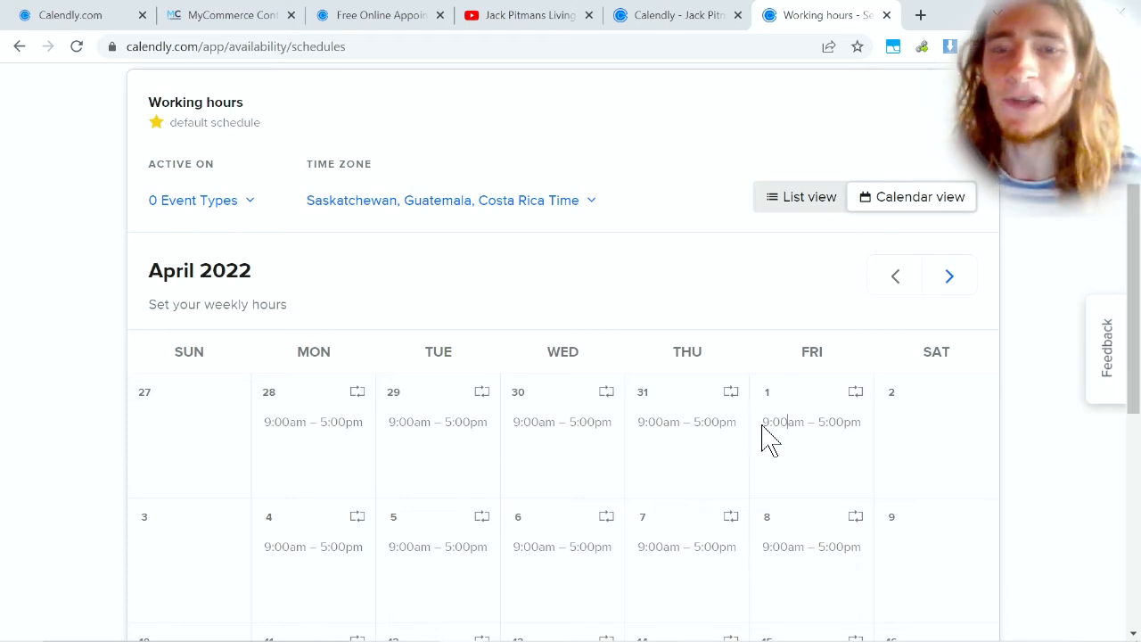
{"action": "mouse_move", "coordinate": [705, 432]}
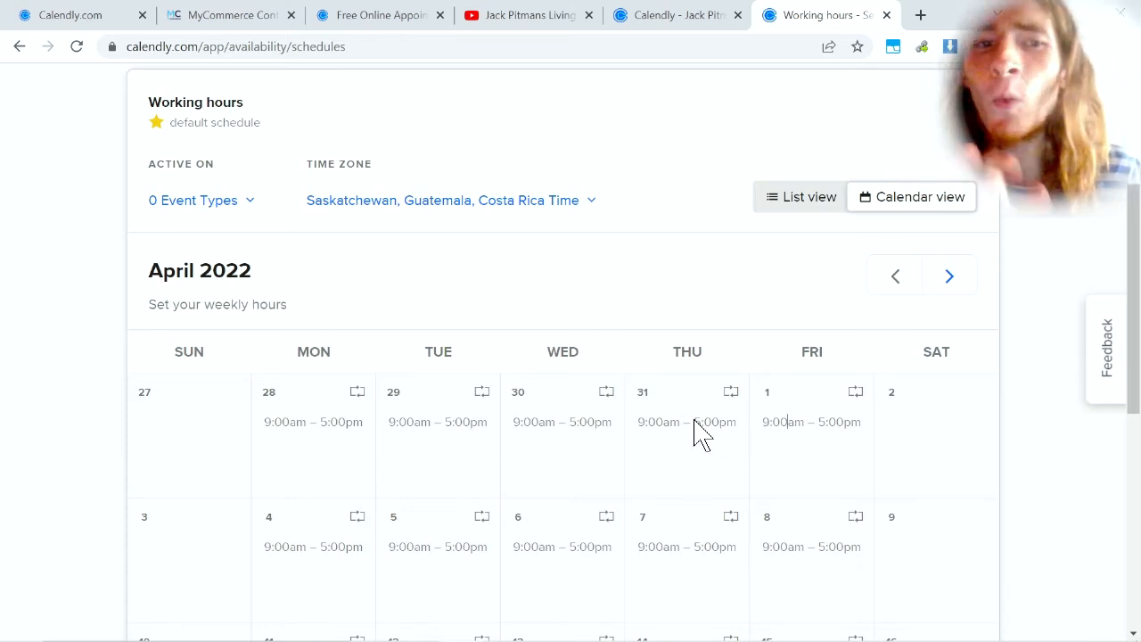
{"action": "mouse_move", "coordinate": [820, 437]}
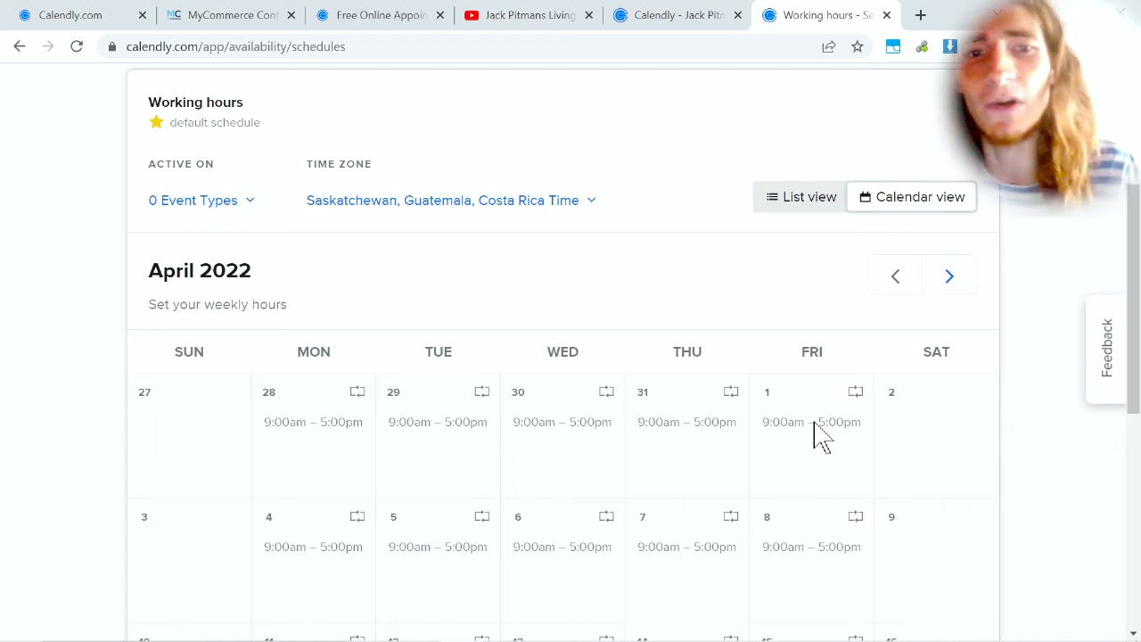
{"action": "mouse_move", "coordinate": [696, 437]}
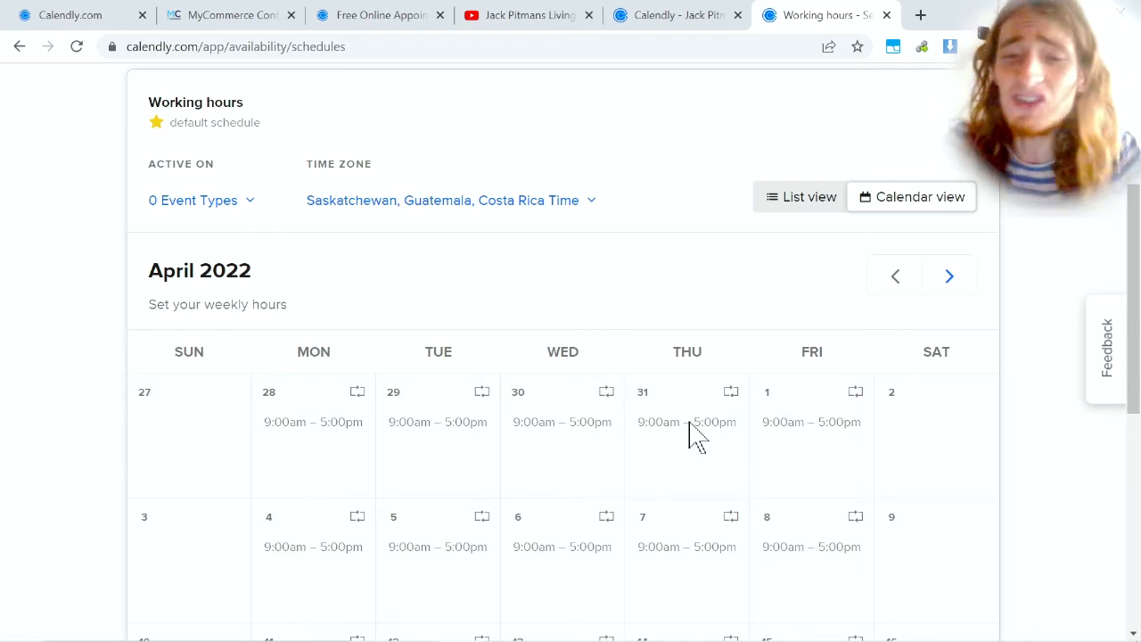
{"action": "mouse_move", "coordinate": [842, 433]}
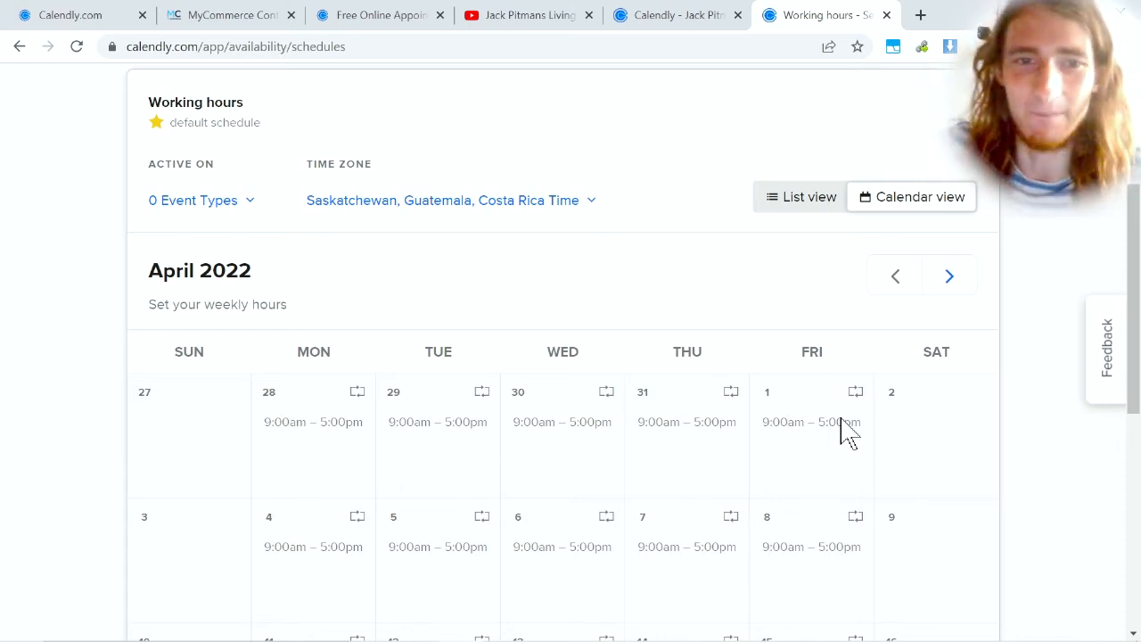
{"action": "scroll", "scroll_direction": "up", "scroll_amount": 3}
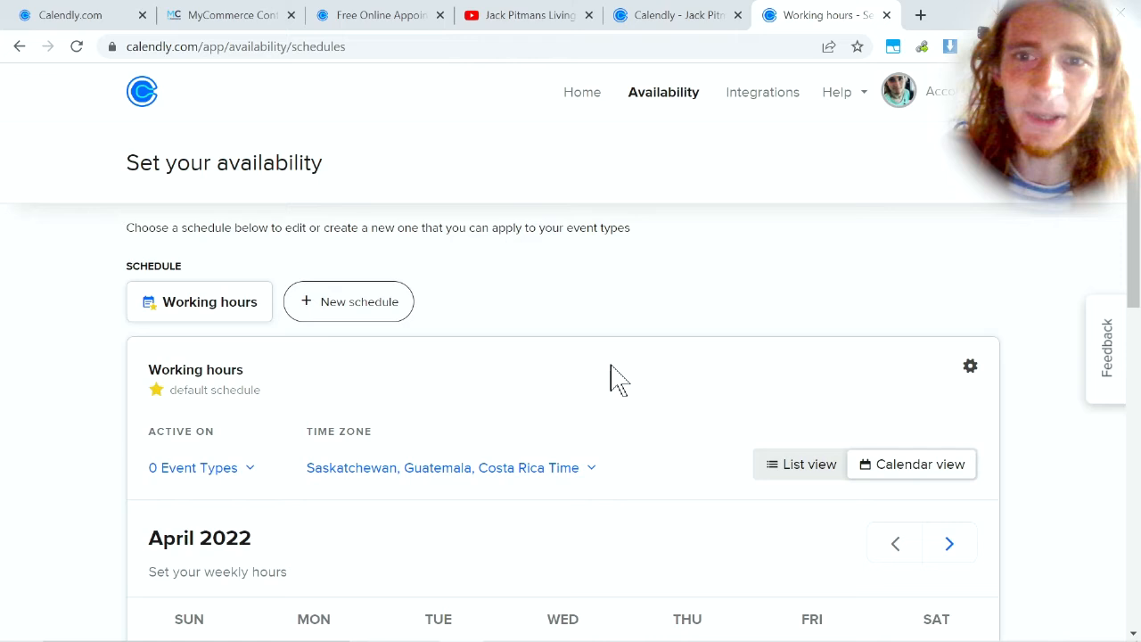
{"action": "scroll", "scroll_direction": "down", "scroll_amount": 3}
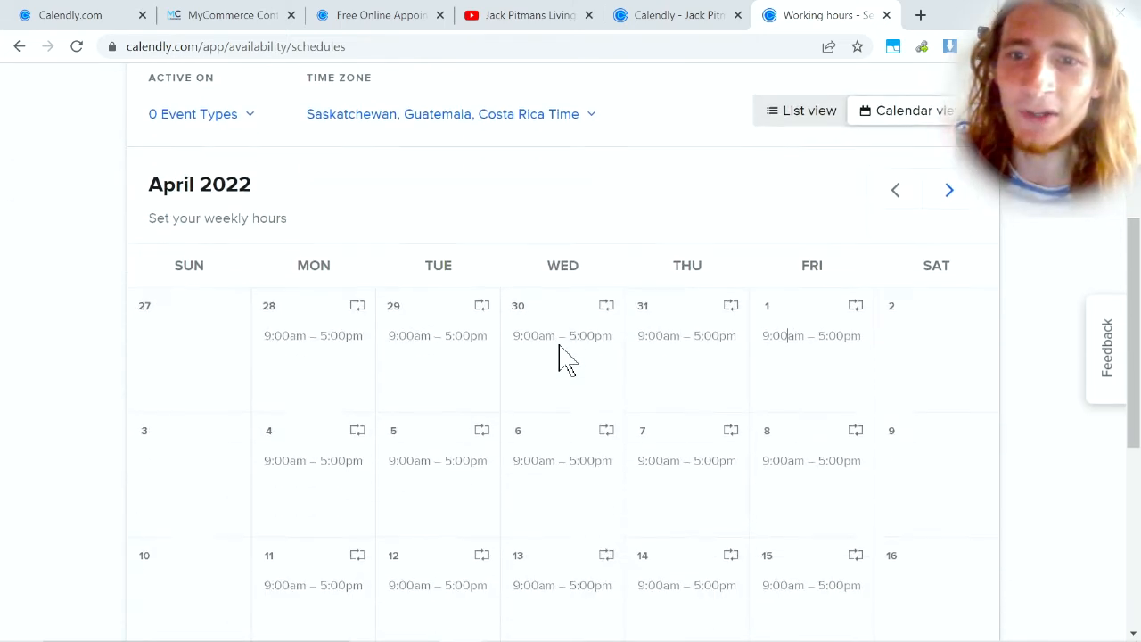
{"action": "scroll", "scroll_direction": "down", "scroll_amount": 3}
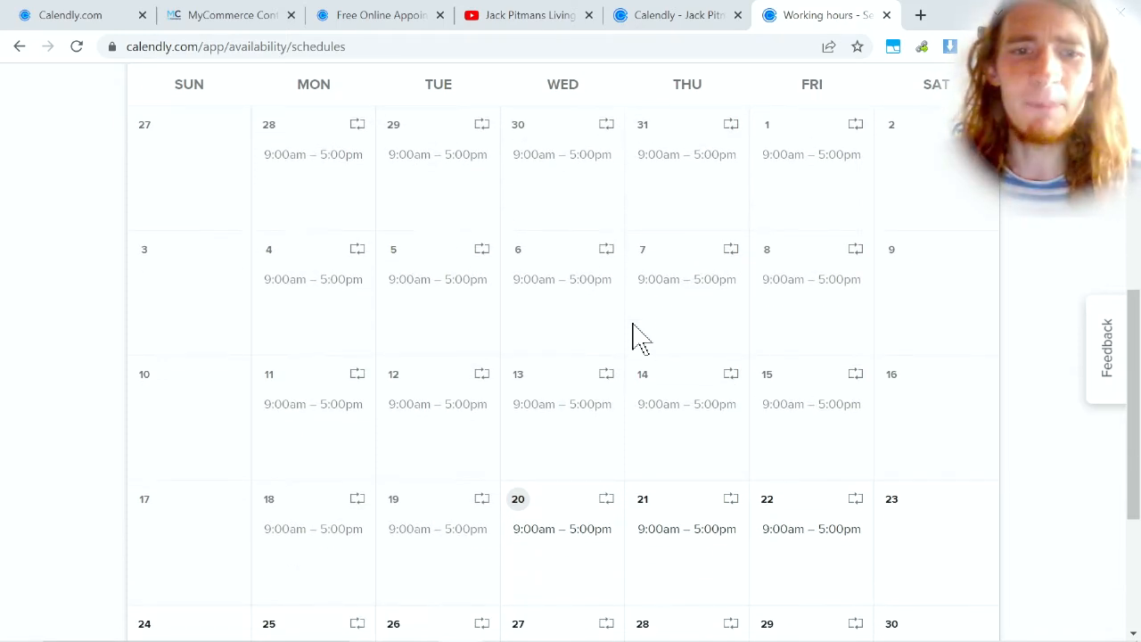
{"action": "scroll", "scroll_direction": "up", "scroll_amount": 3}
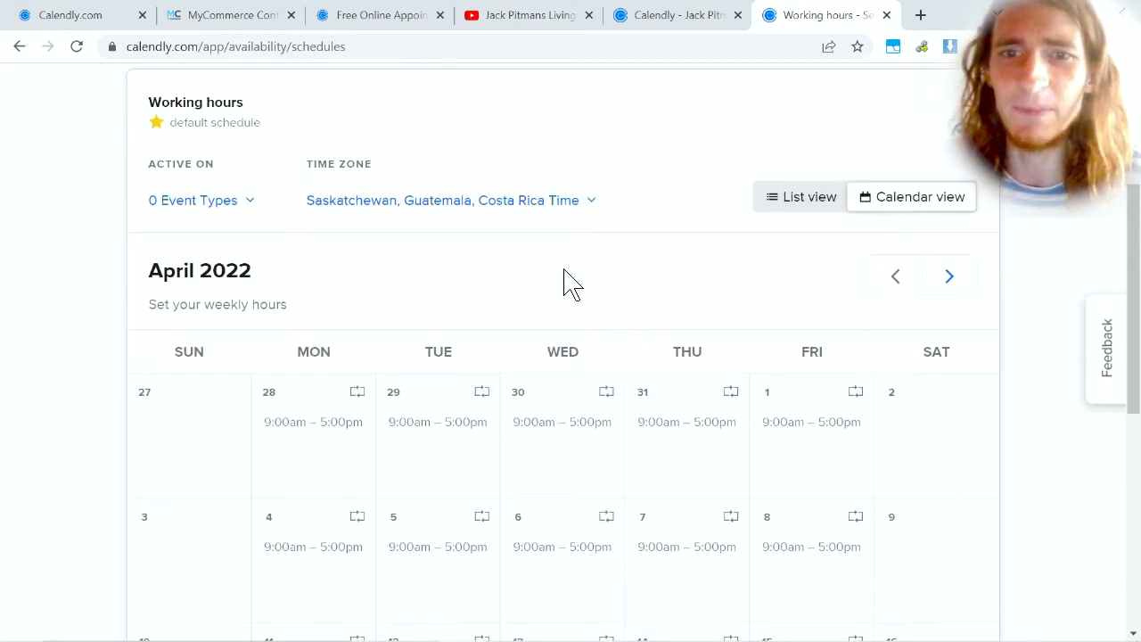
{"action": "scroll", "scroll_direction": "down", "scroll_amount": 3}
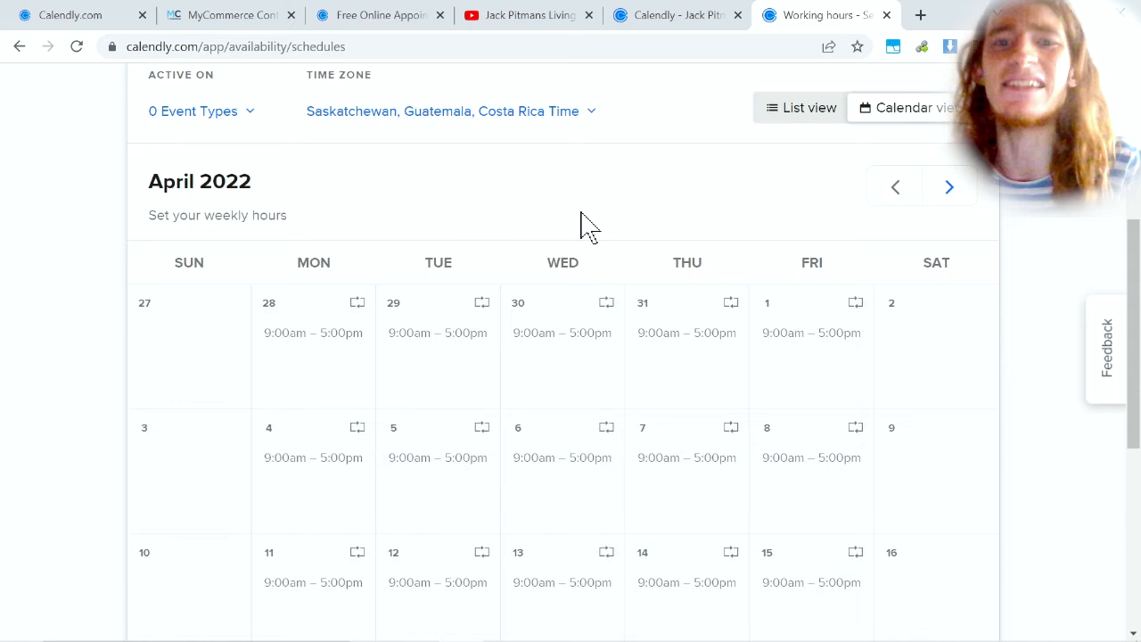
{"action": "scroll", "scroll_direction": "up", "scroll_amount": 3}
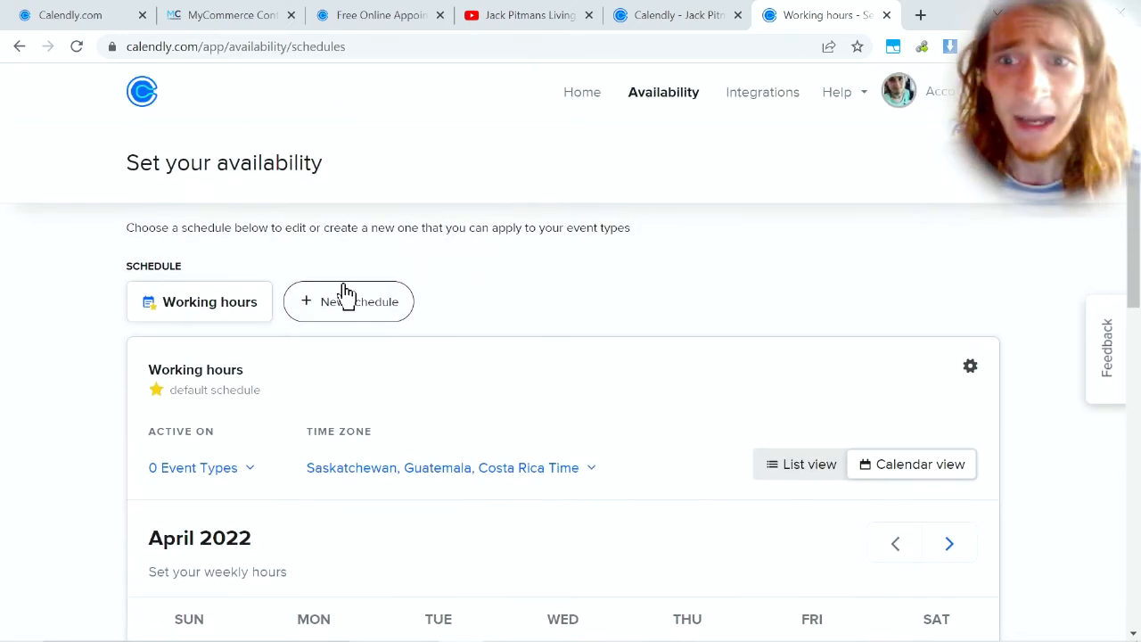
{"action": "mouse_move", "coordinate": [582, 91]}
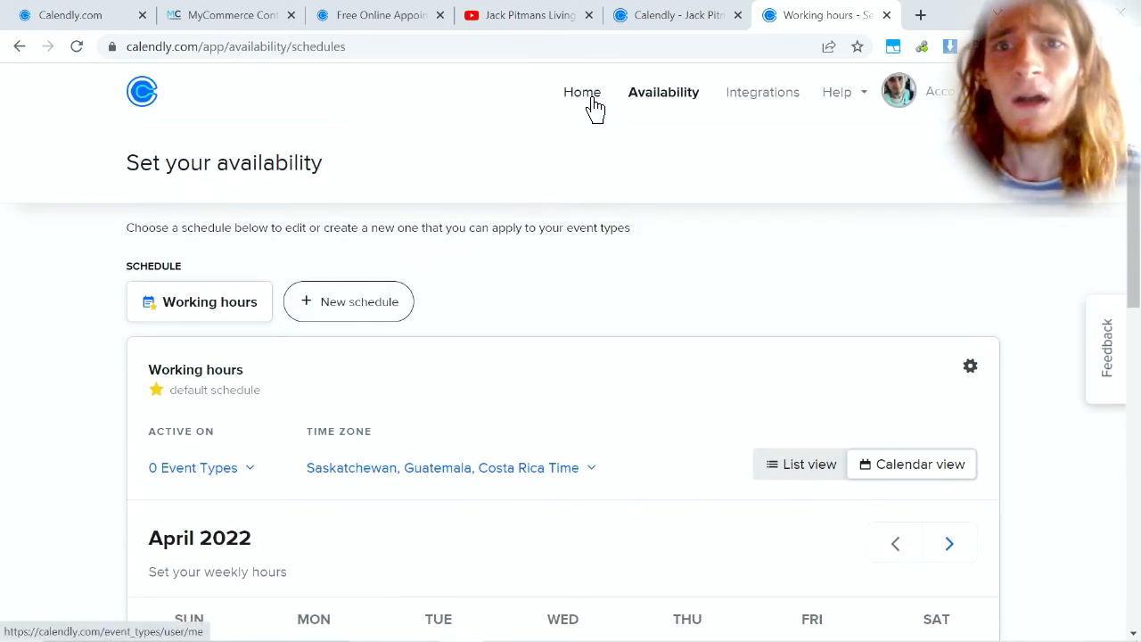
{"action": "mouse_move", "coordinate": [9, 75]}
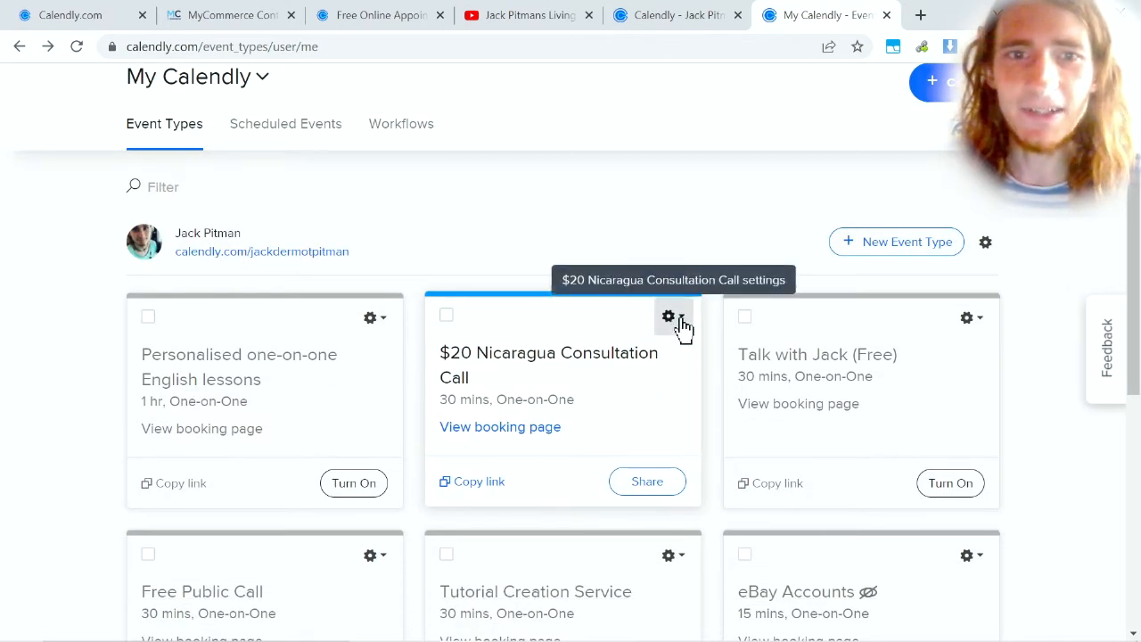
Open the $20 Nicaragua Consultation Call event type for editing.
{"action": "left_click", "coordinate": [669, 317]}
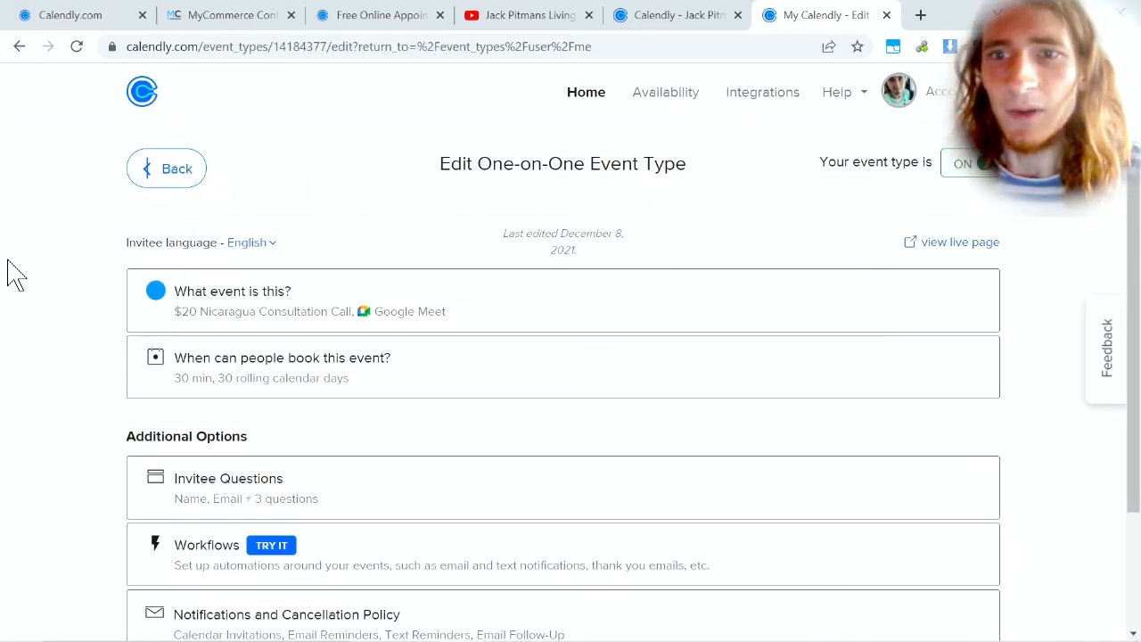
Scroll through the Name, Email and three custom invitee questions, including WhatsApp number.
{"action": "scroll", "scroll_direction": "down", "scroll_amount": 3}
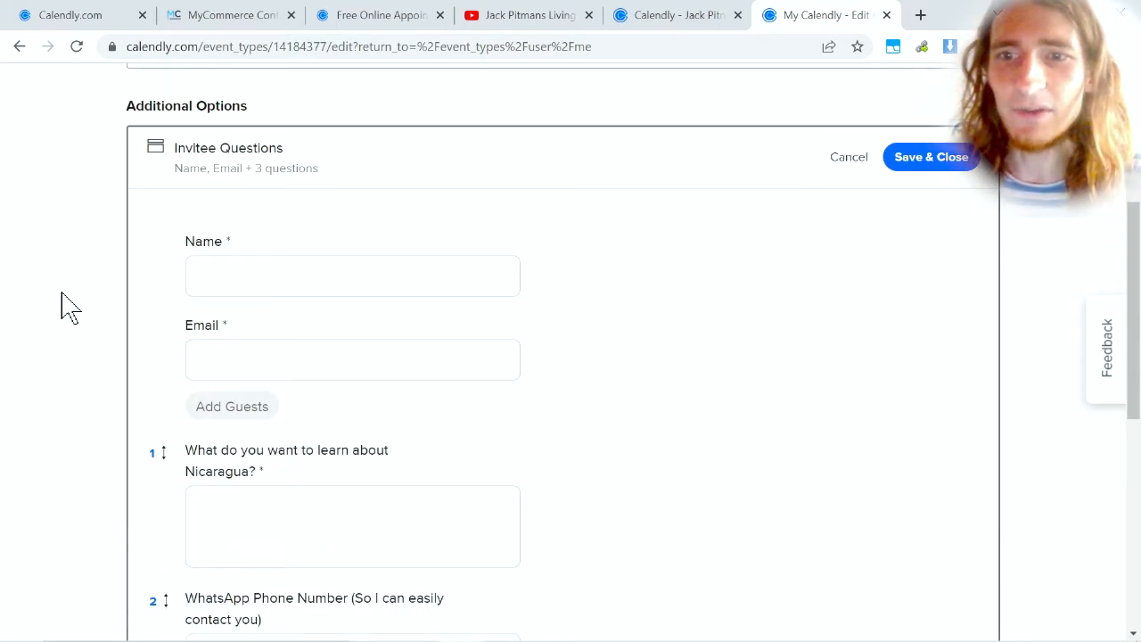
{"action": "scroll", "scroll_direction": "down", "scroll_amount": 3}
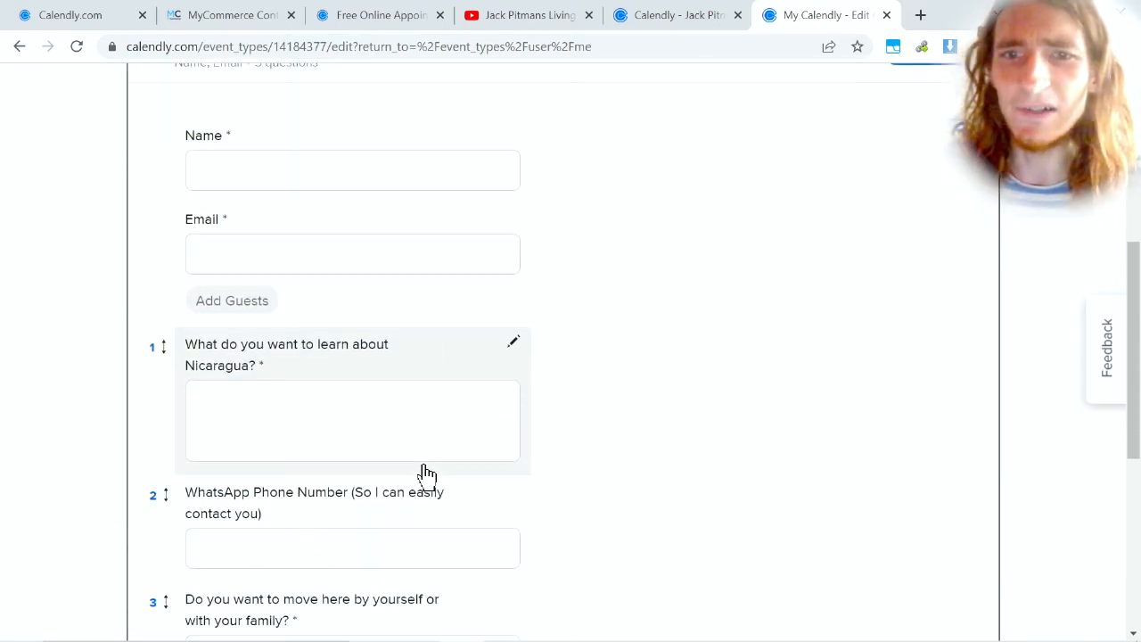
{"action": "scroll", "scroll_direction": "down", "scroll_amount": 3}
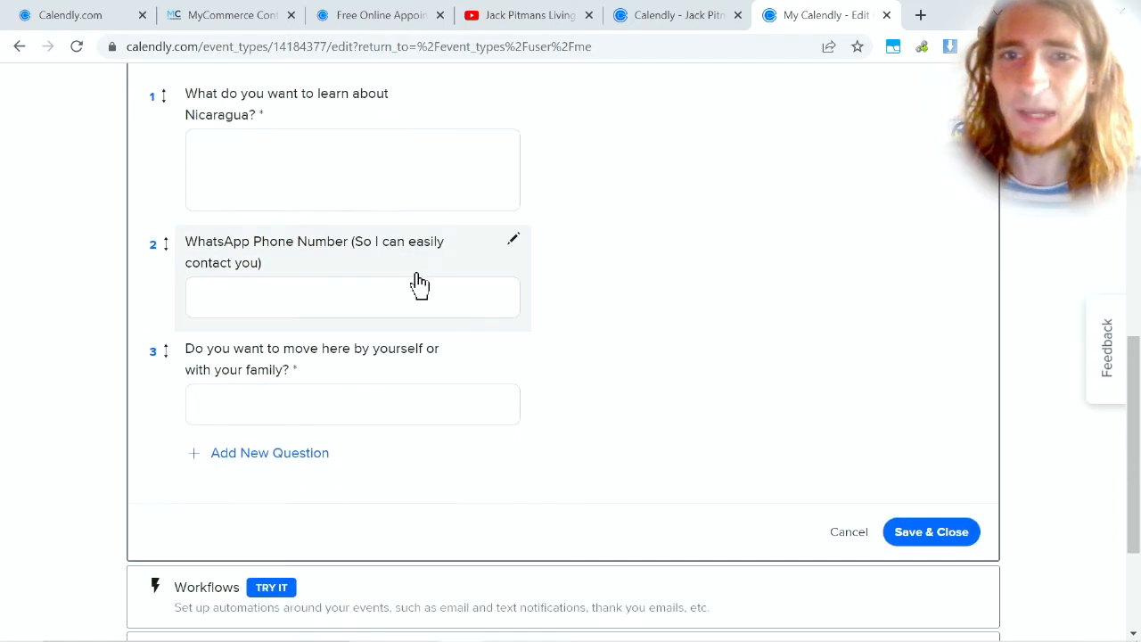
{"action": "scroll", "scroll_direction": "up", "scroll_amount": 3}
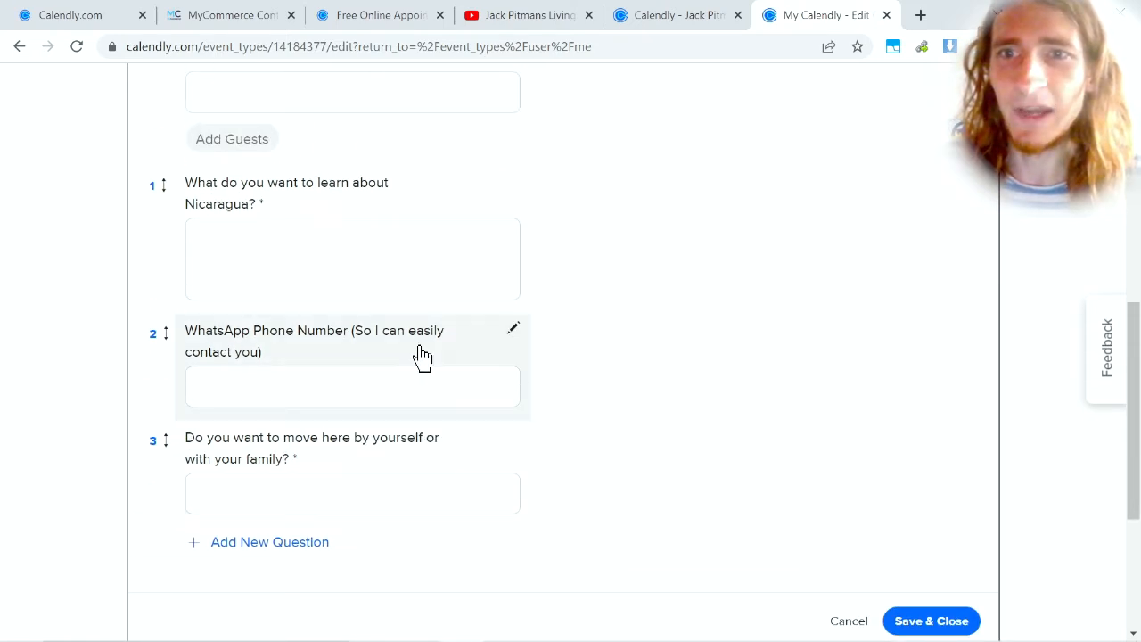
{"action": "scroll", "scroll_direction": "up", "scroll_amount": 3}
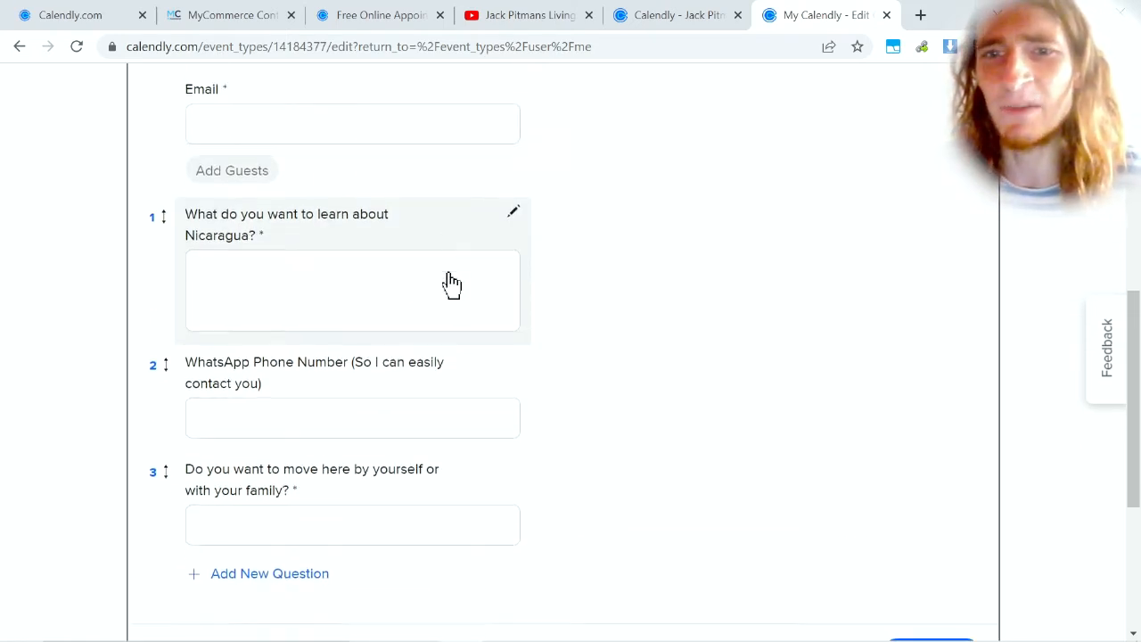
{"action": "scroll", "scroll_direction": "down", "scroll_amount": 3}
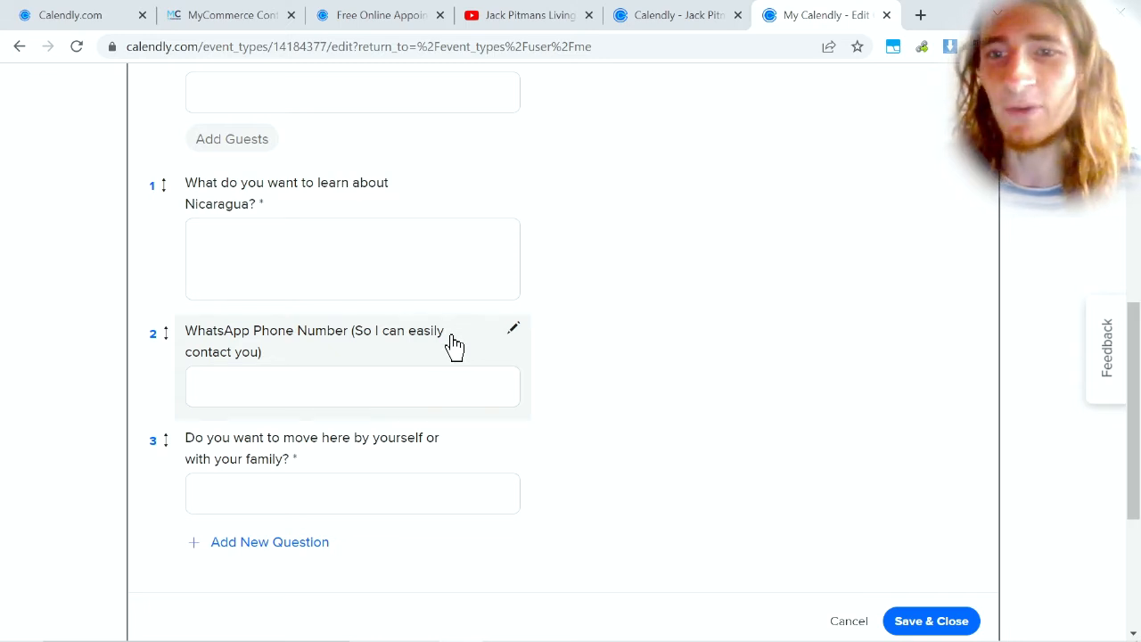
{"action": "scroll", "scroll_direction": "down", "scroll_amount": 3}
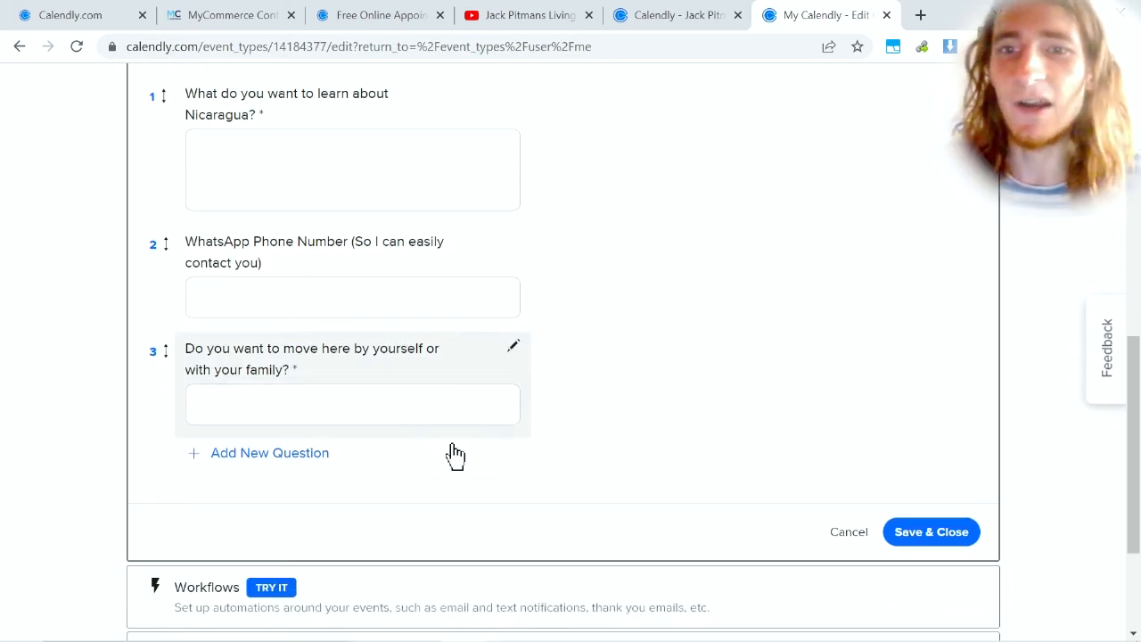
{"action": "scroll", "scroll_direction": "up", "scroll_amount": 3}
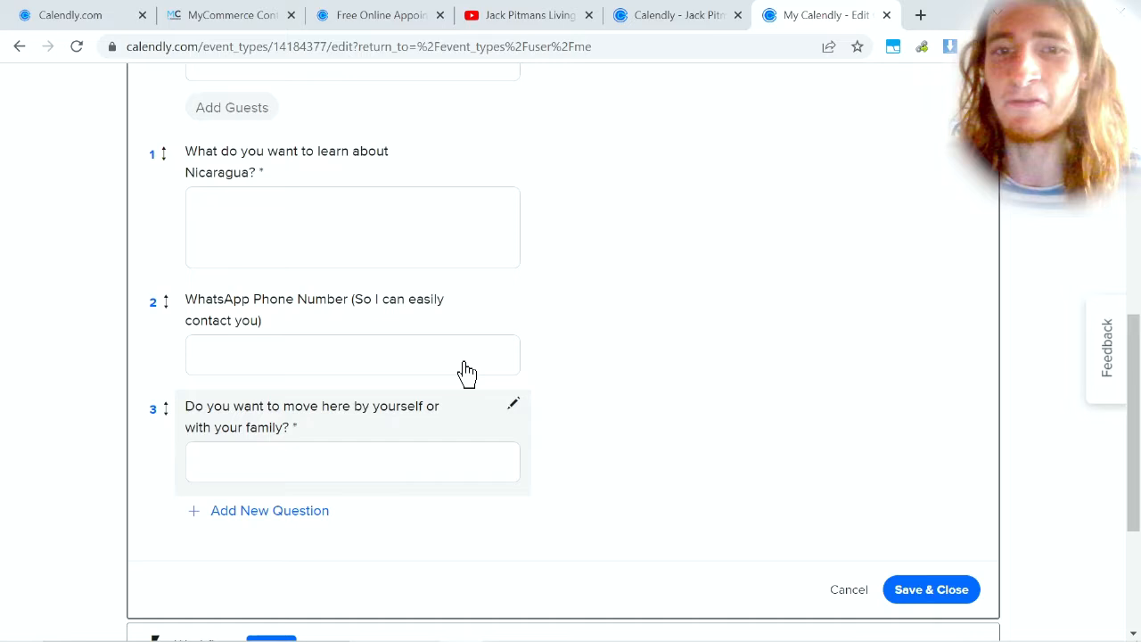
{"action": "scroll", "scroll_direction": "up", "scroll_amount": 3}
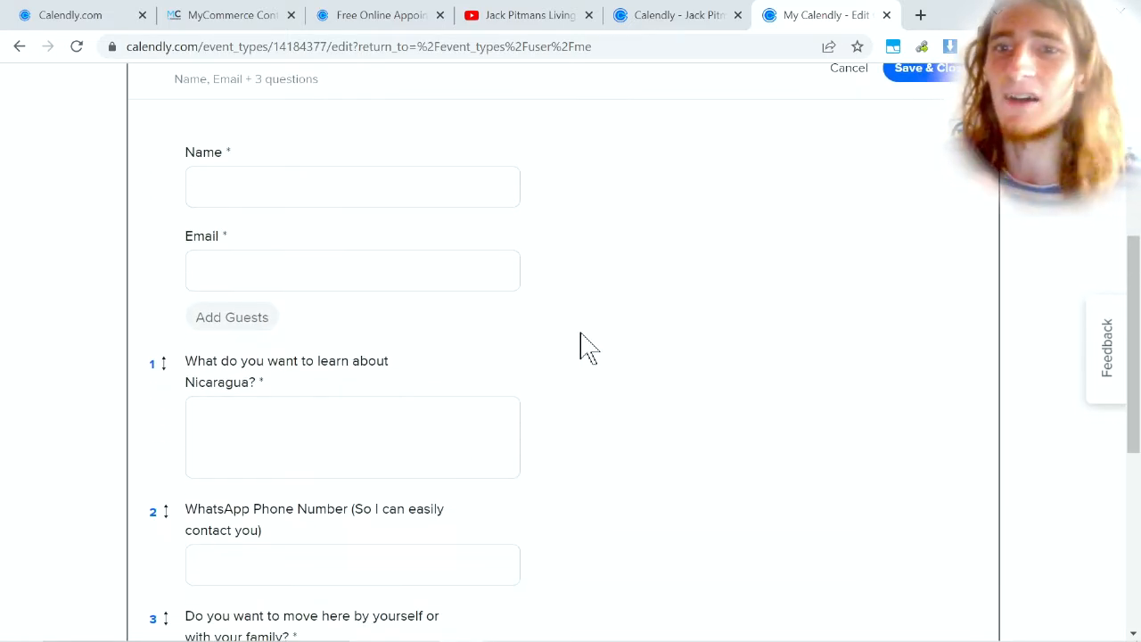
{"action": "scroll", "scroll_direction": "up", "scroll_amount": 3}
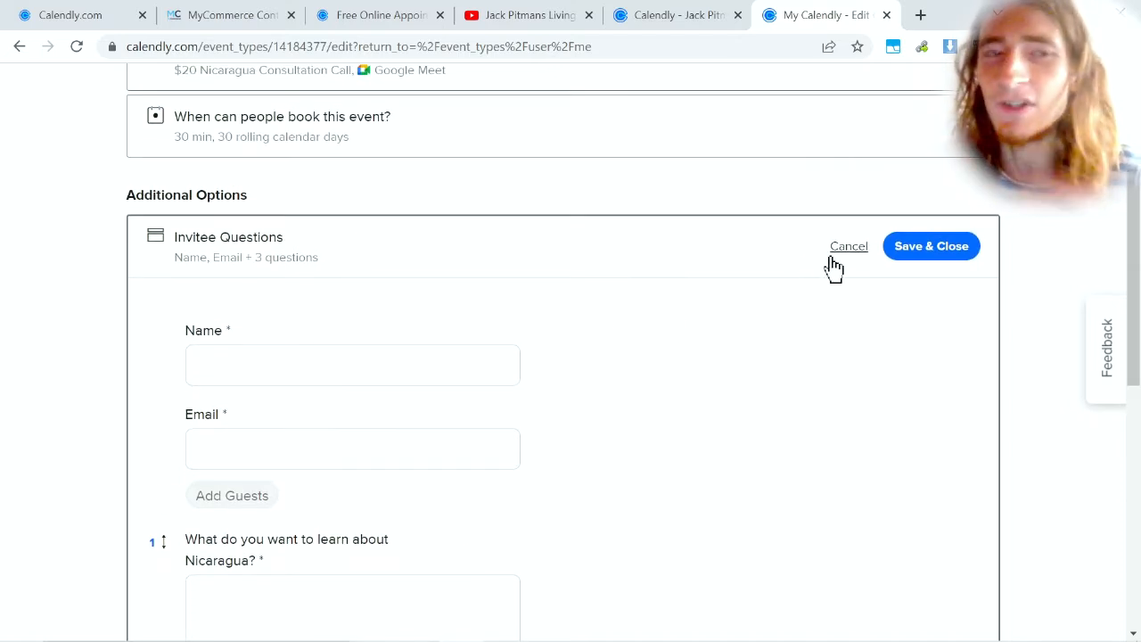
{"action": "mouse_move", "coordinate": [372, 319]}
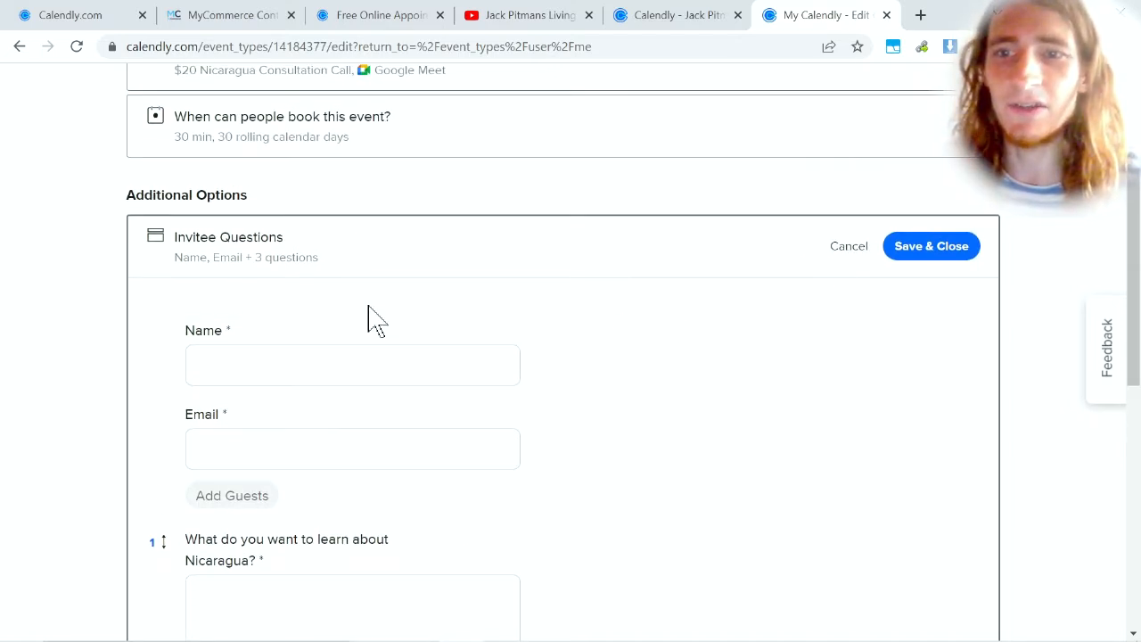
{"action": "scroll", "scroll_direction": "down", "scroll_amount": 3}
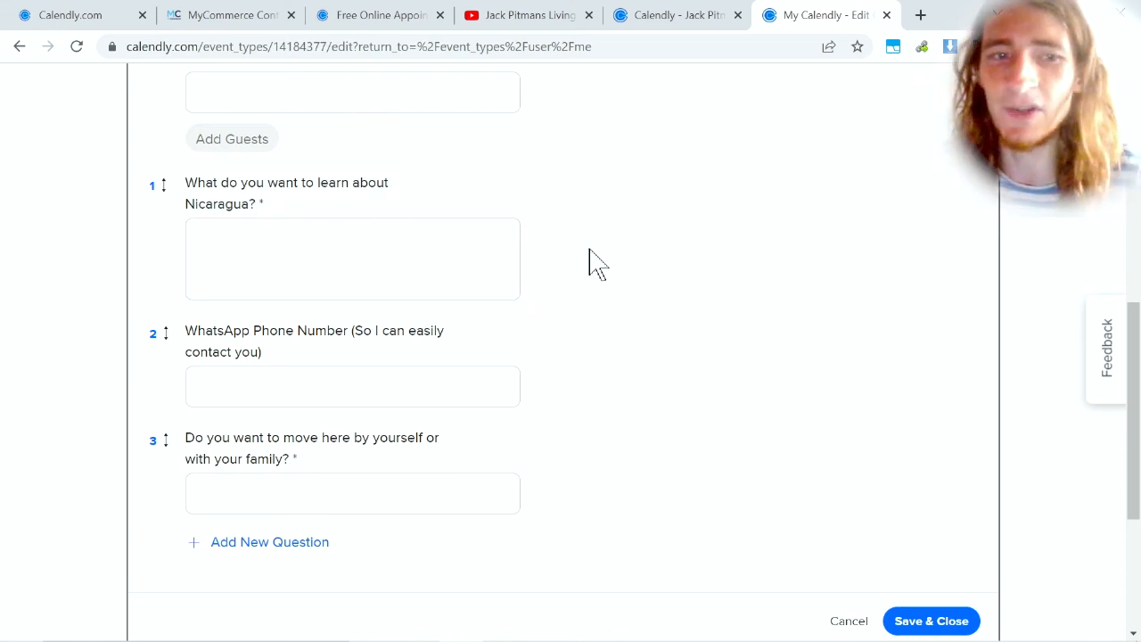
{"action": "mouse_move", "coordinate": [840, 423]}
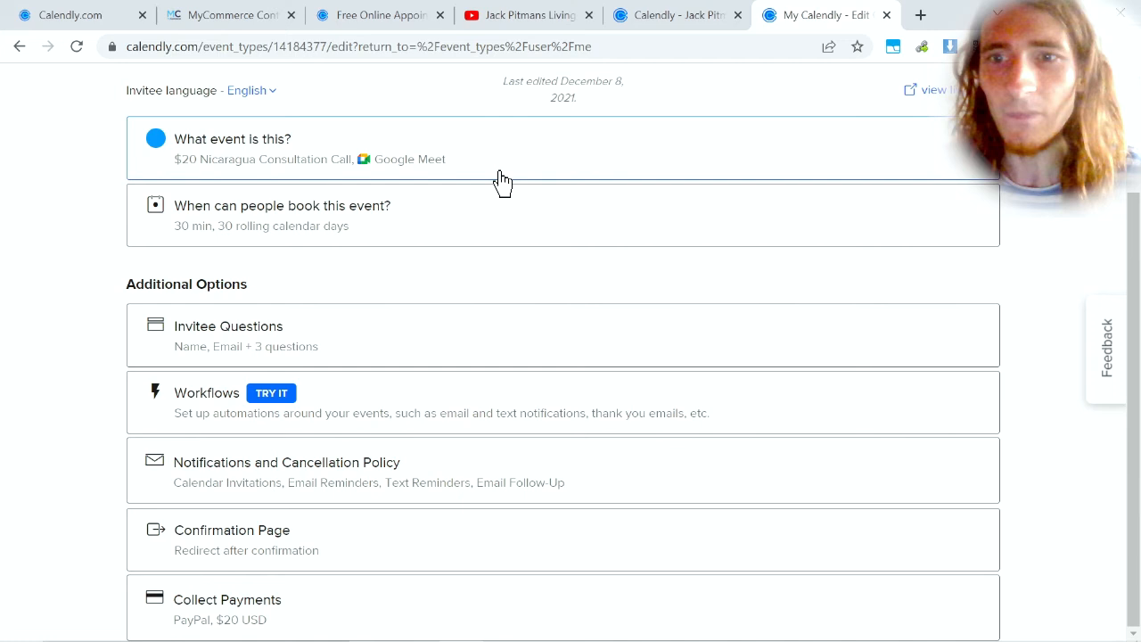
{"action": "mouse_move", "coordinate": [342, 481]}
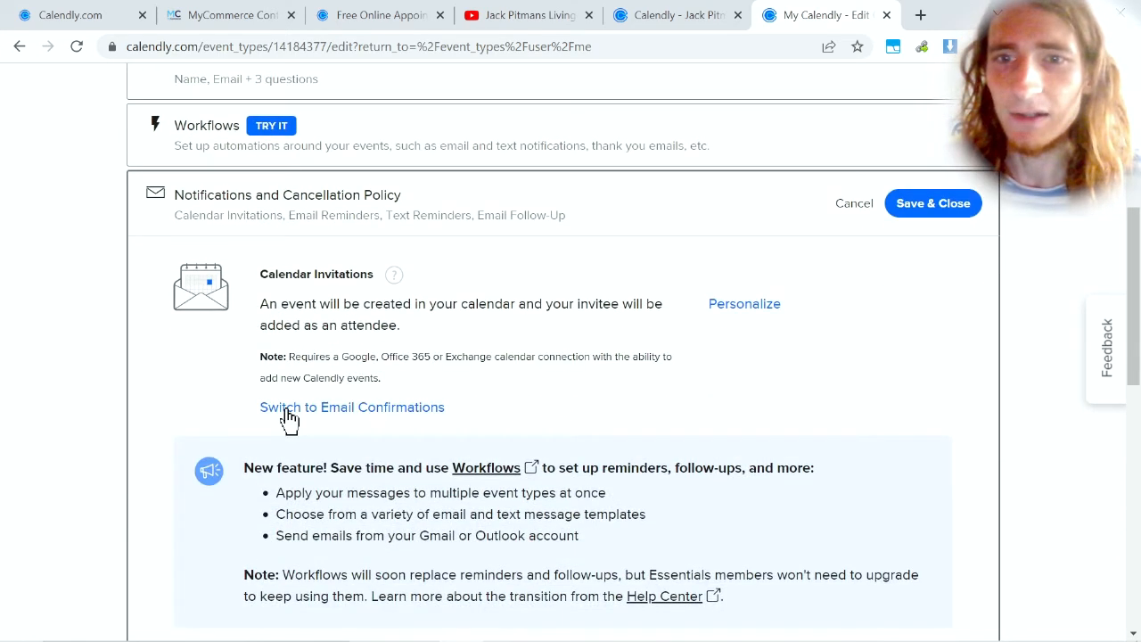
{"action": "mouse_move", "coordinate": [610, 334]}
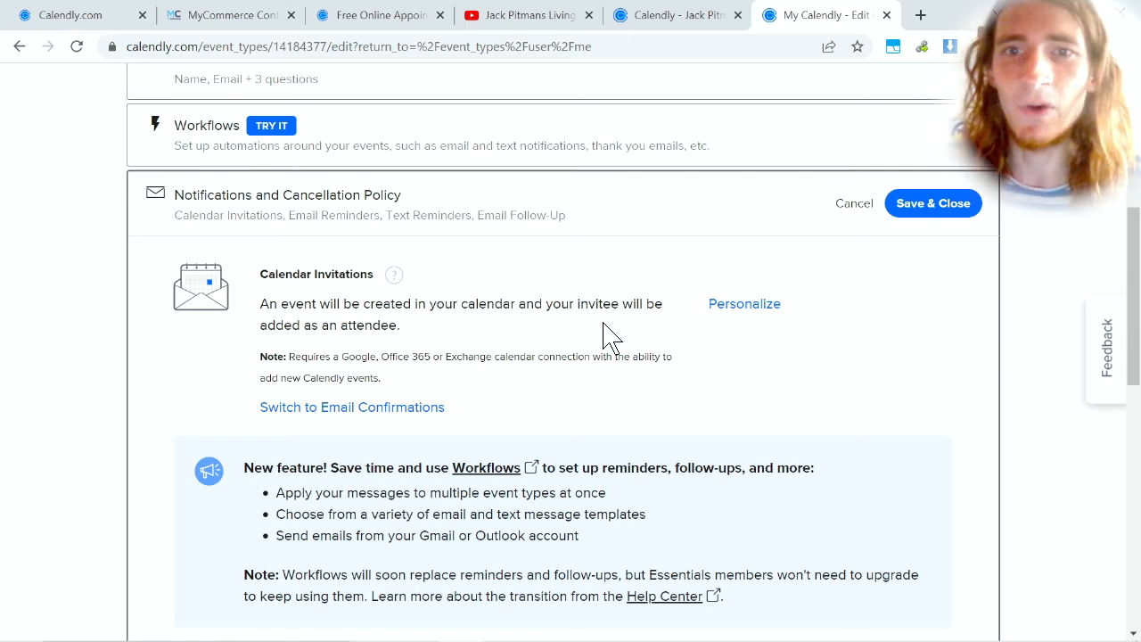
{"action": "mouse_move", "coordinate": [612, 362]}
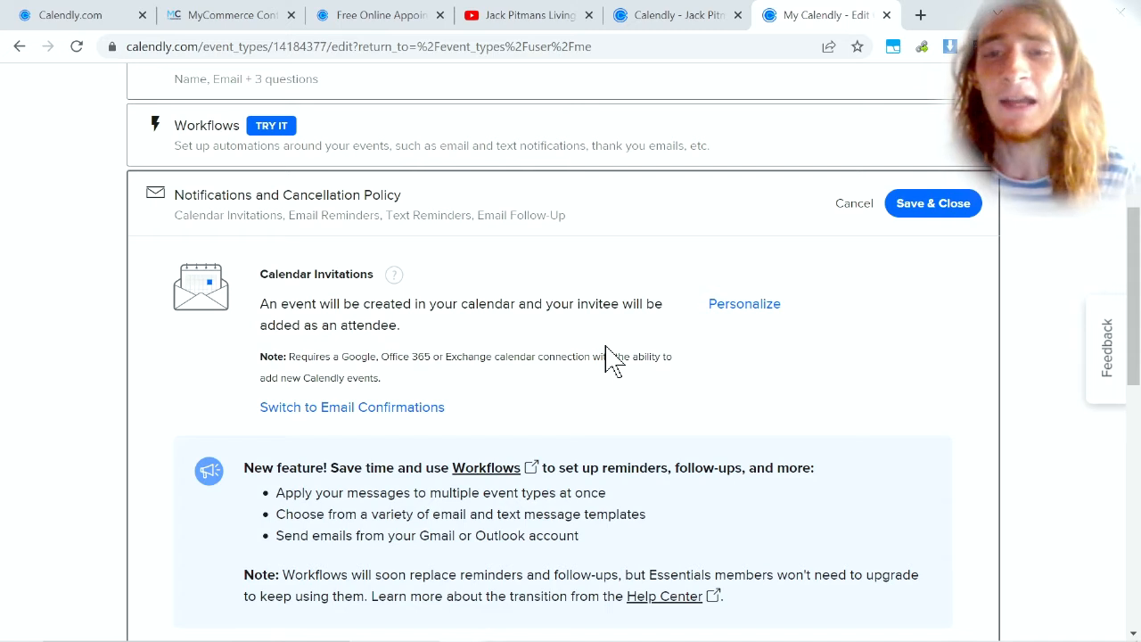
{"action": "mouse_move", "coordinate": [853, 203]}
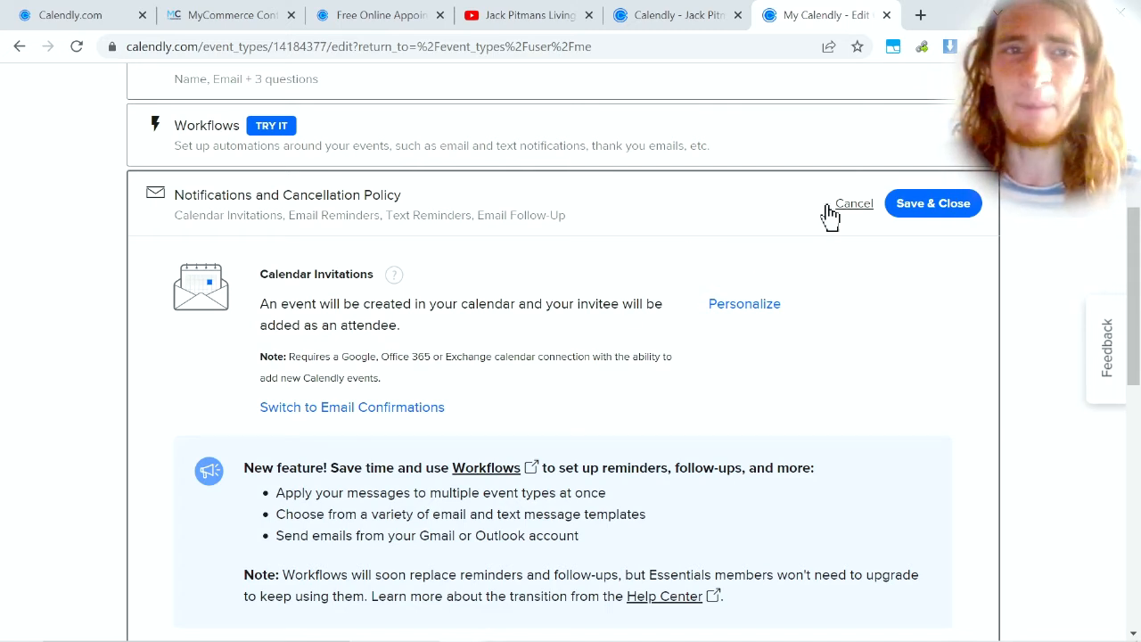
Cancel out of the notification settings without saving any changes.
{"action": "left_click", "coordinate": [853, 204]}
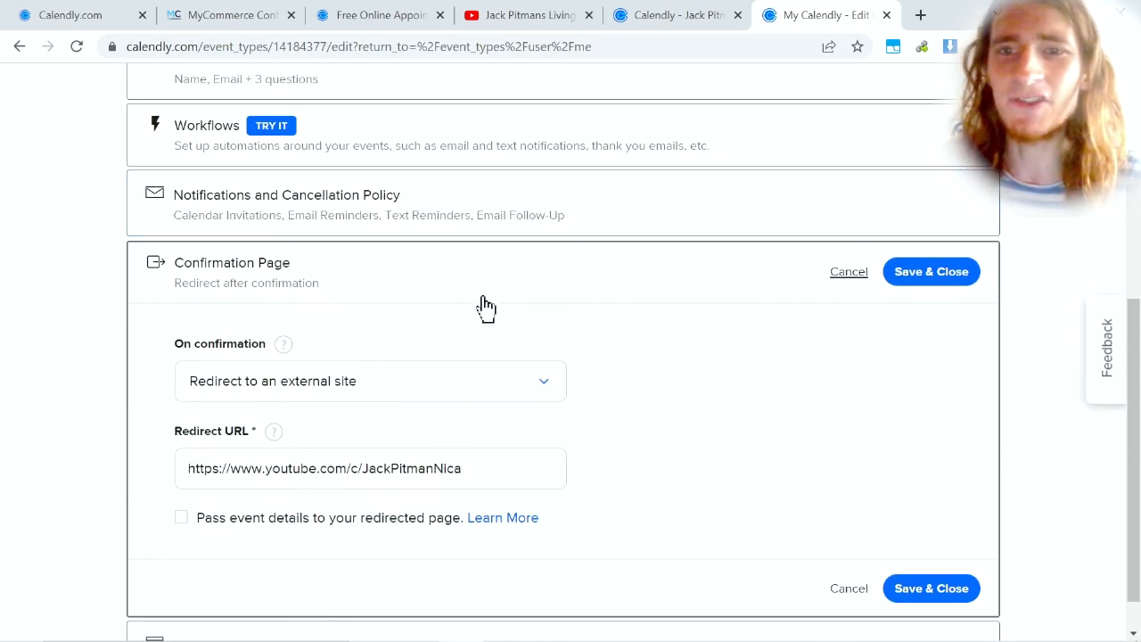
{"action": "mouse_move", "coordinate": [488, 385]}
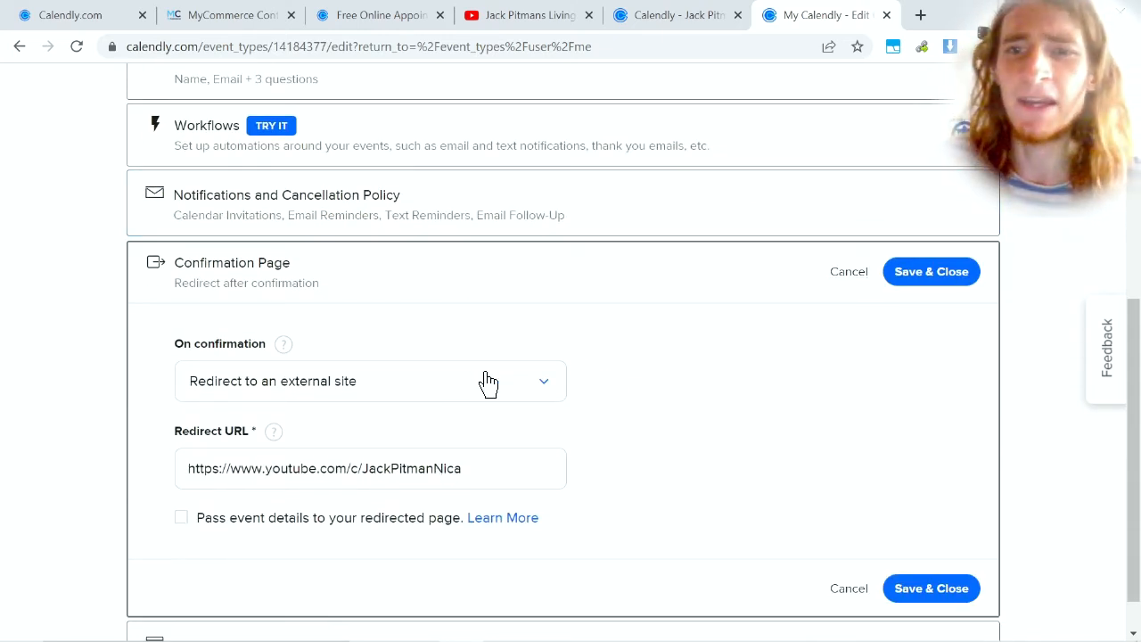
{"action": "double_click", "coordinate": [410, 468]}
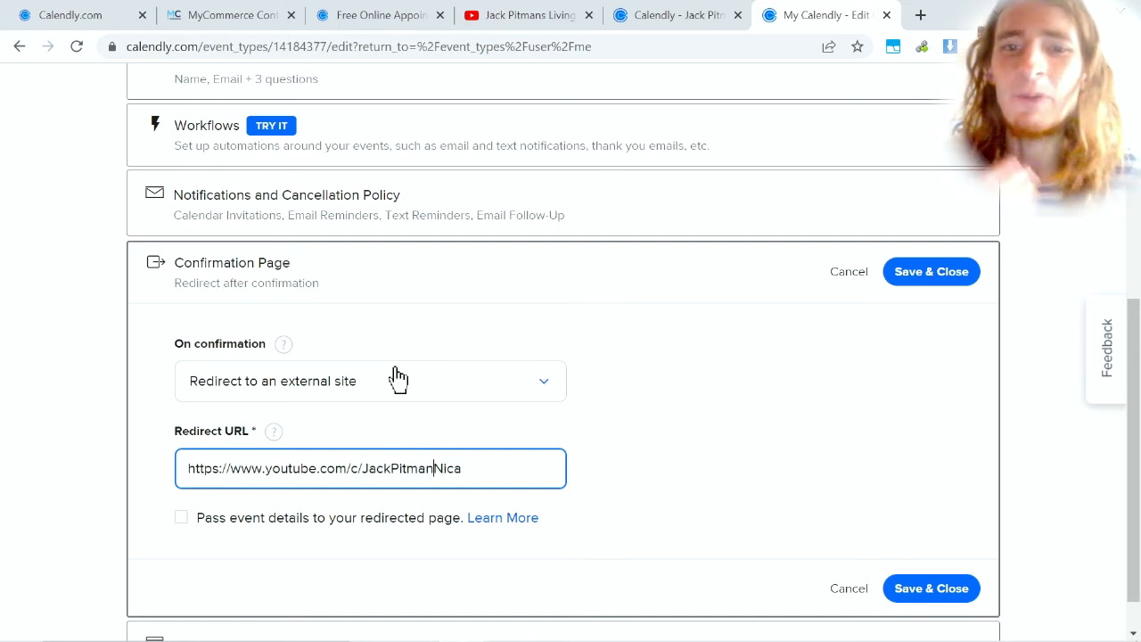
{"action": "mouse_move", "coordinate": [408, 348]}
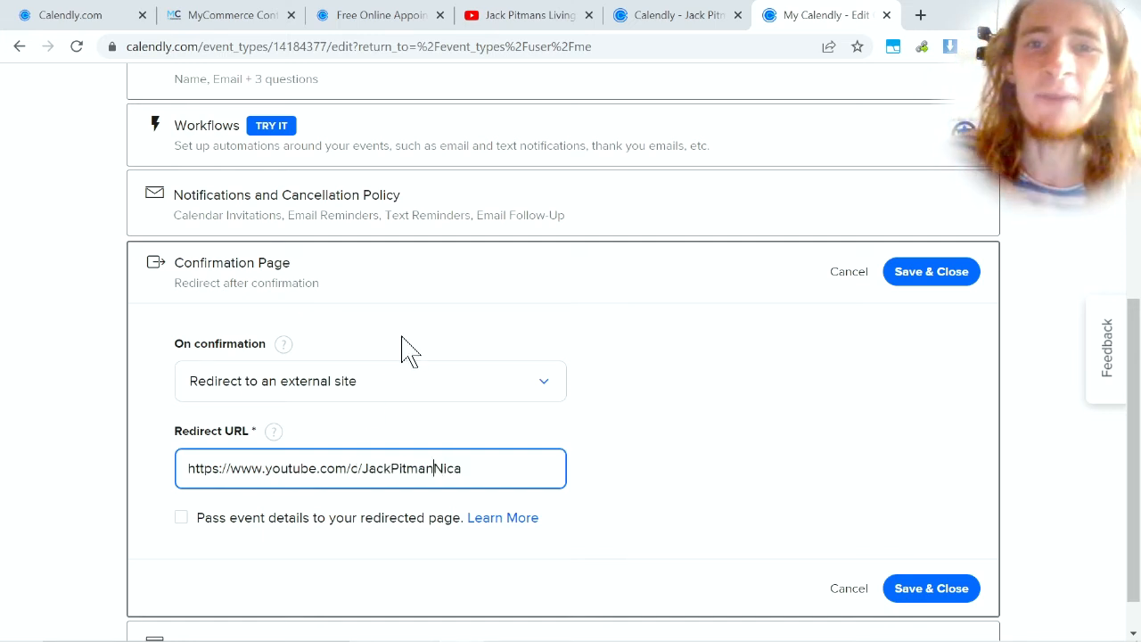
{"action": "left_click", "coordinate": [526, 15]}
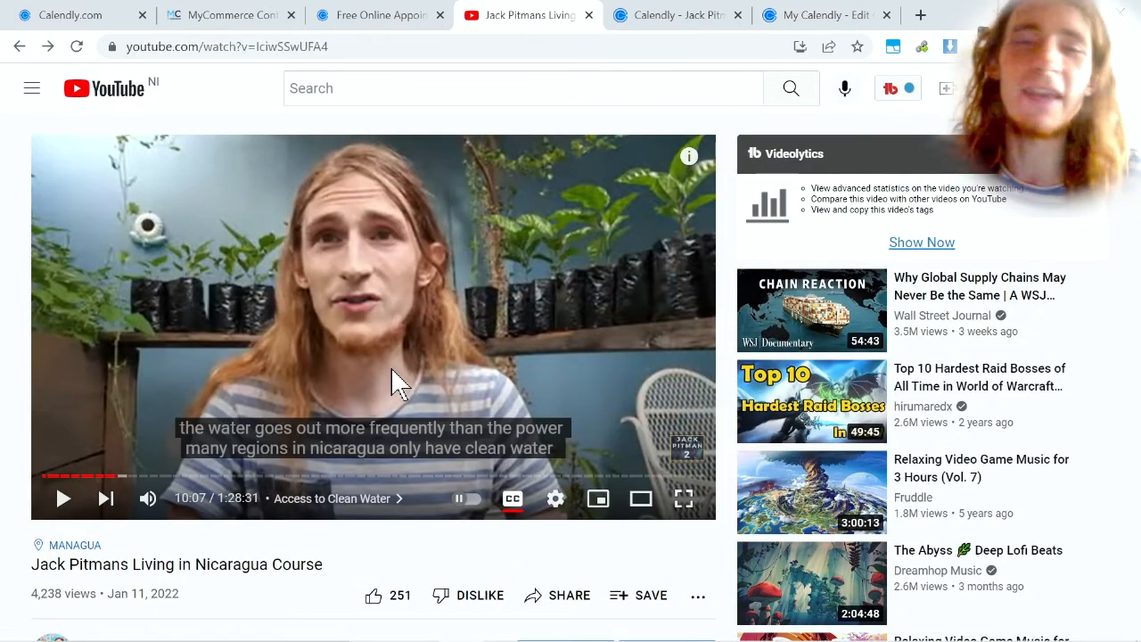
{"action": "left_click", "coordinate": [821, 15]}
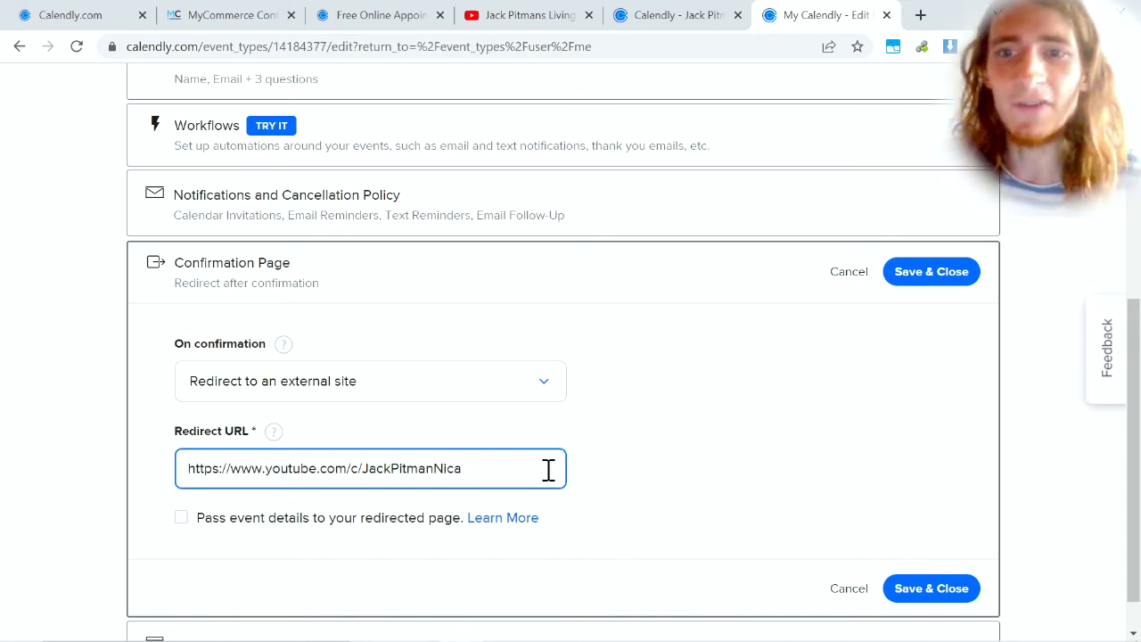
{"action": "left_click", "coordinate": [638, 428]}
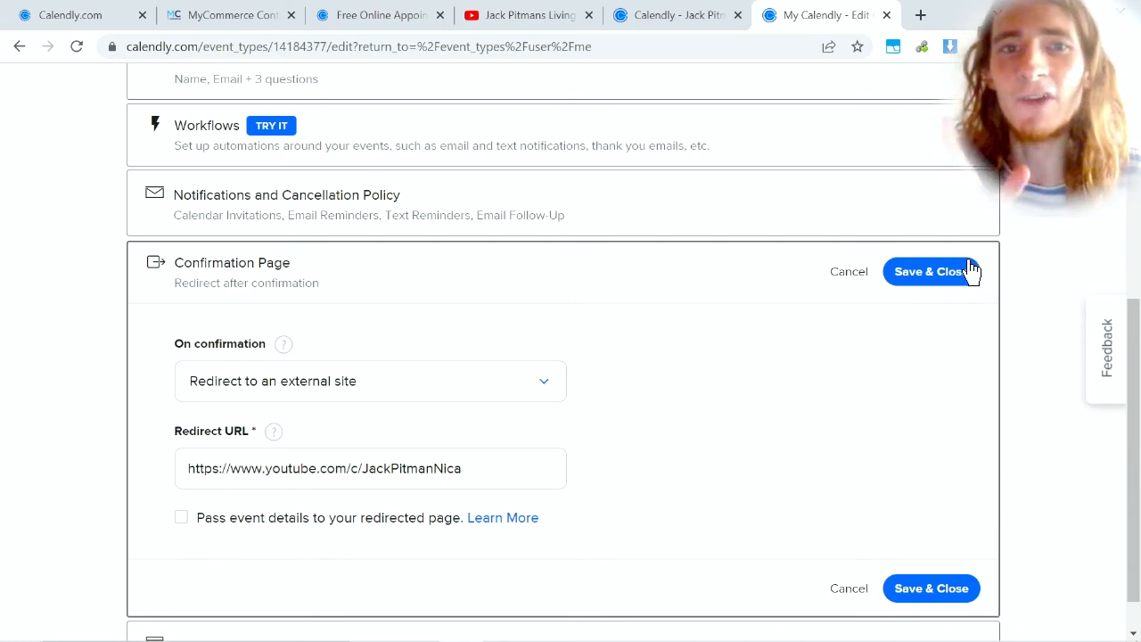
{"action": "scroll", "scroll_direction": "down", "scroll_amount": 3}
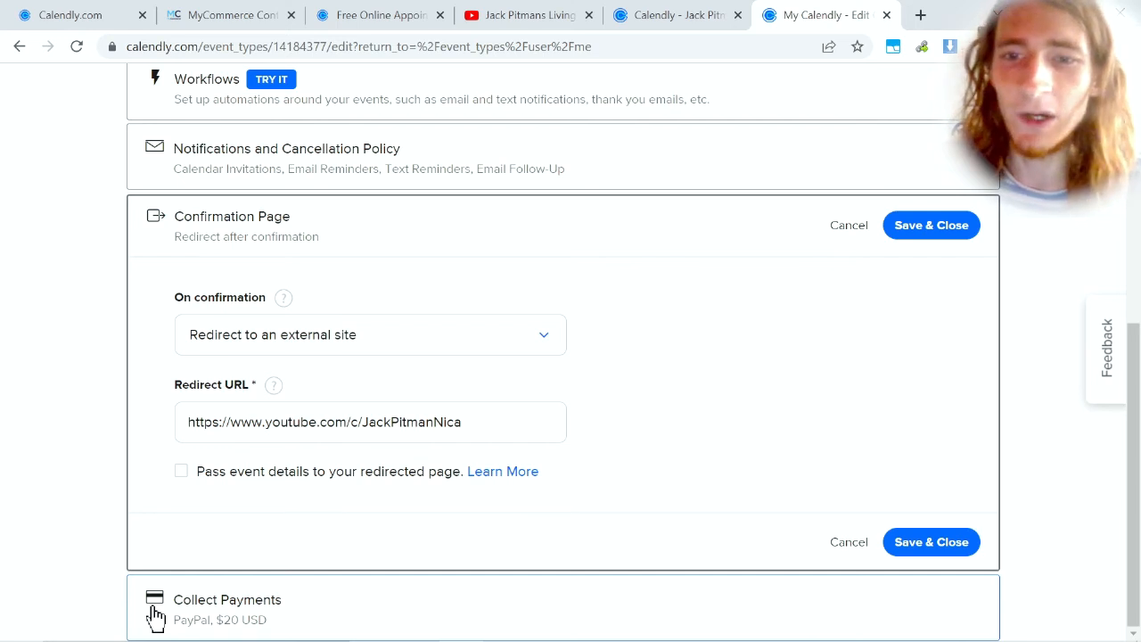
{"action": "mouse_move", "coordinate": [40, 575]}
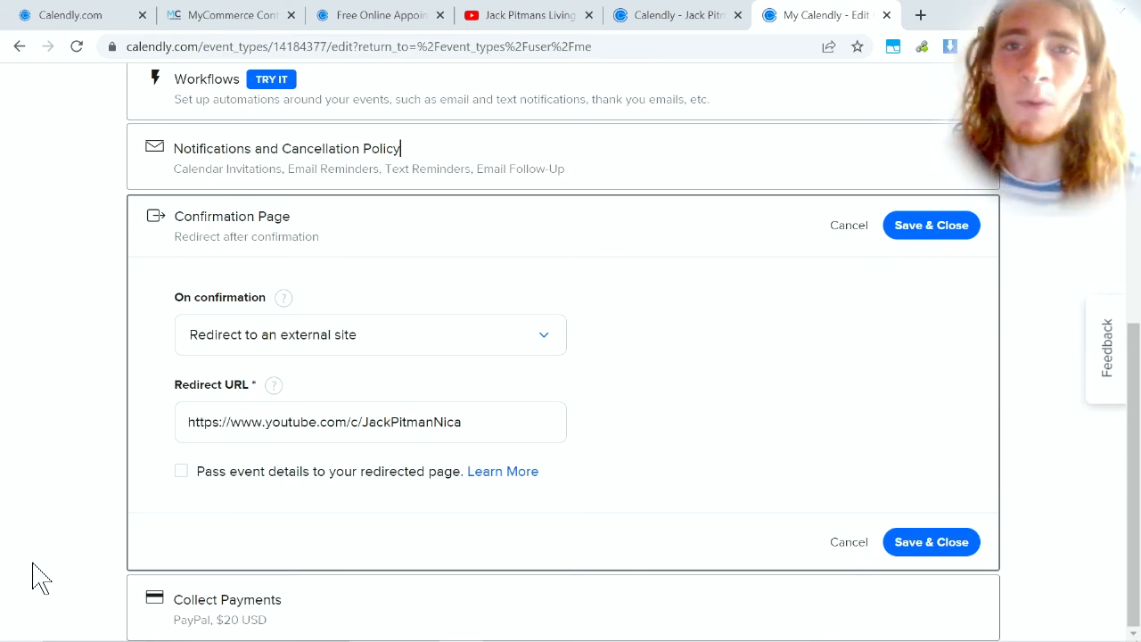
{"action": "mouse_move", "coordinate": [258, 522]}
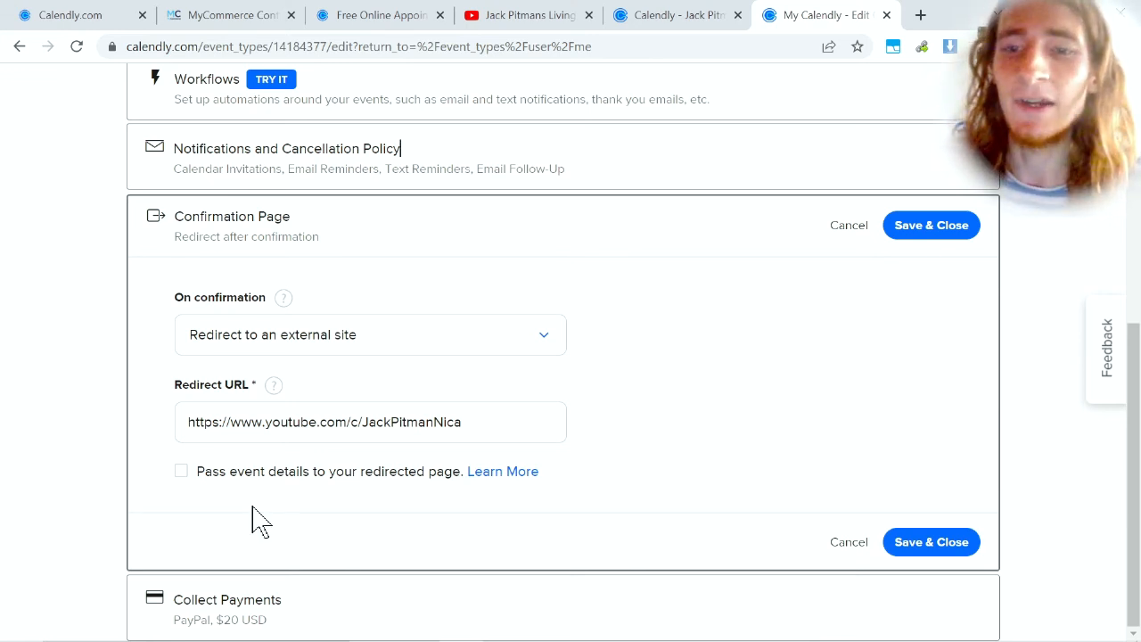
Expand the booking availability section and leave the Duration dropdown at 30 min.
{"action": "scroll", "scroll_direction": "up", "scroll_amount": 3}
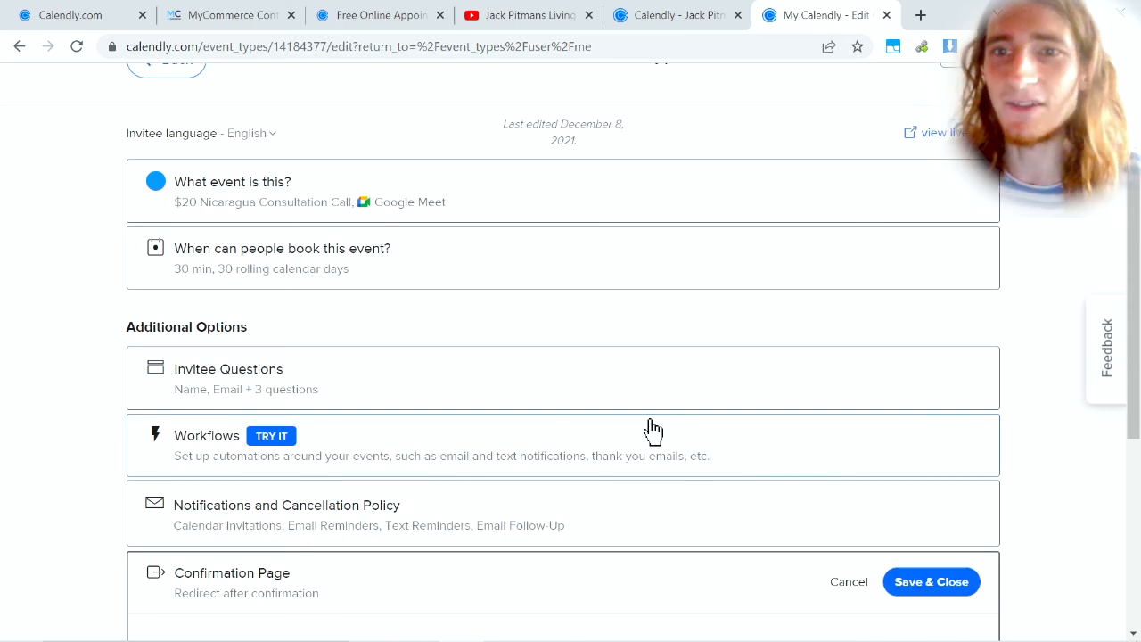
{"action": "mouse_move", "coordinate": [886, 287]}
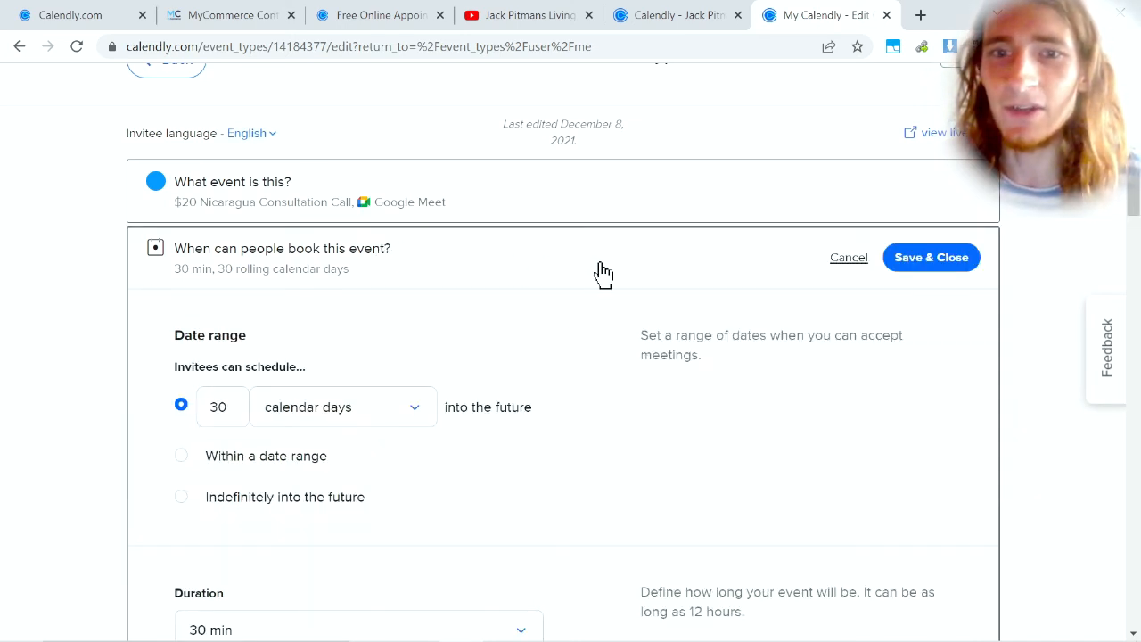
{"action": "scroll", "scroll_direction": "down", "scroll_amount": 3}
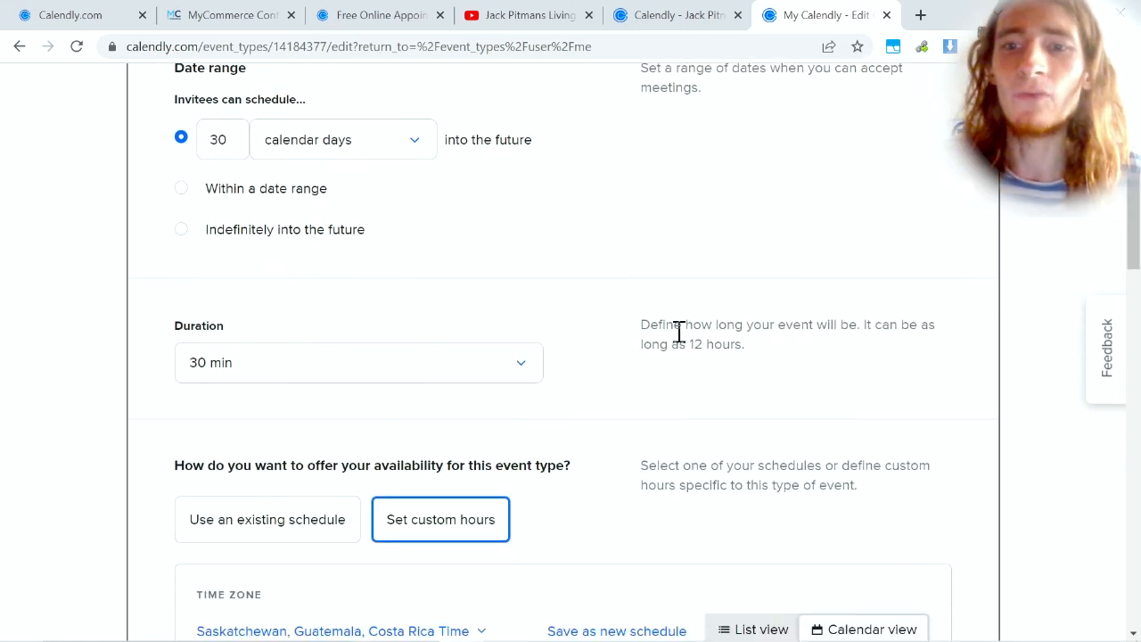
{"action": "left_click", "coordinate": [862, 628]}
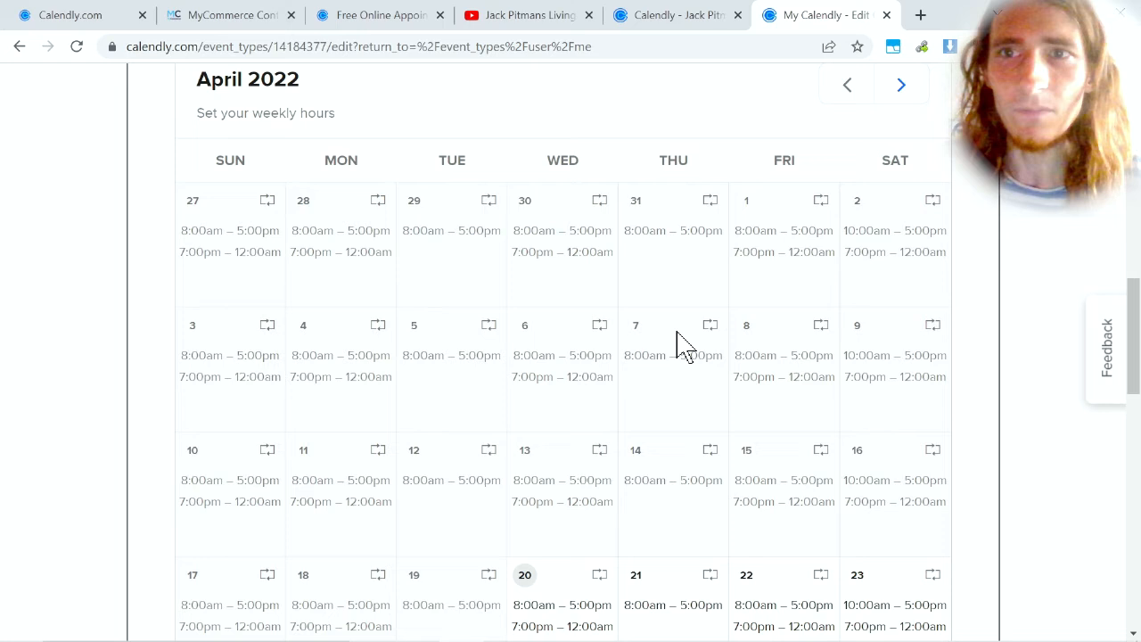
{"action": "scroll", "scroll_direction": "up", "scroll_amount": 3}
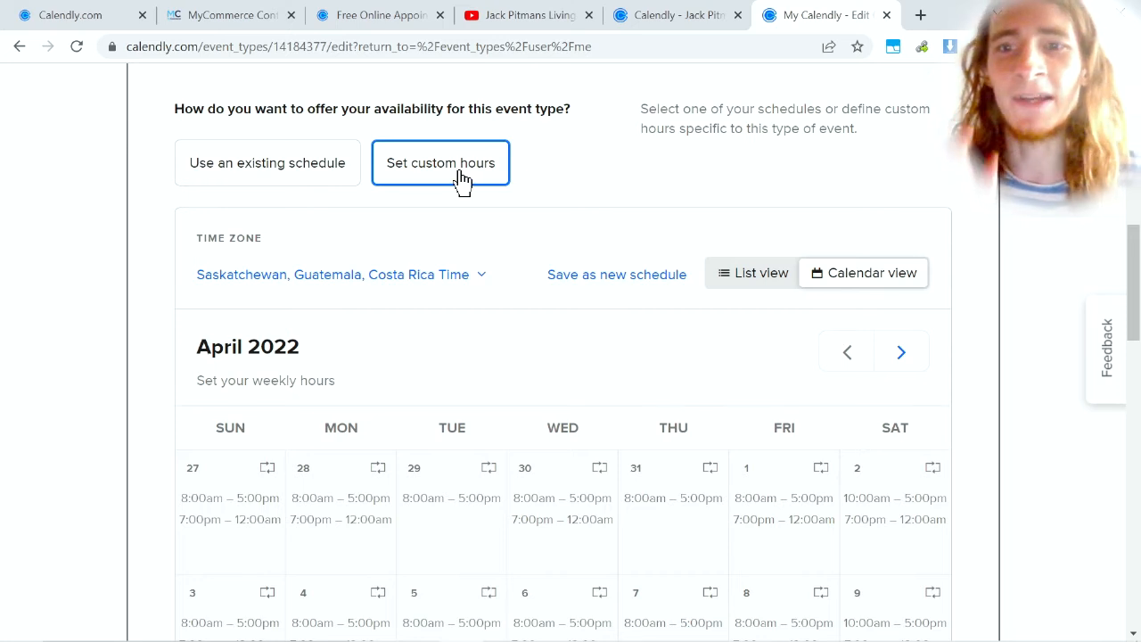
{"action": "scroll", "scroll_direction": "up", "scroll_amount": 3}
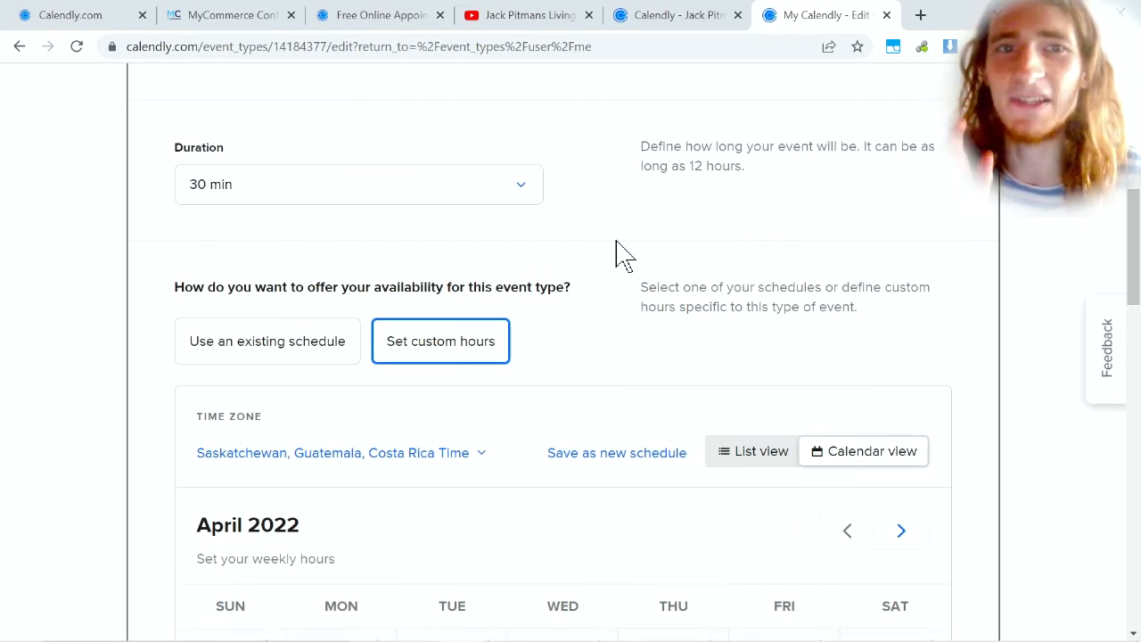
{"action": "left_click", "coordinate": [358, 183]}
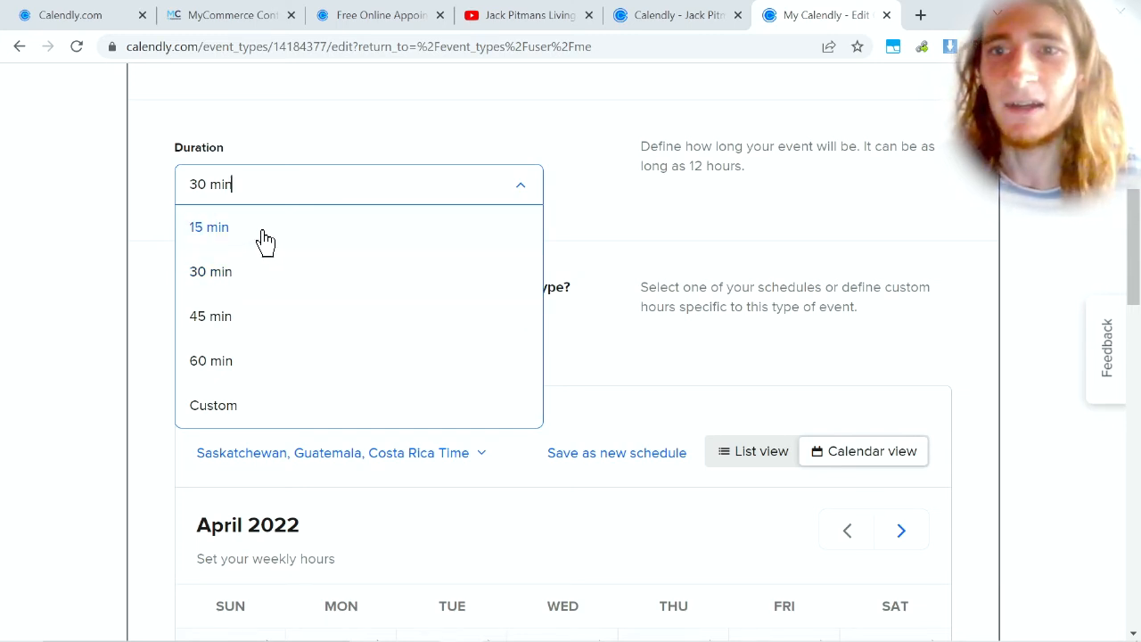
{"action": "mouse_move", "coordinate": [281, 300]}
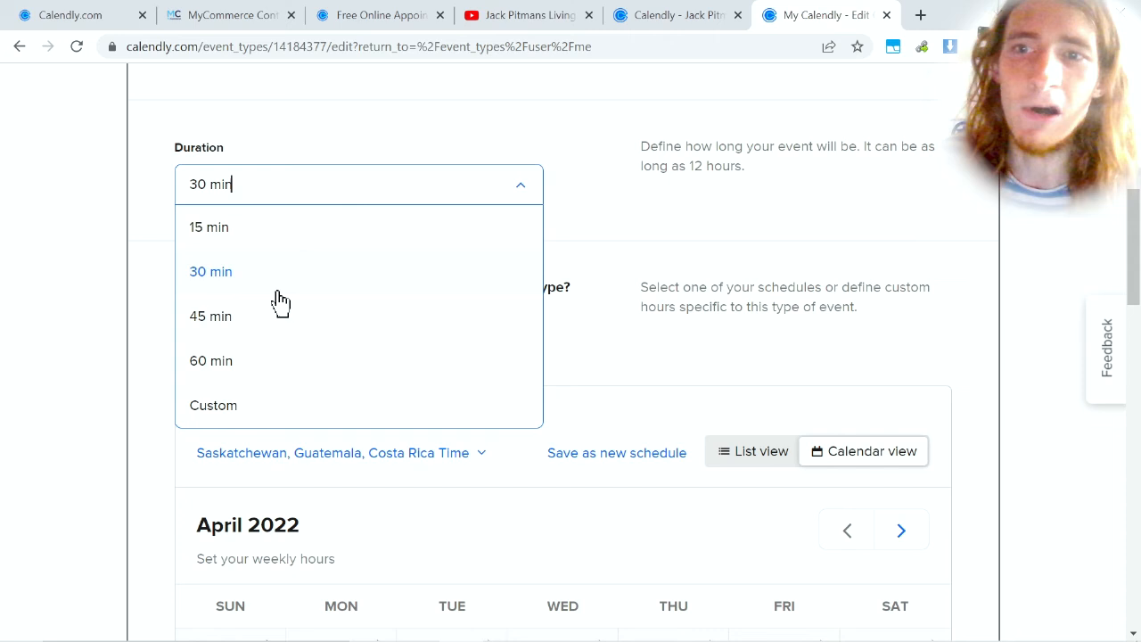
{"action": "mouse_move", "coordinate": [303, 294]}
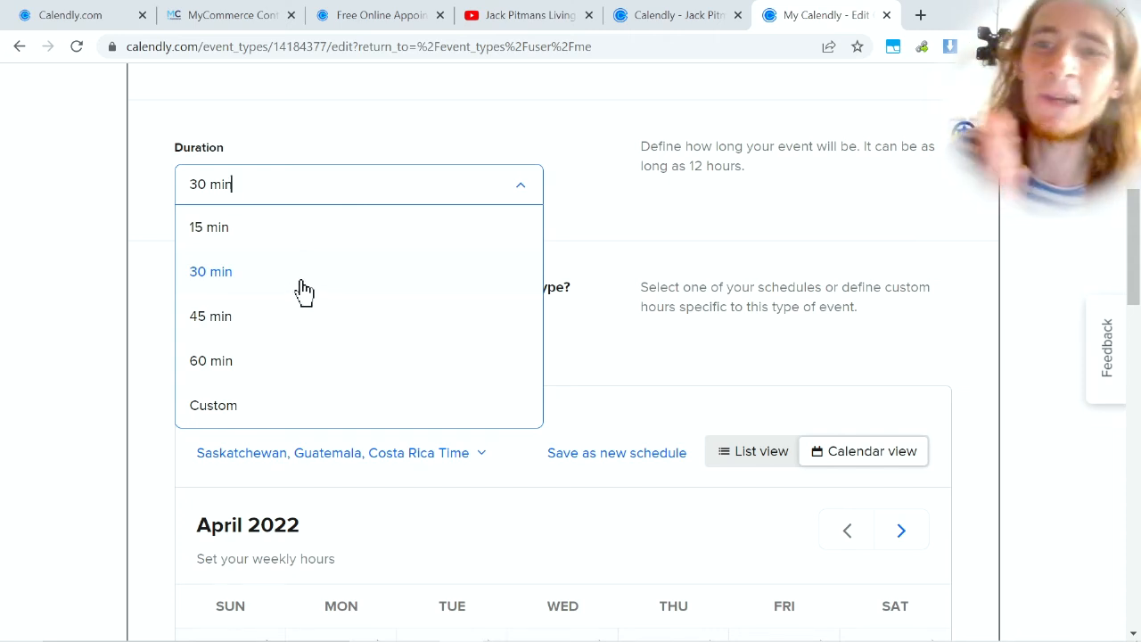
{"action": "left_click", "coordinate": [210, 272]}
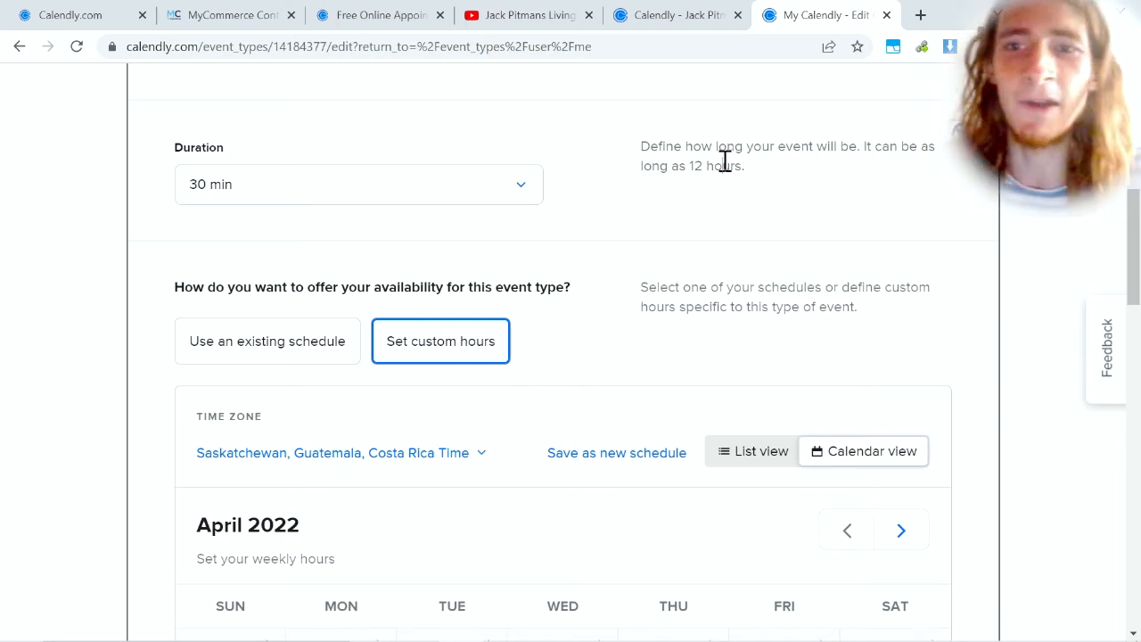
{"action": "scroll", "scroll_direction": "down", "scroll_amount": 3}
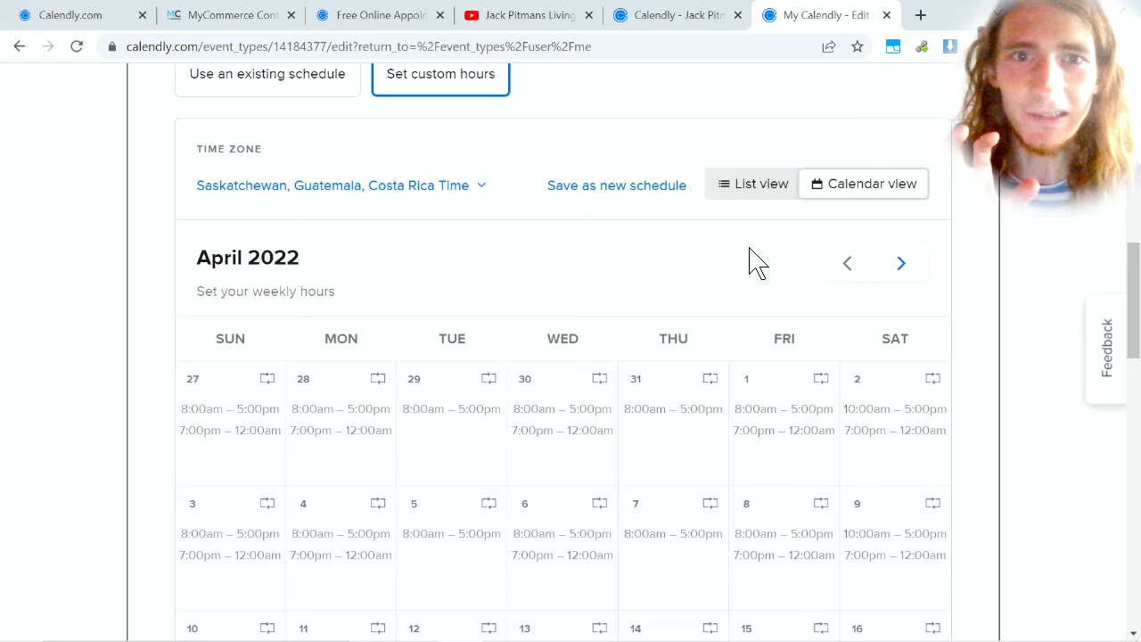
{"action": "scroll", "scroll_direction": "down", "scroll_amount": 3}
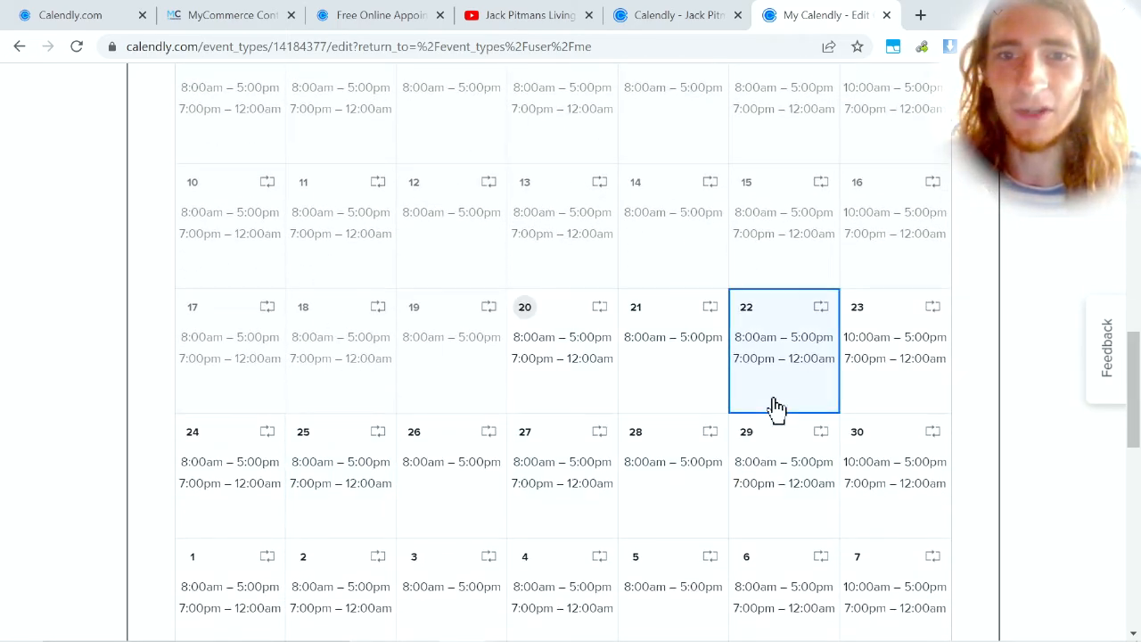
{"action": "scroll", "scroll_direction": "down", "scroll_amount": 3}
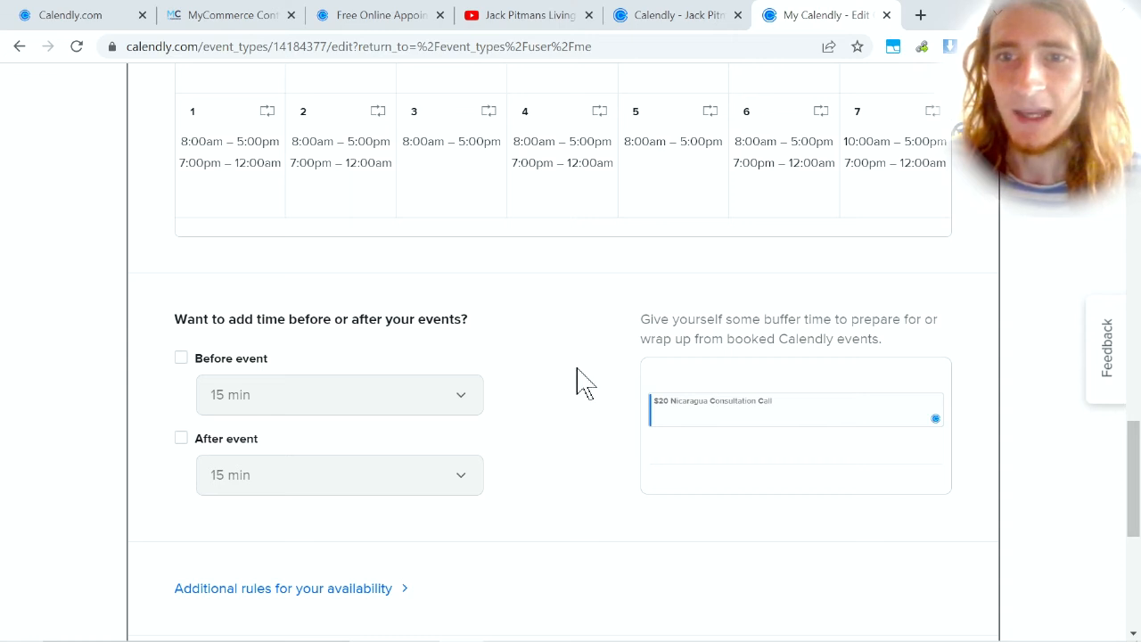
{"action": "scroll", "scroll_direction": "down", "scroll_amount": 3}
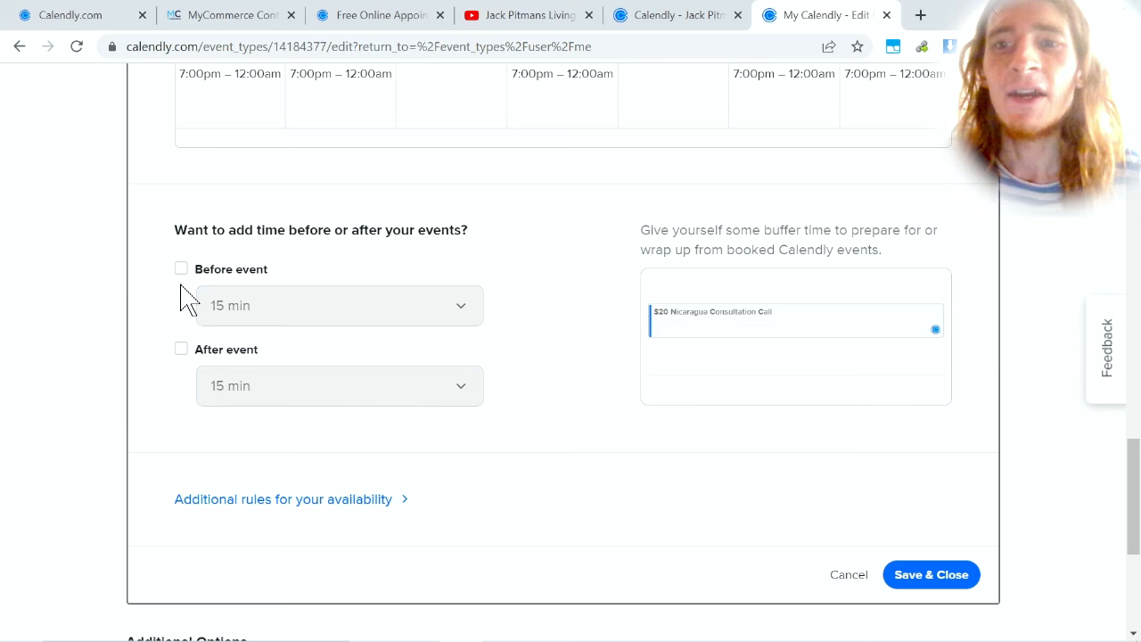
{"action": "left_click", "coordinate": [181, 268]}
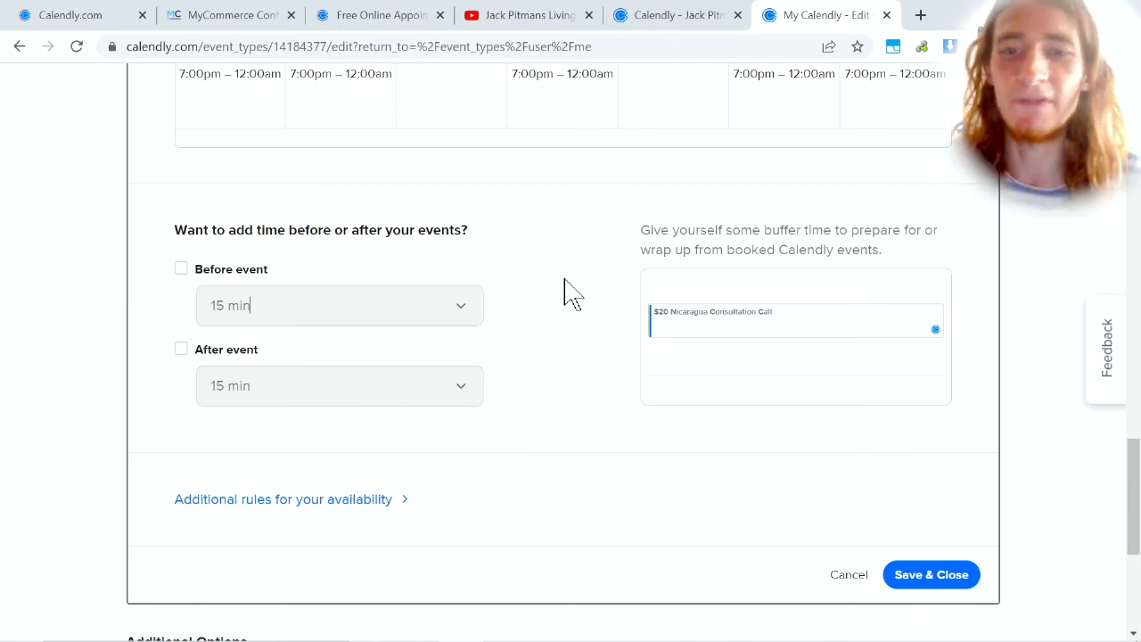
{"action": "scroll", "scroll_direction": "down", "scroll_amount": 3}
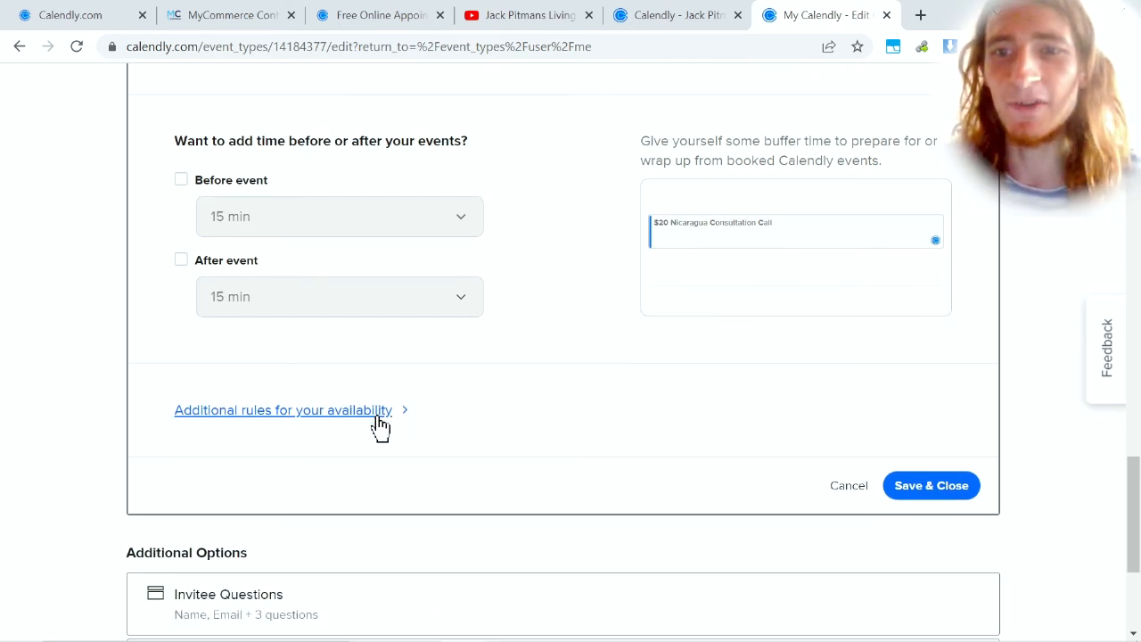
Expand the additional availability rules and set start time increments to 60 min.
{"action": "left_click", "coordinate": [283, 411]}
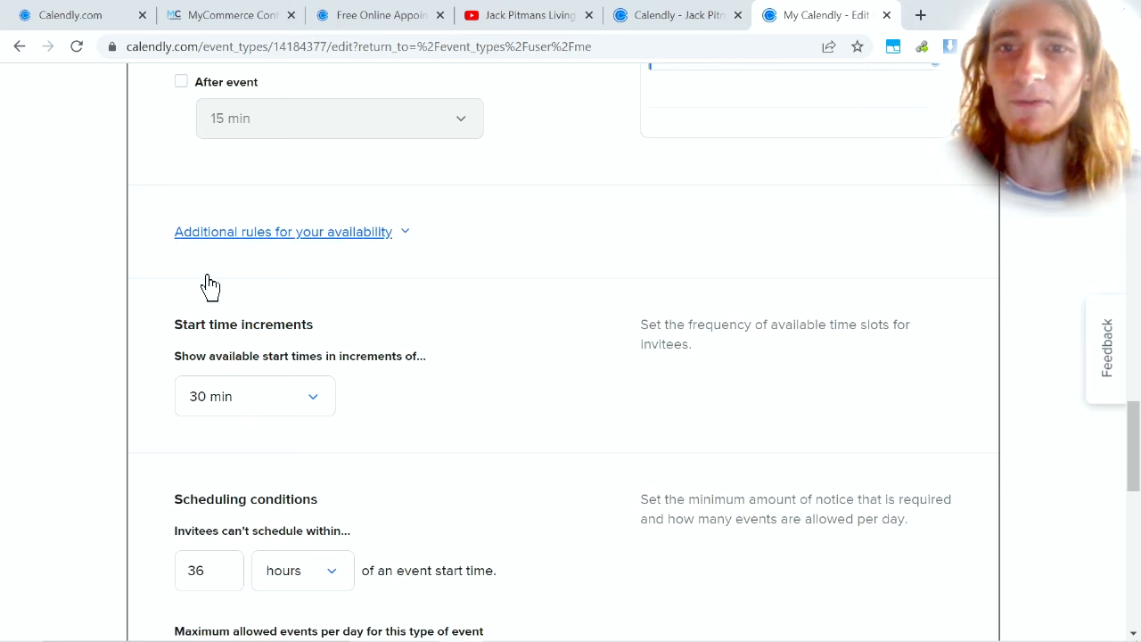
{"action": "mouse_move", "coordinate": [508, 308]}
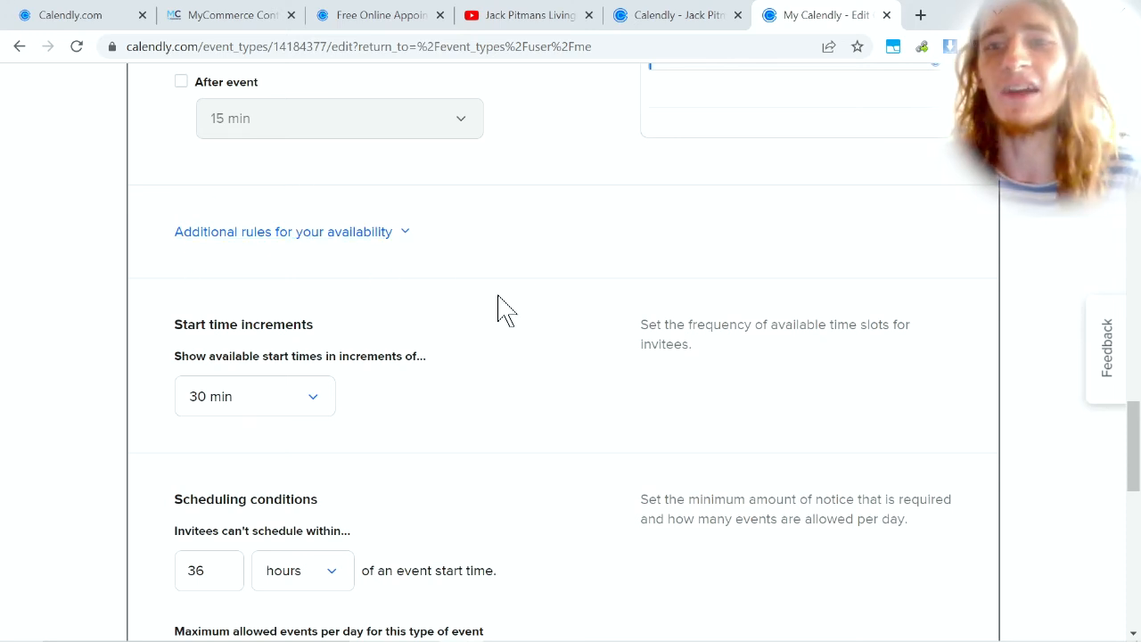
{"action": "scroll", "scroll_direction": "down", "scroll_amount": 3}
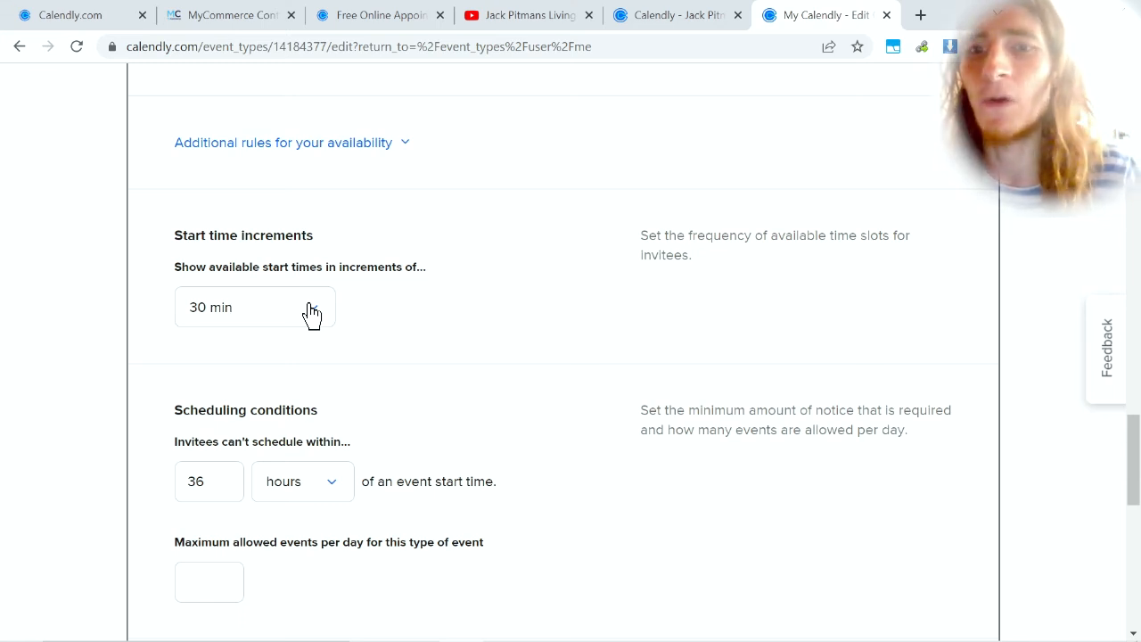
{"action": "mouse_move", "coordinate": [455, 312]}
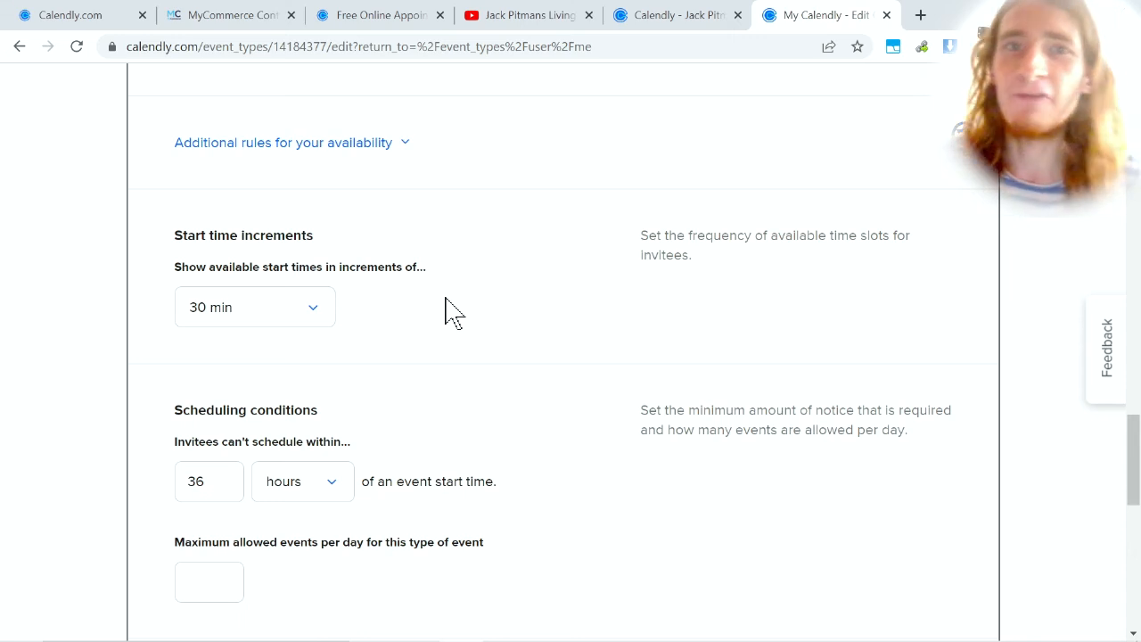
{"action": "left_click", "coordinate": [254, 307]}
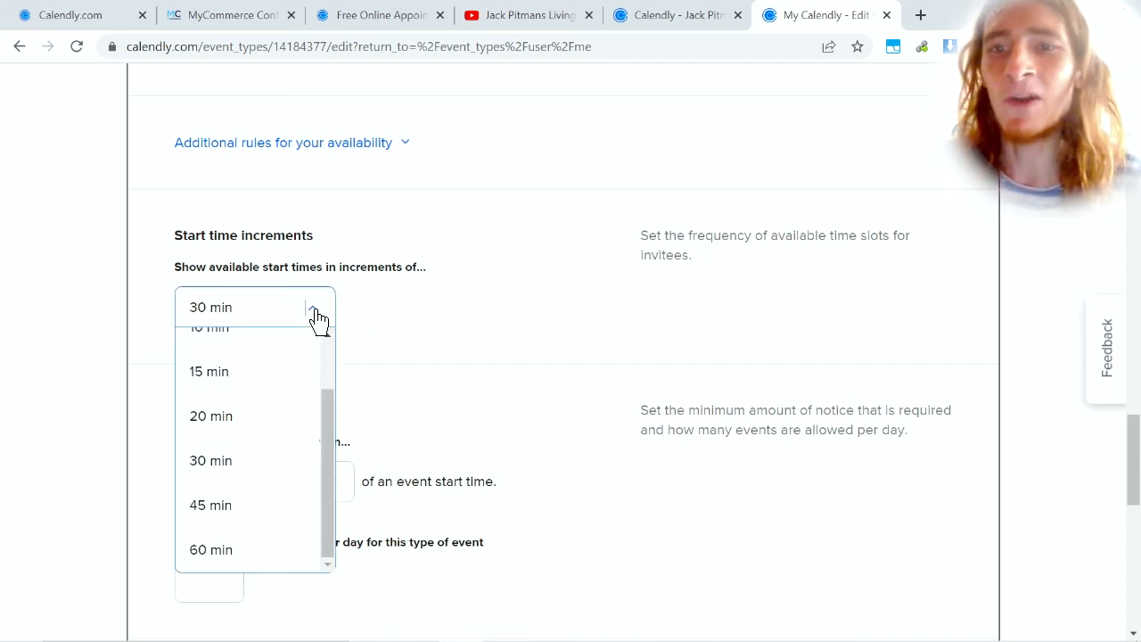
{"action": "left_click", "coordinate": [211, 550]}
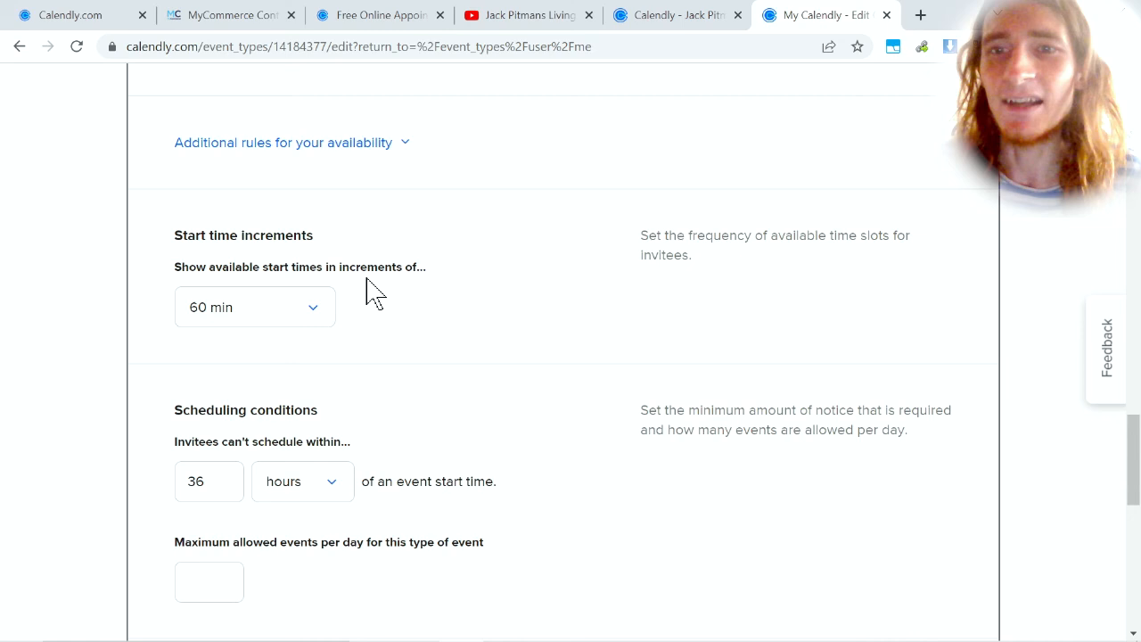
{"action": "mouse_move", "coordinate": [486, 313]}
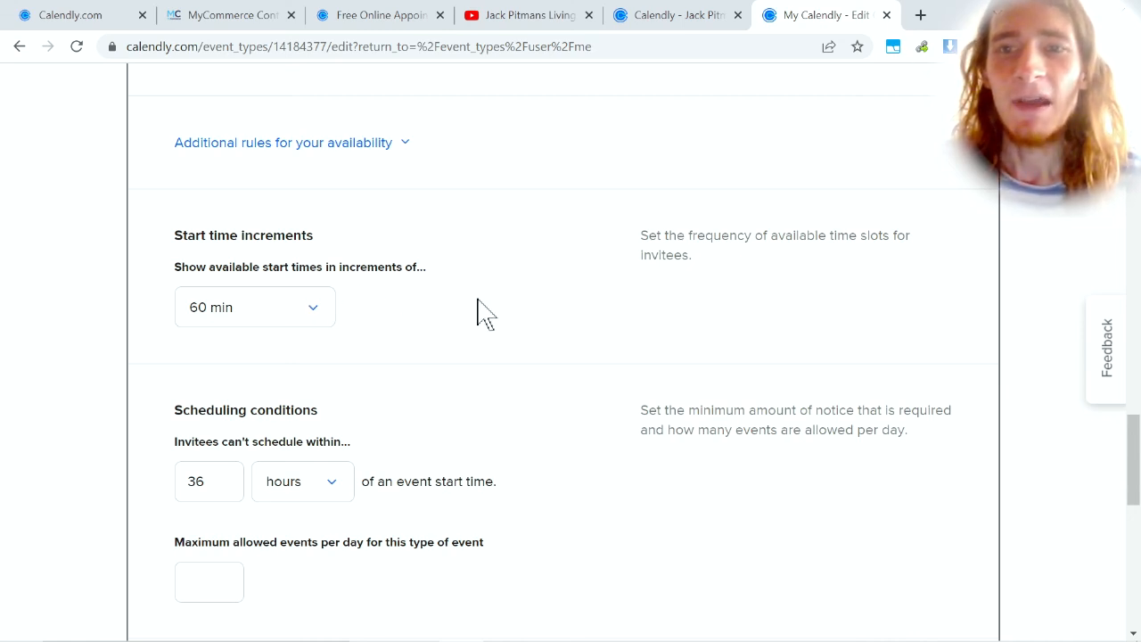
{"action": "mouse_move", "coordinate": [506, 314]}
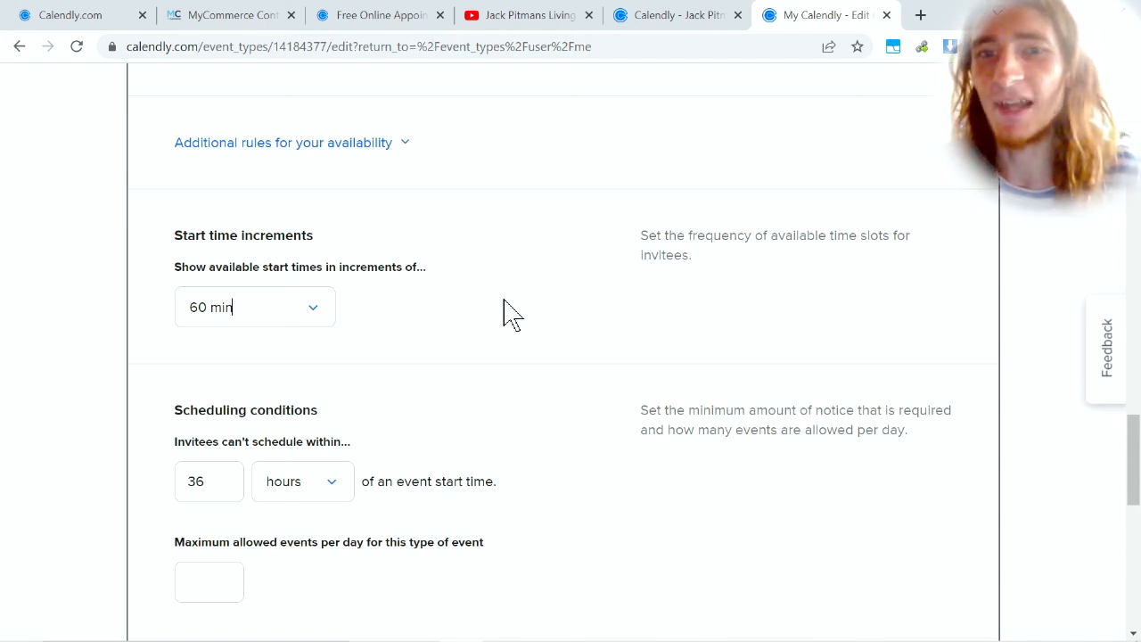
{"action": "scroll", "scroll_direction": "down", "scroll_amount": 3}
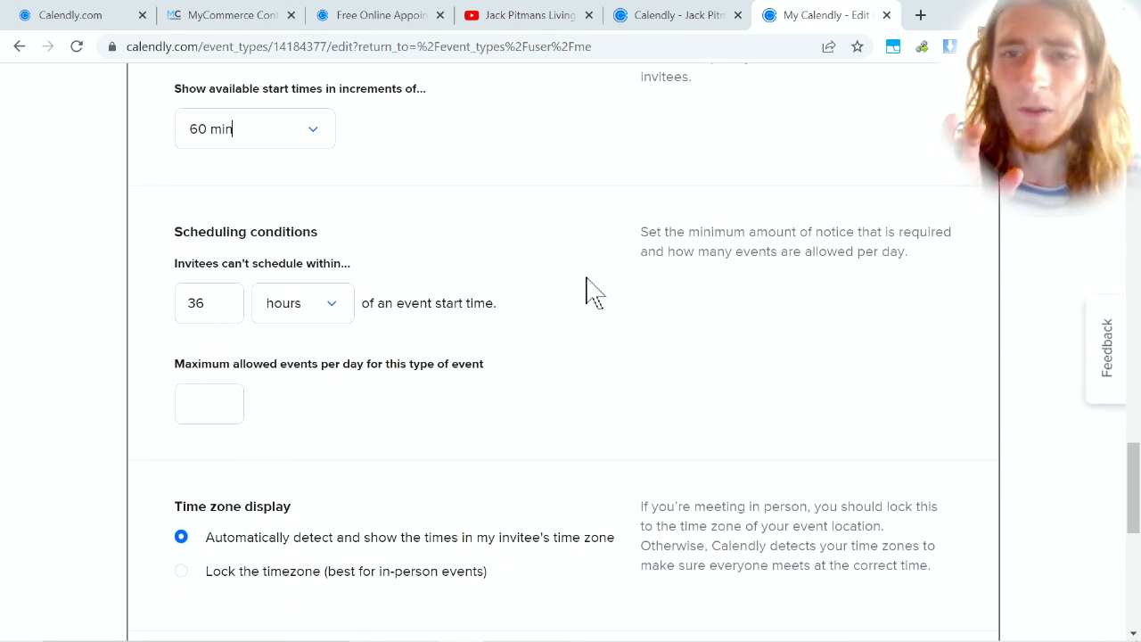
{"action": "scroll", "scroll_direction": "down", "scroll_amount": 3}
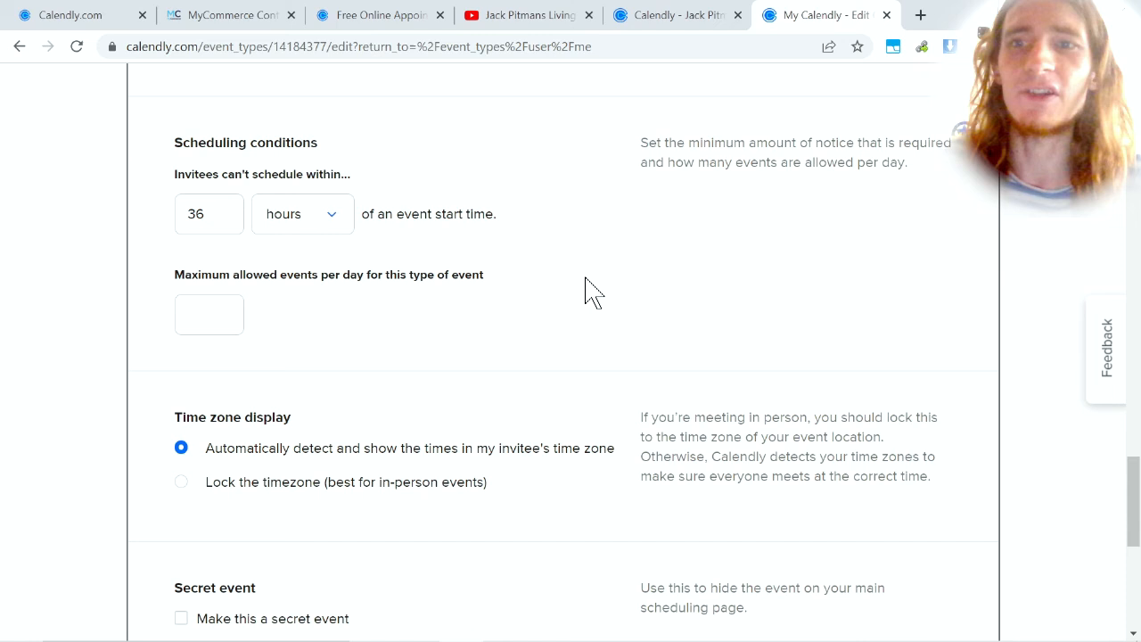
{"action": "mouse_move", "coordinate": [445, 220]}
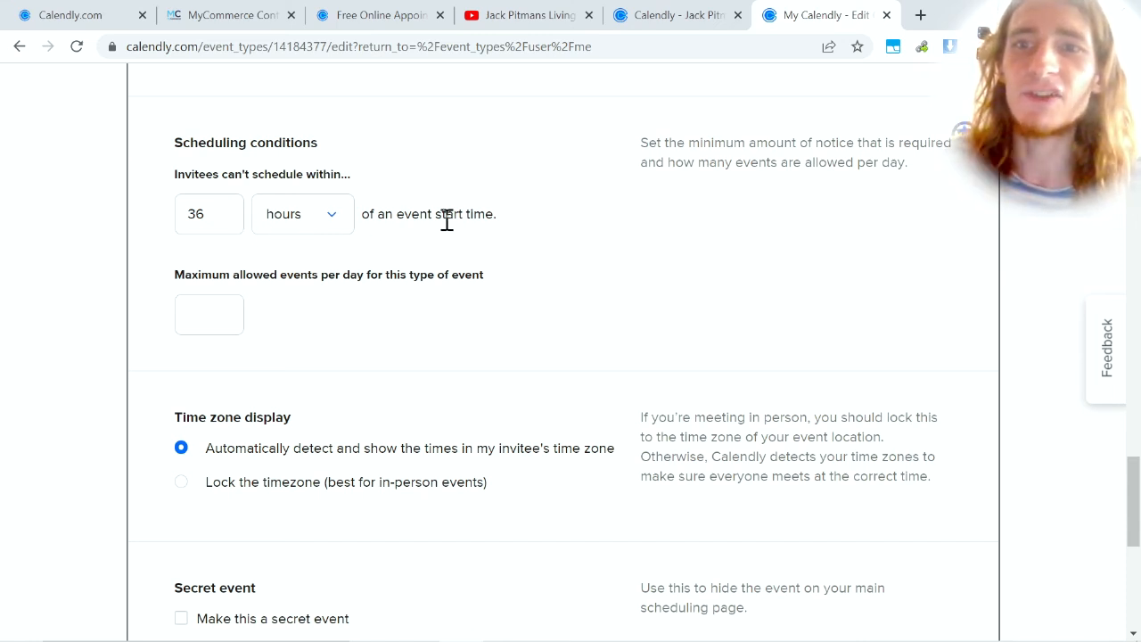
{"action": "mouse_move", "coordinate": [624, 281]}
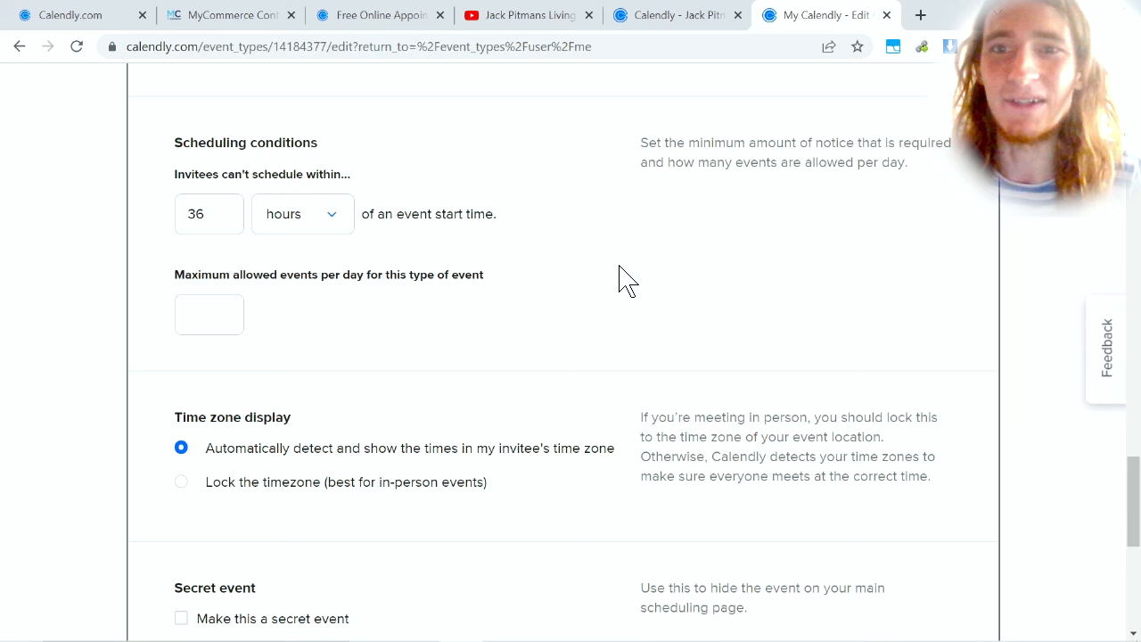
{"action": "left_click", "coordinate": [209, 214]}
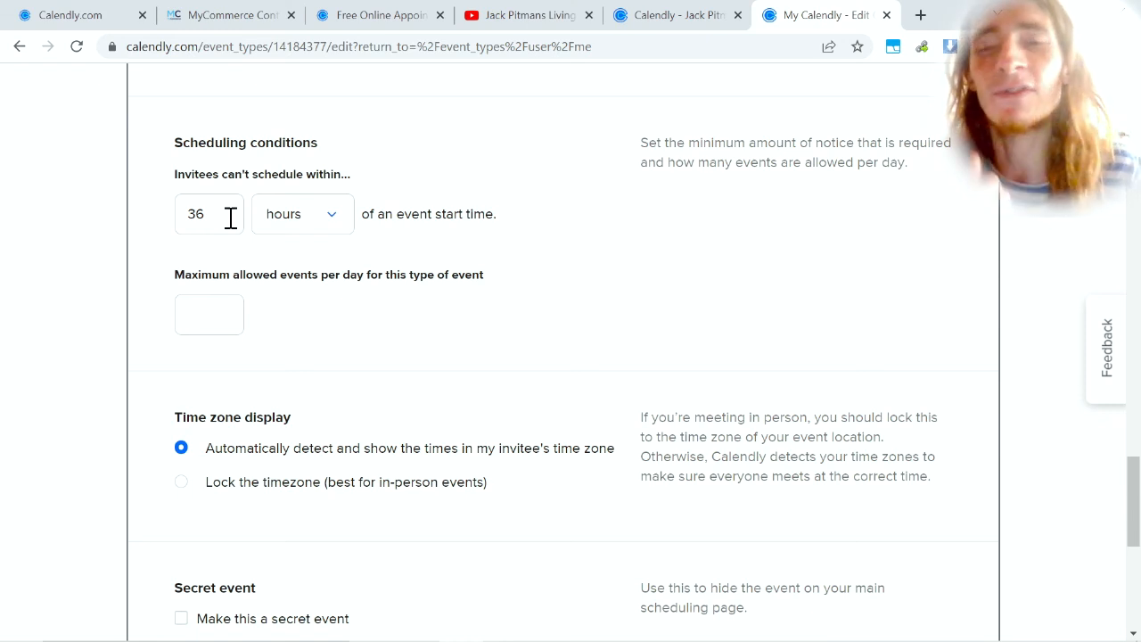
{"action": "mouse_move", "coordinate": [458, 248]}
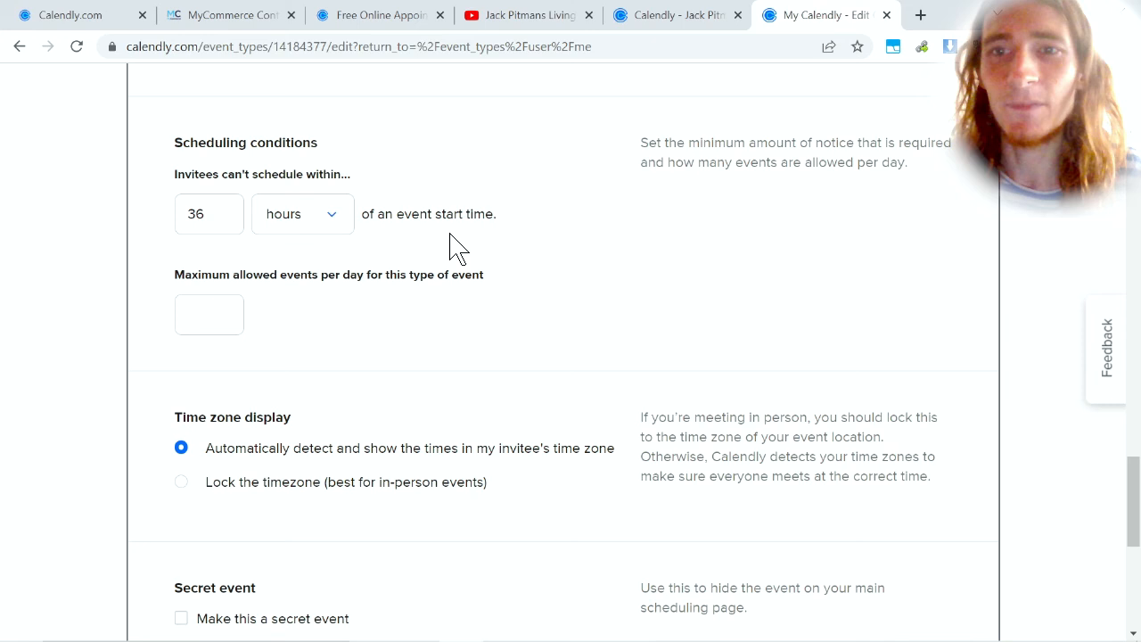
{"action": "left_click", "coordinate": [209, 314]}
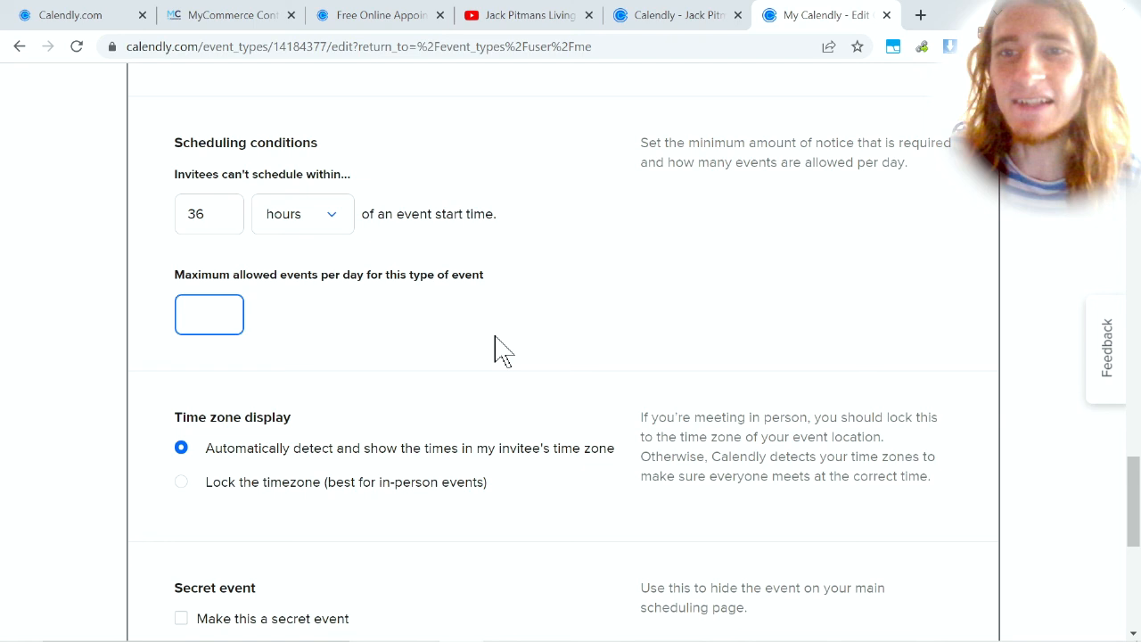
Enter 5 as the maximum allowed events per day for this event type.
{"action": "type", "text": "5"}
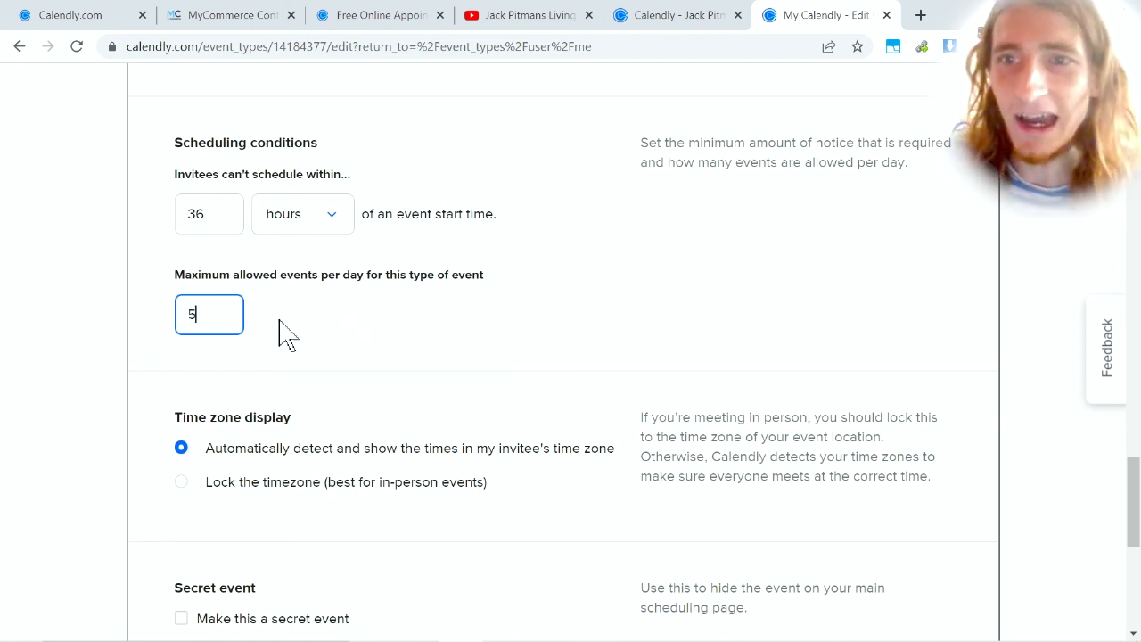
{"action": "mouse_move", "coordinate": [497, 331]}
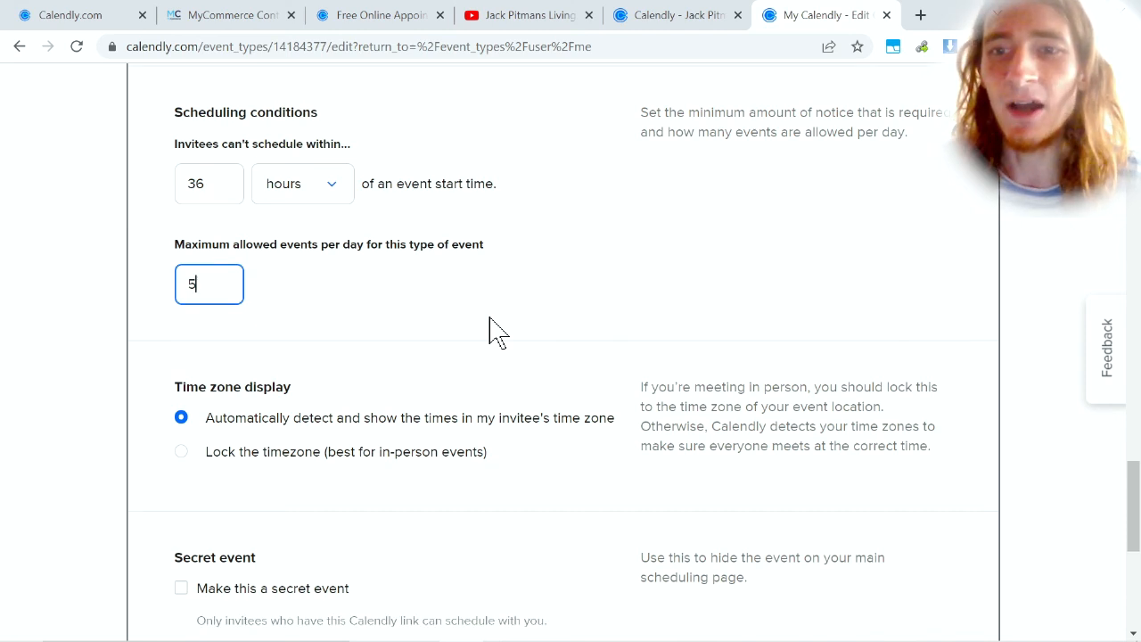
{"action": "scroll", "scroll_direction": "down", "scroll_amount": 3}
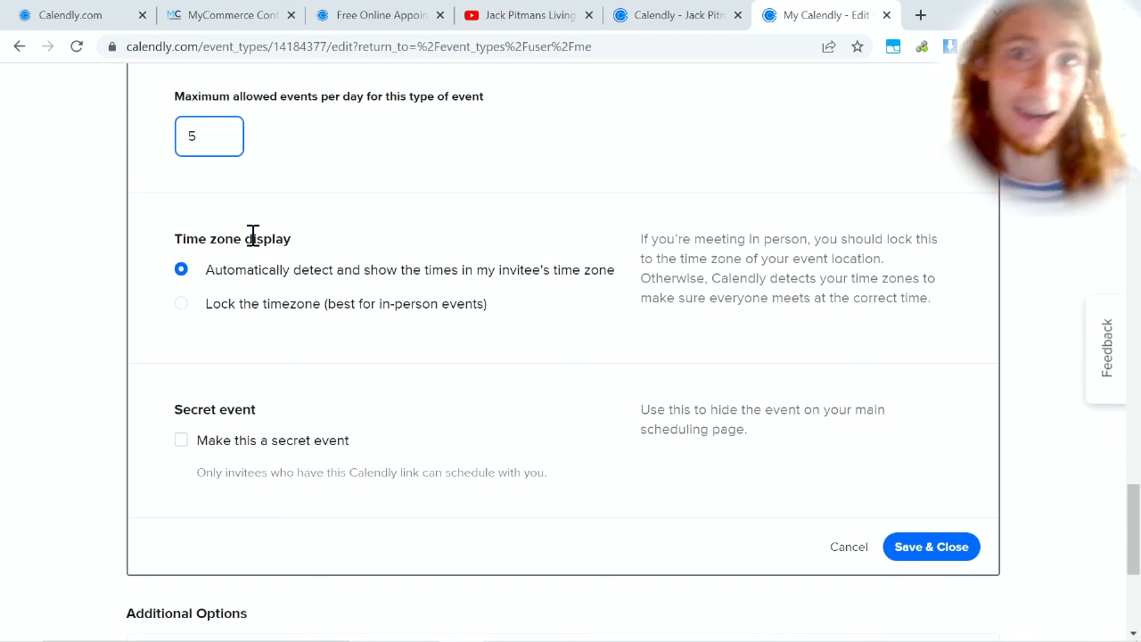
{"action": "left_click", "coordinate": [209, 135]}
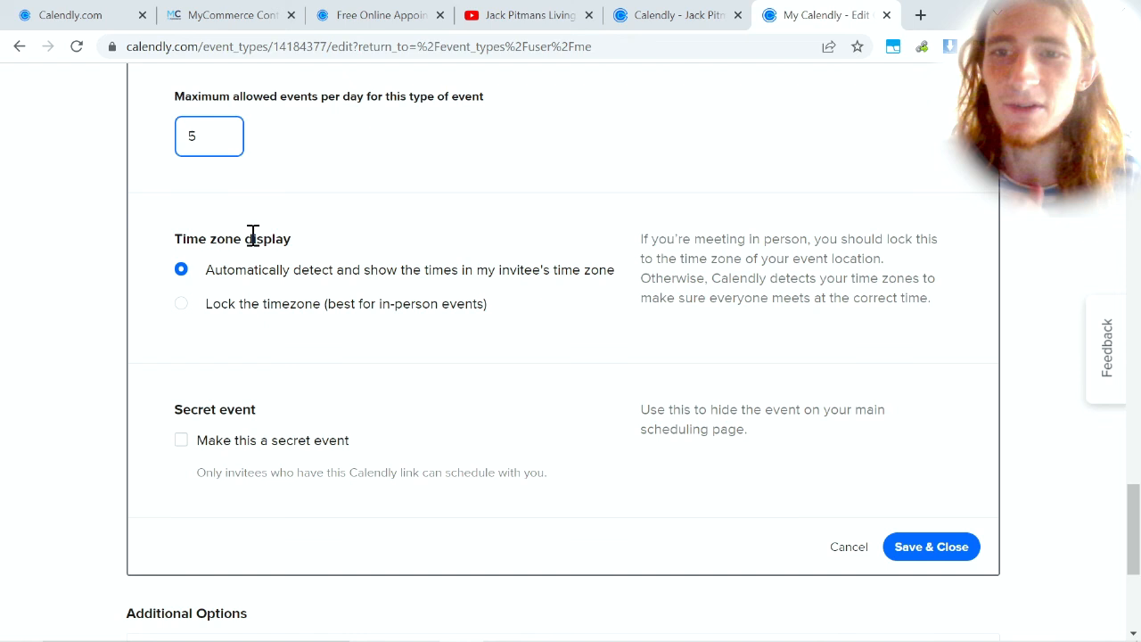
{"action": "mouse_move", "coordinate": [318, 261]}
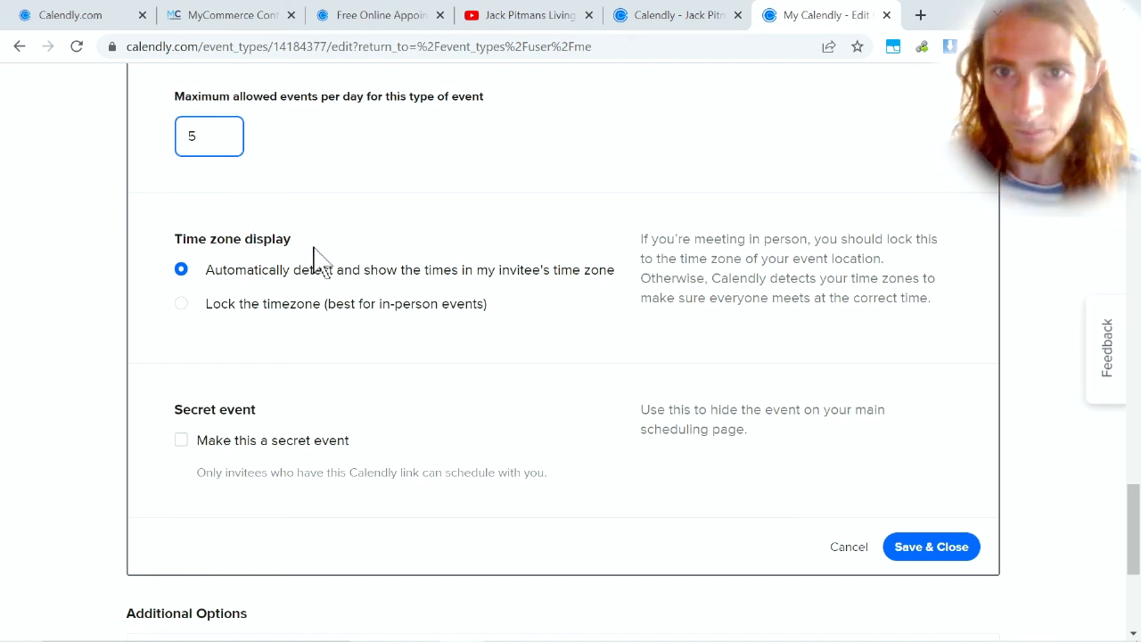
{"action": "scroll", "scroll_direction": "down", "scroll_amount": 3}
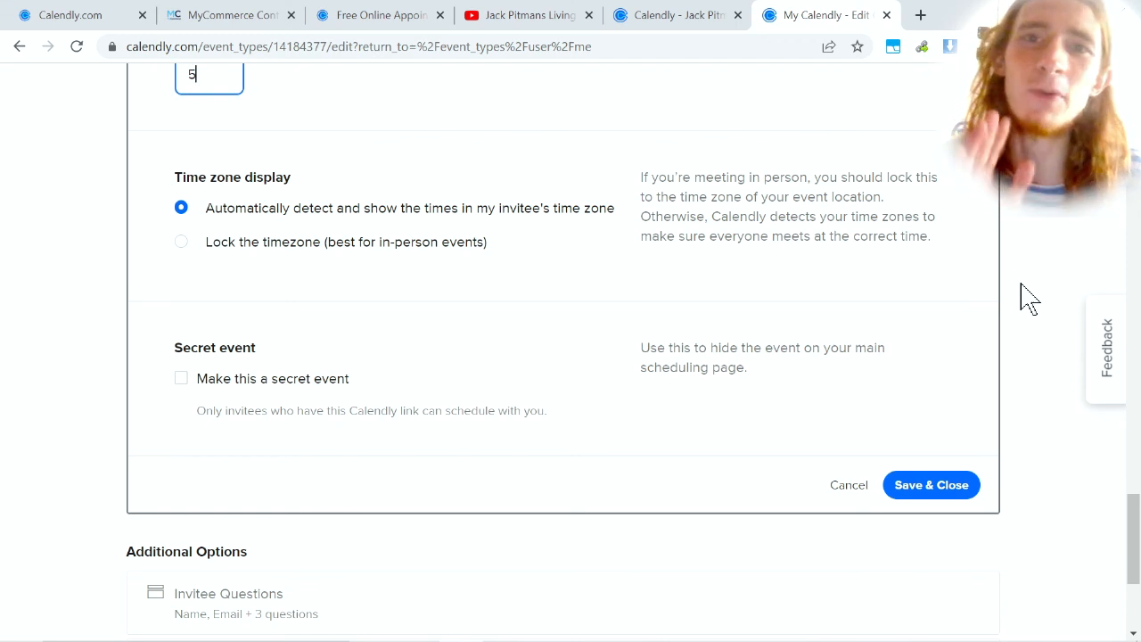
{"action": "mouse_move", "coordinate": [1032, 308]}
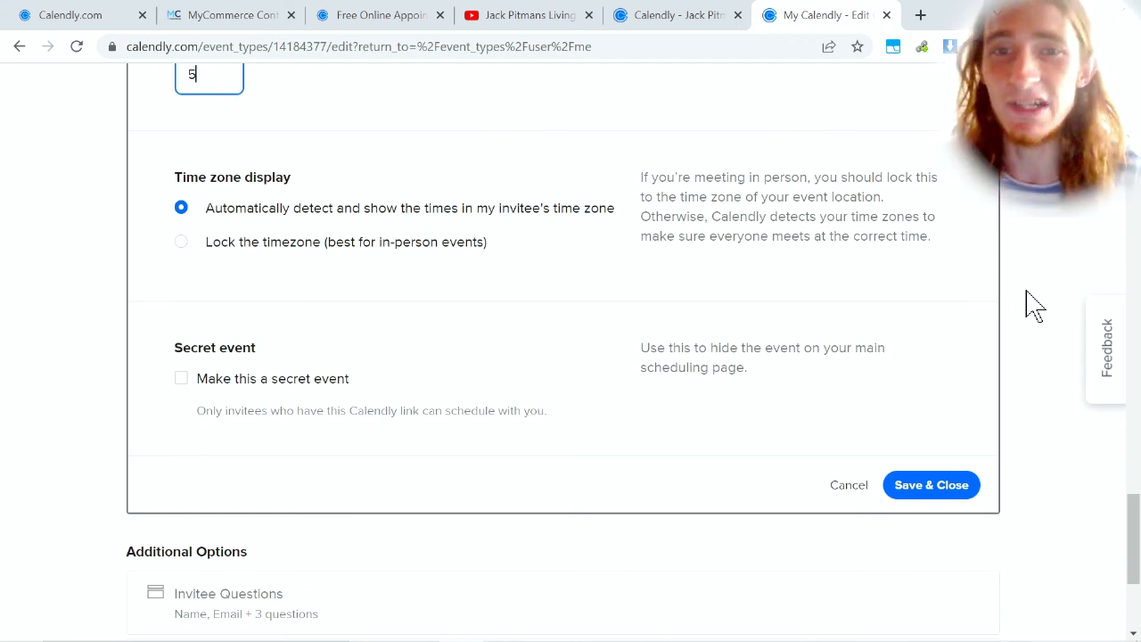